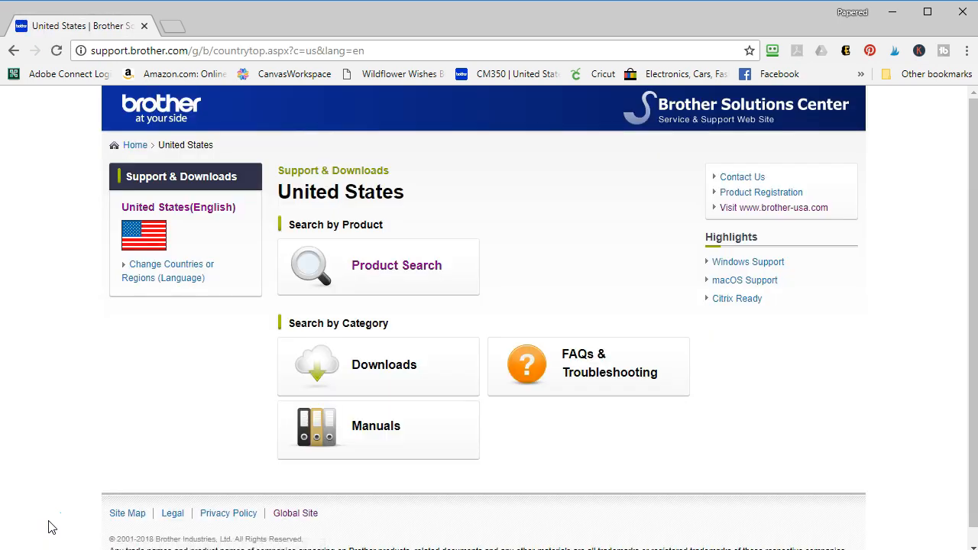
{"action": "mouse_move", "coordinate": [150, 232]}
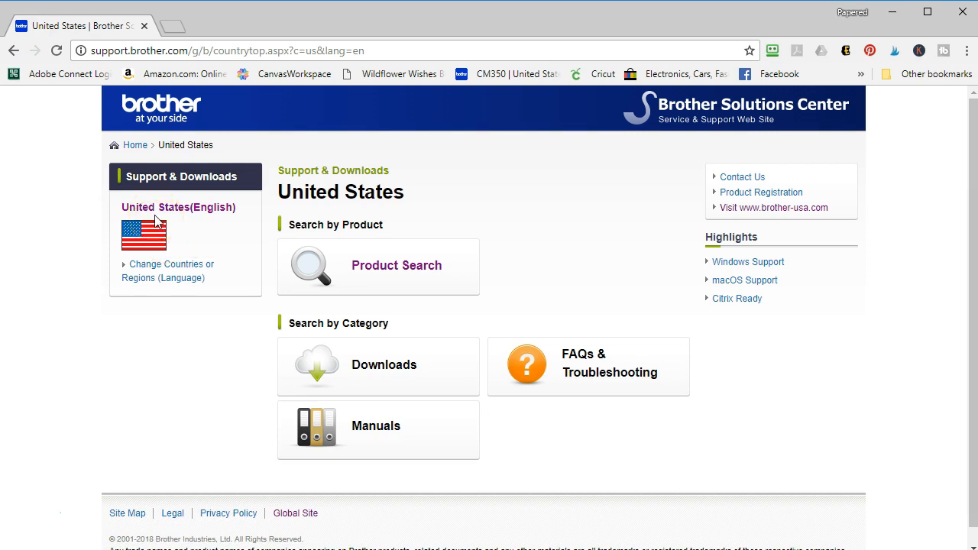
{"action": "mouse_move", "coordinate": [437, 233]}
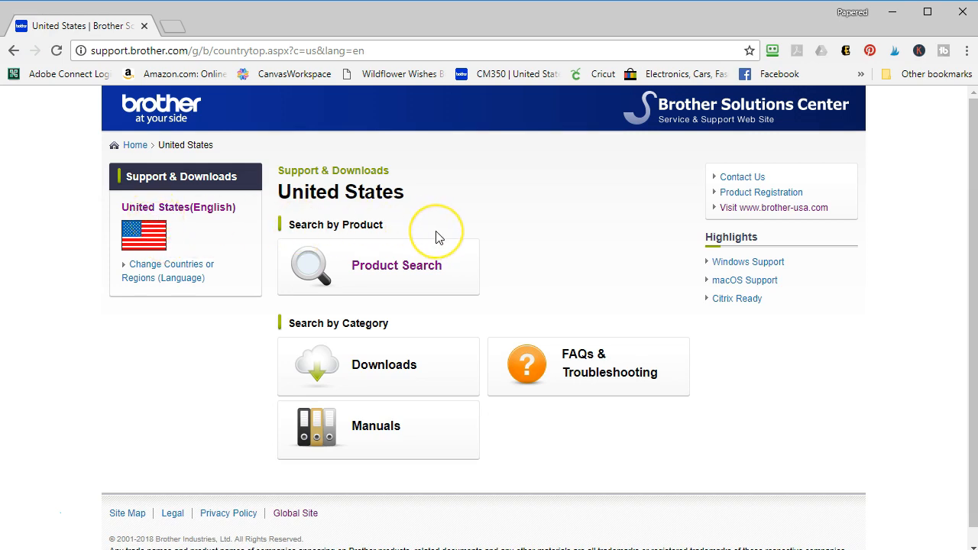
{"action": "mouse_move", "coordinate": [440, 236]}
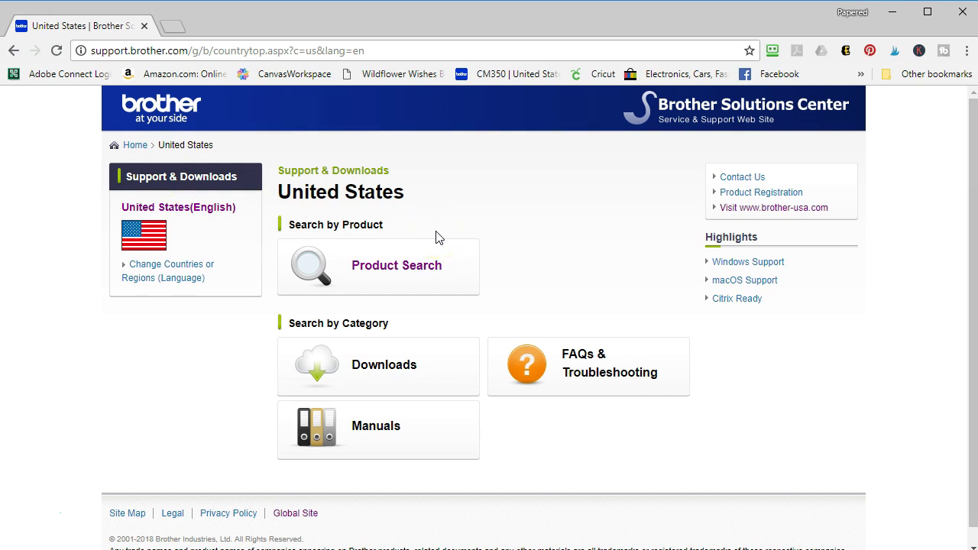
{"action": "mouse_move", "coordinate": [344, 251]}
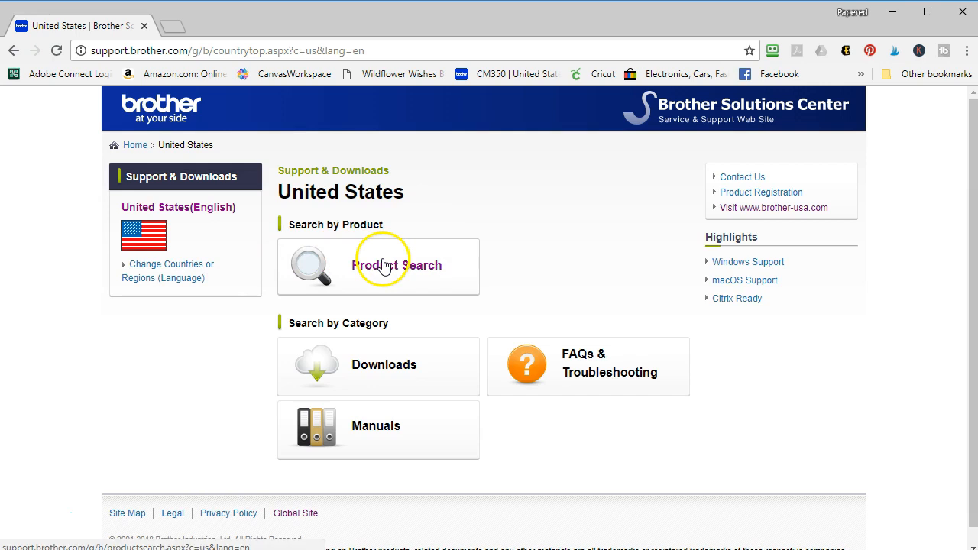
Step: In Product Search, enter CM and pick CM350 from the suggested model names
{"action": "left_click", "coordinate": [398, 266]}
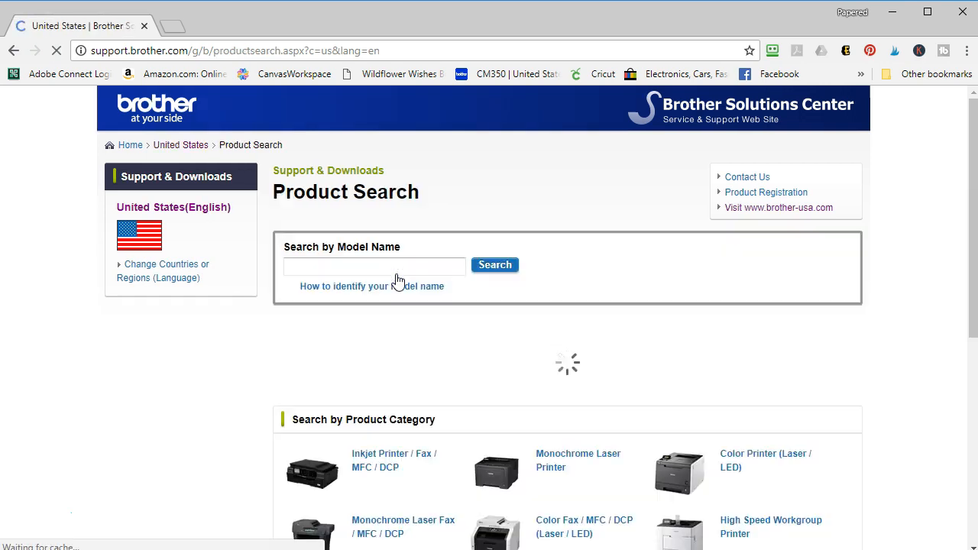
{"action": "left_click", "coordinate": [374, 266]}
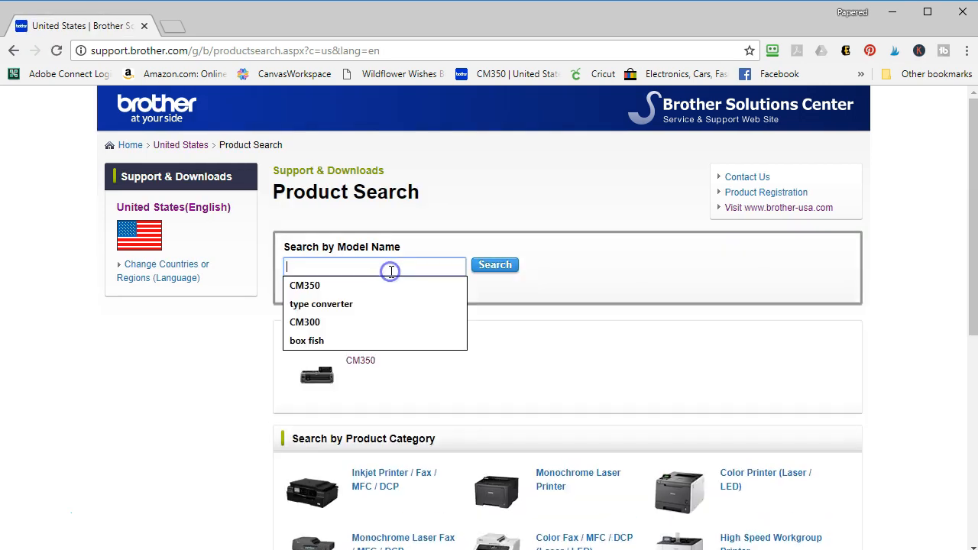
{"action": "type", "text": "CM"}
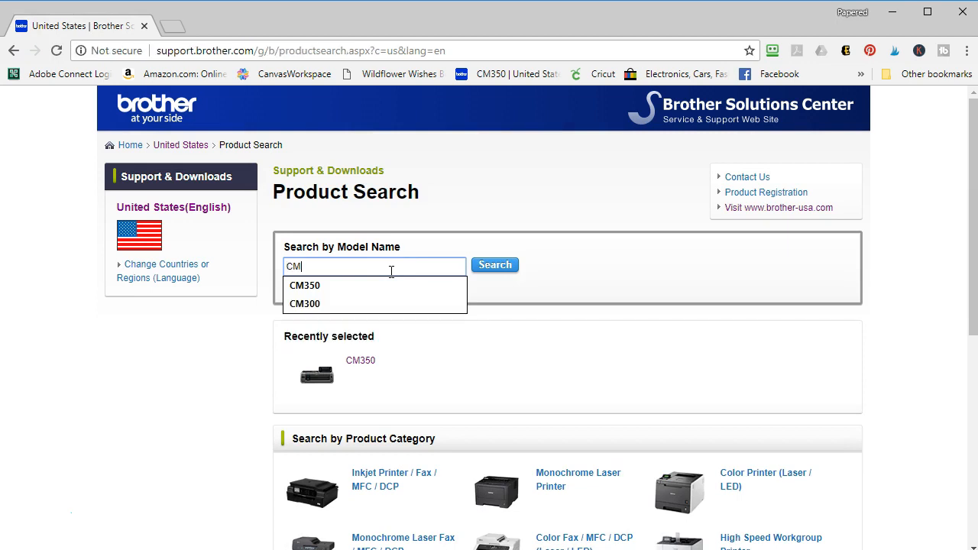
{"action": "left_click", "coordinate": [304, 286]}
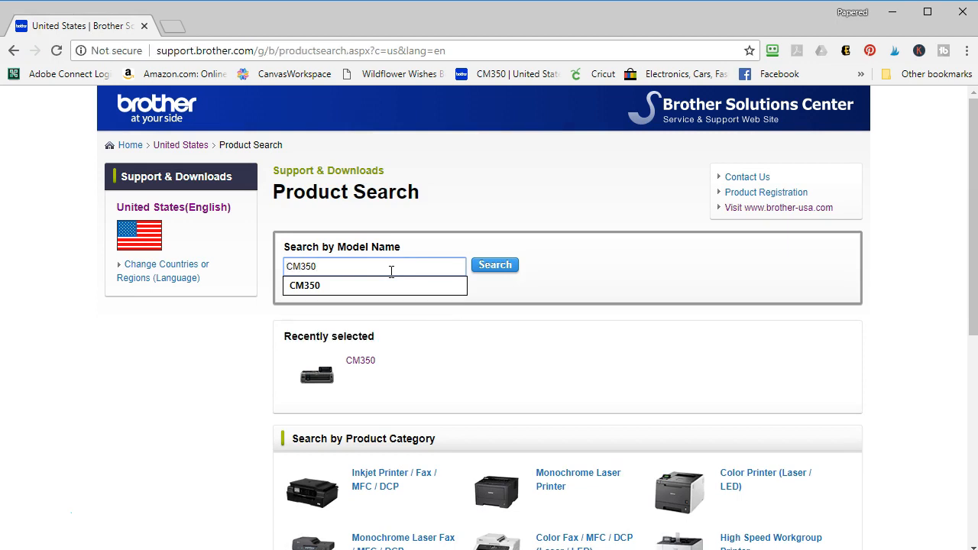
{"action": "mouse_move", "coordinate": [495, 266]}
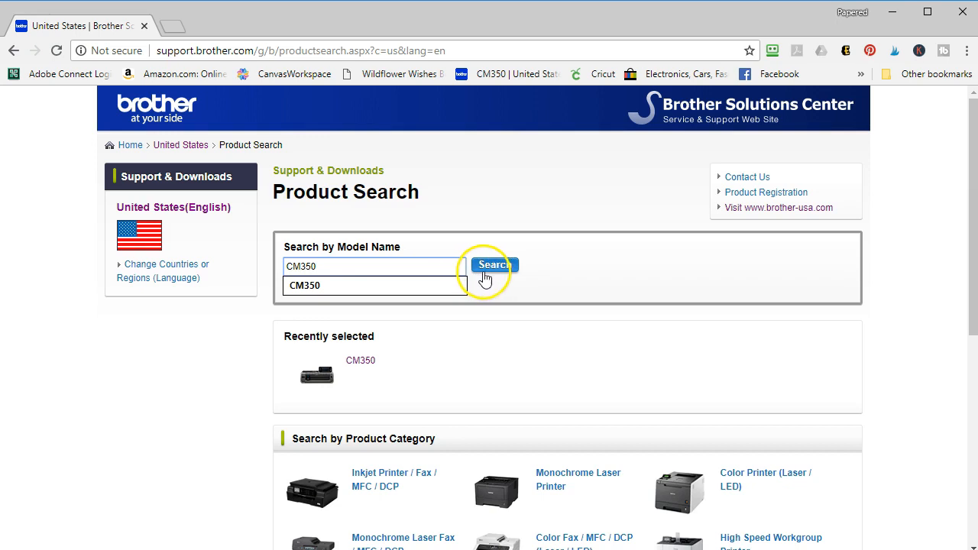
Step: Run the search and go to the CM350 cutting machine's support page
{"action": "left_click", "coordinate": [495, 266]}
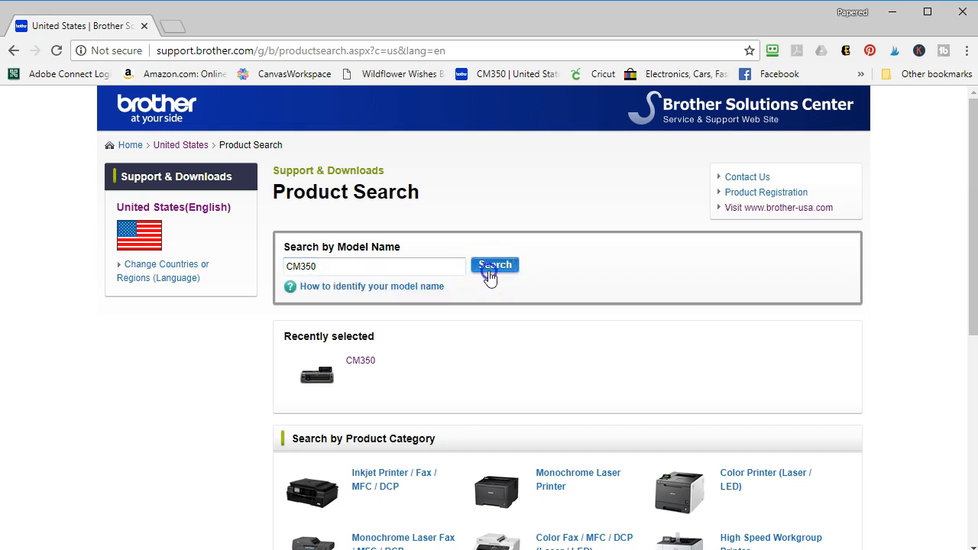
{"action": "left_click", "coordinate": [495, 266]}
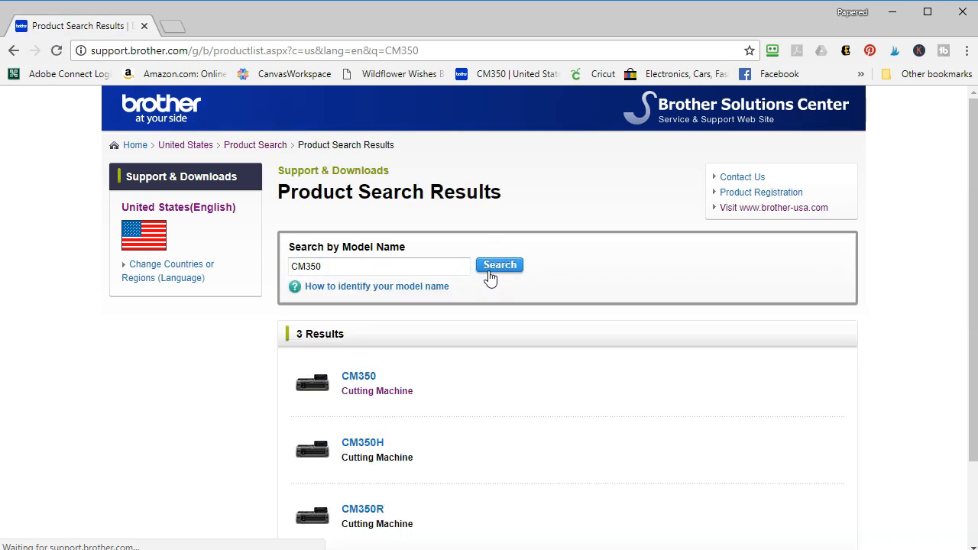
{"action": "left_click", "coordinate": [358, 376]}
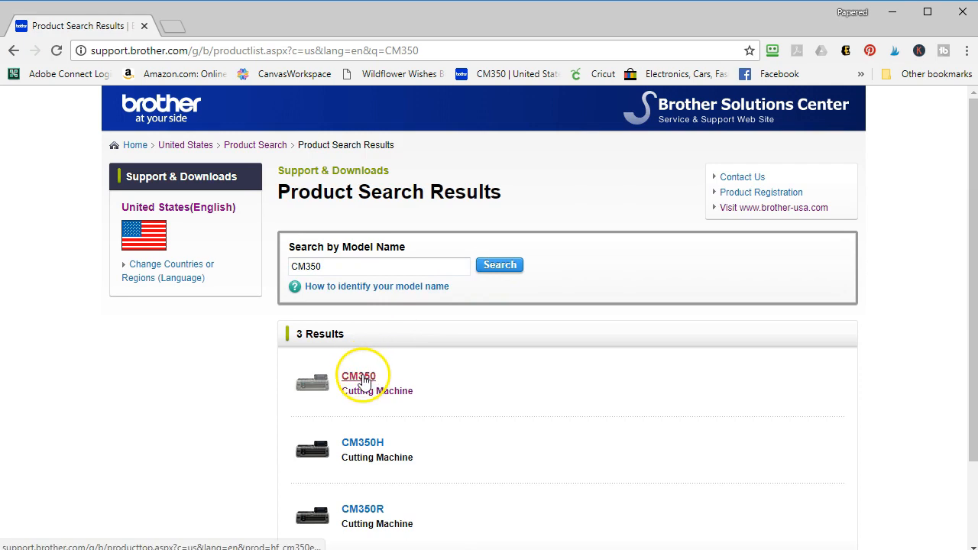
{"action": "left_click", "coordinate": [357, 376]}
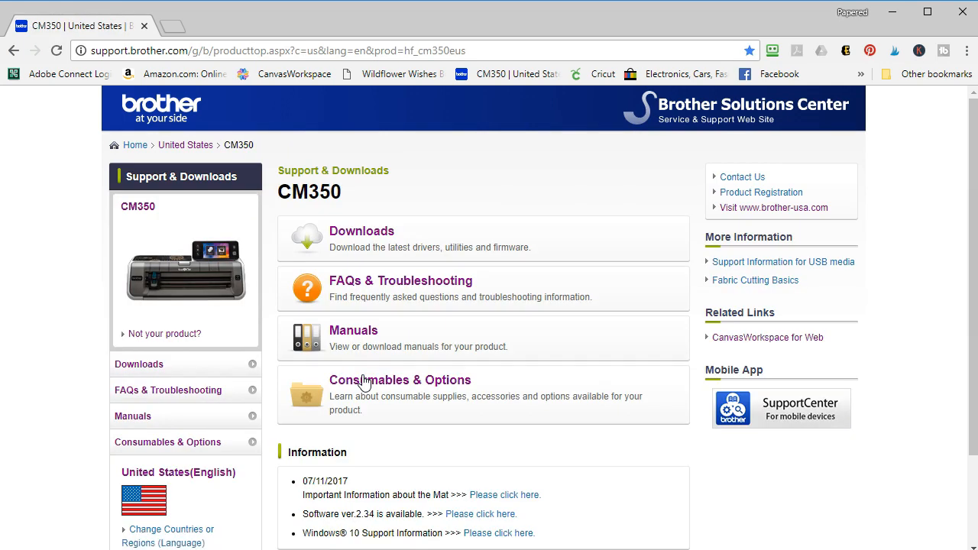
{"action": "mouse_move", "coordinate": [671, 266]}
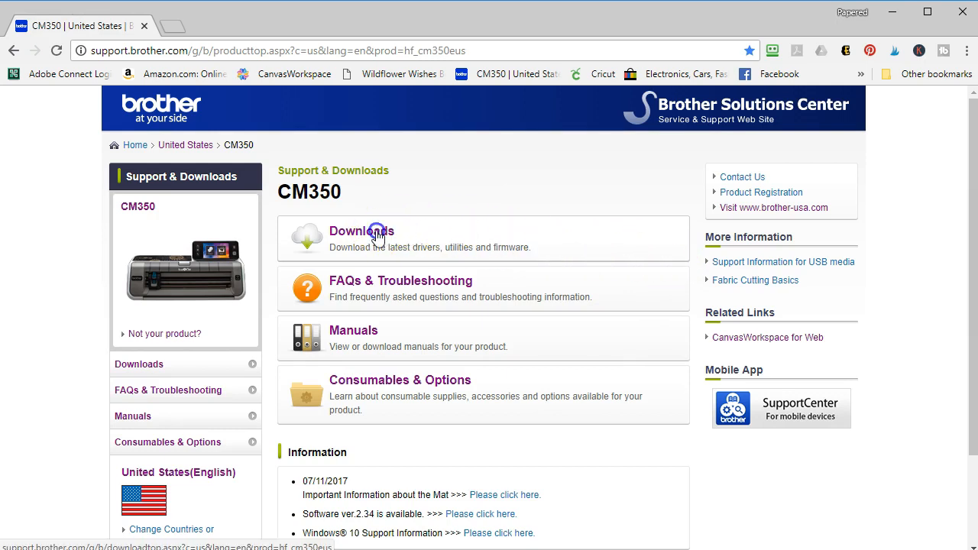
Step: List the CM350 downloads for Mac, version Mac OS X 10.10, and look through them
{"action": "left_click", "coordinate": [361, 231]}
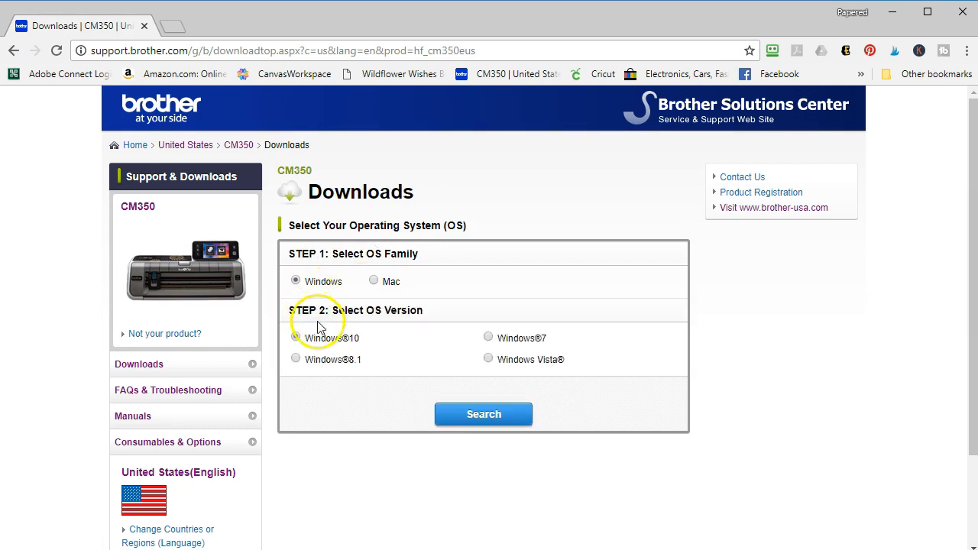
{"action": "mouse_move", "coordinate": [490, 348]}
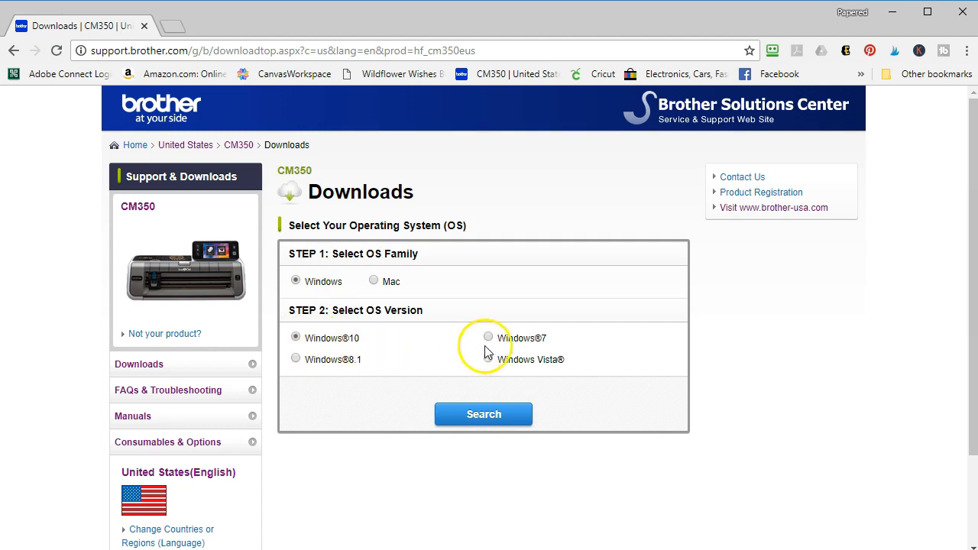
{"action": "mouse_move", "coordinate": [334, 281]}
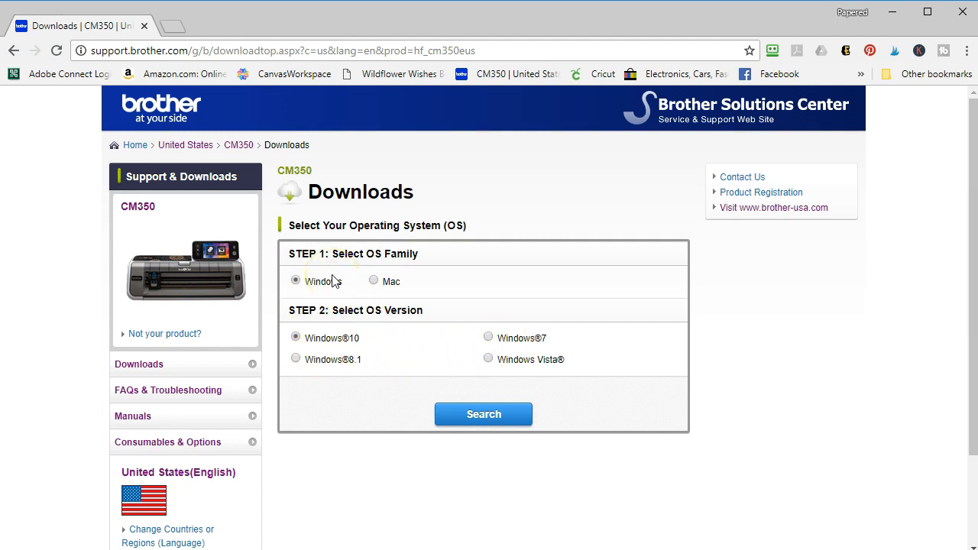
{"action": "mouse_move", "coordinate": [375, 287]}
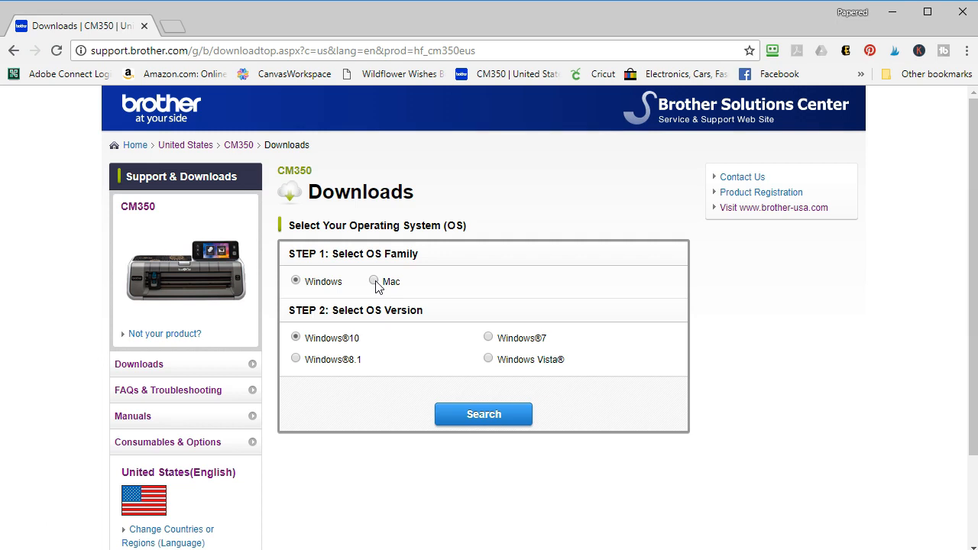
{"action": "left_click", "coordinate": [373, 281]}
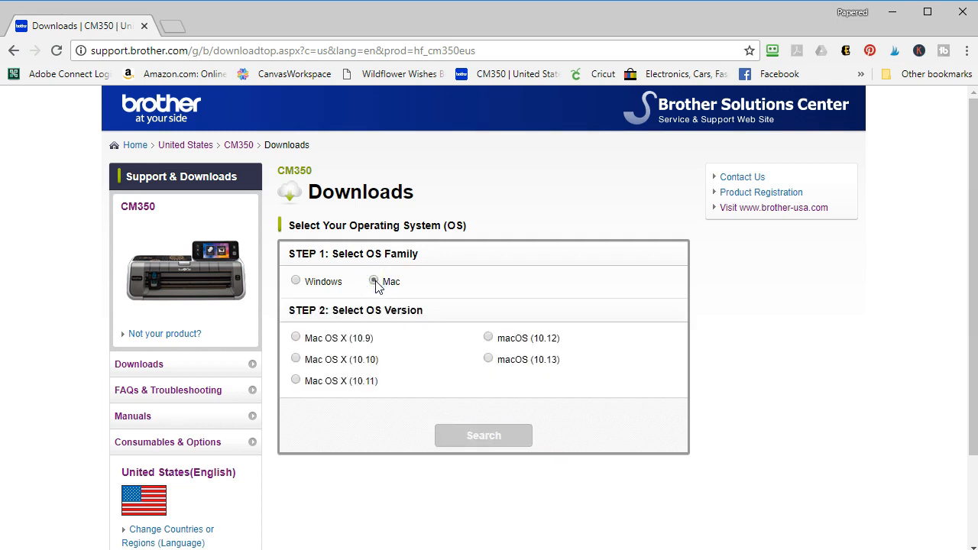
{"action": "left_click", "coordinate": [373, 282]}
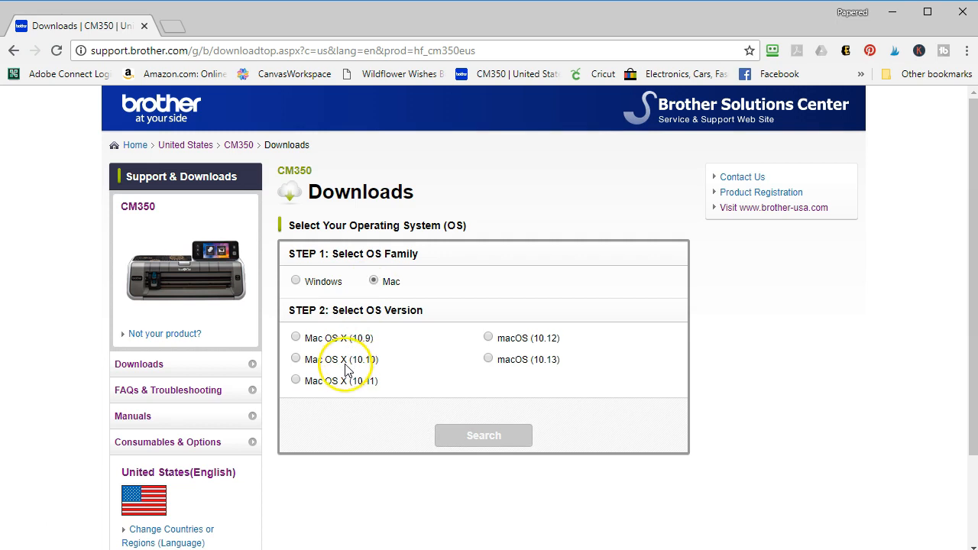
{"action": "left_click", "coordinate": [297, 359]}
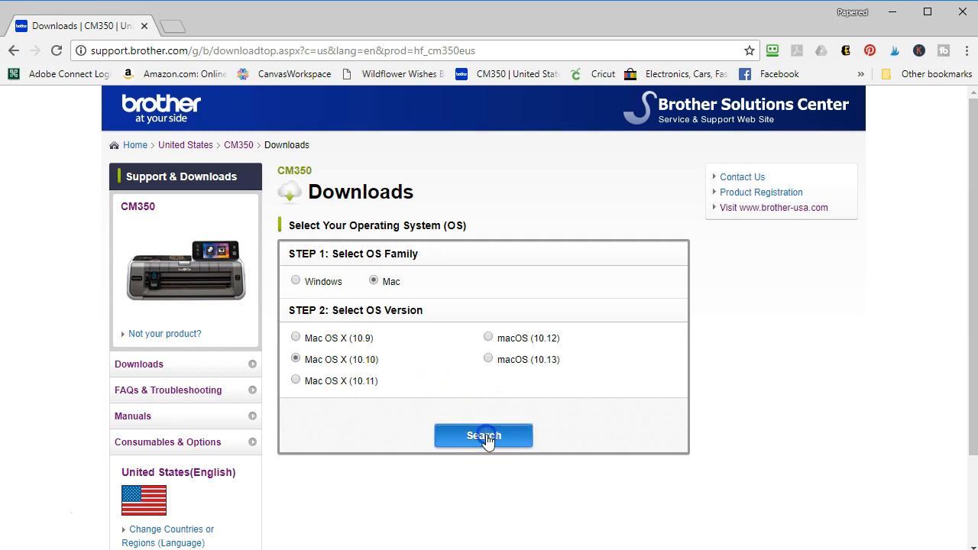
{"action": "left_click", "coordinate": [483, 436]}
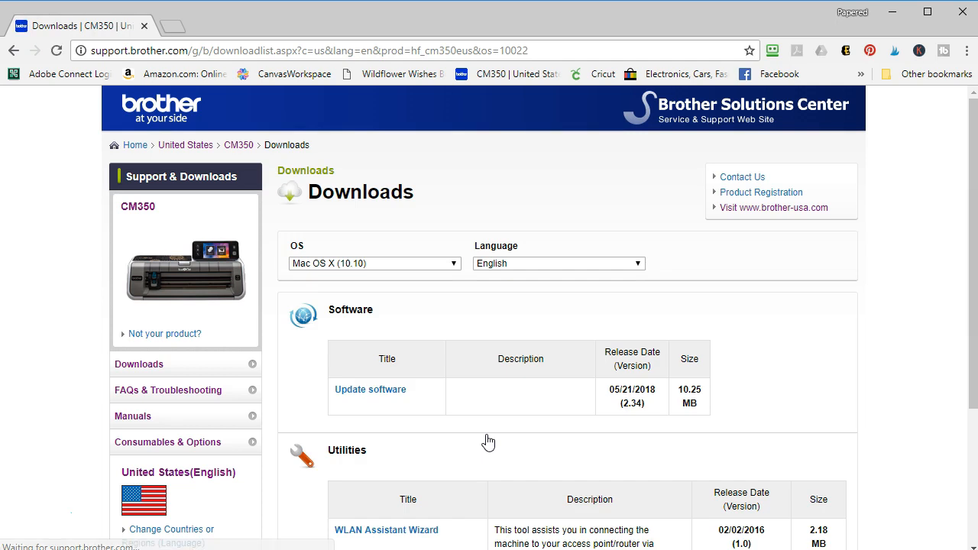
{"action": "mouse_move", "coordinate": [971, 222]}
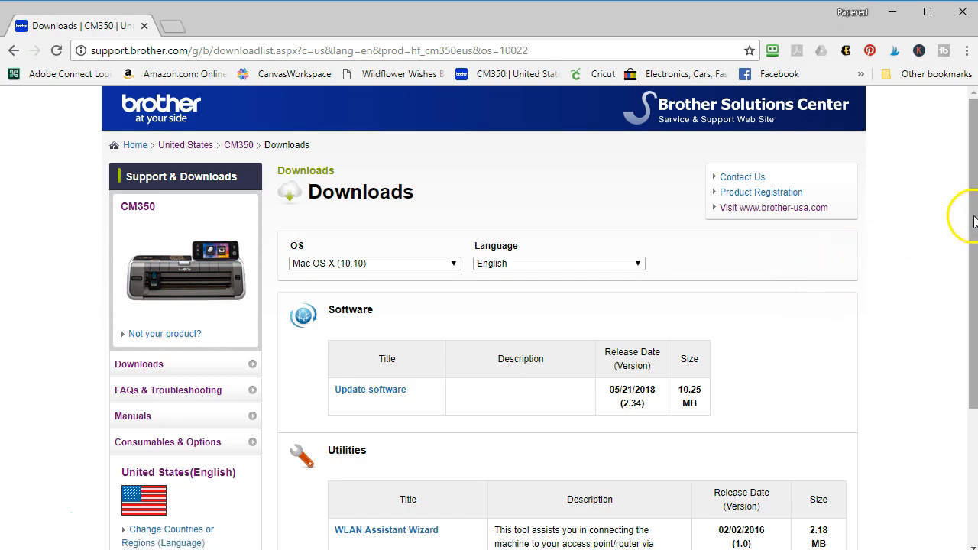
{"action": "scroll", "scroll_direction": "down", "scroll_amount": 3}
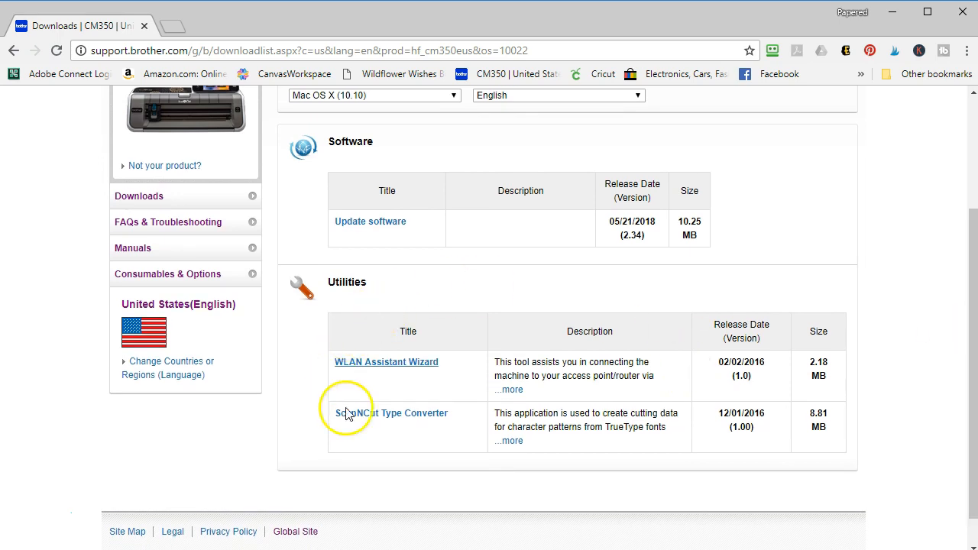
{"action": "mouse_move", "coordinate": [884, 333]}
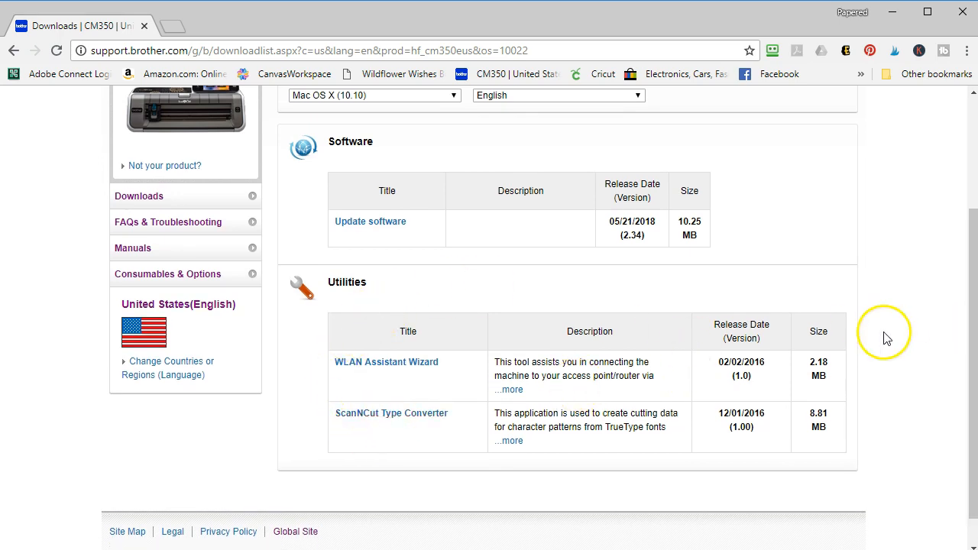
{"action": "scroll", "scroll_direction": "up", "scroll_amount": 3}
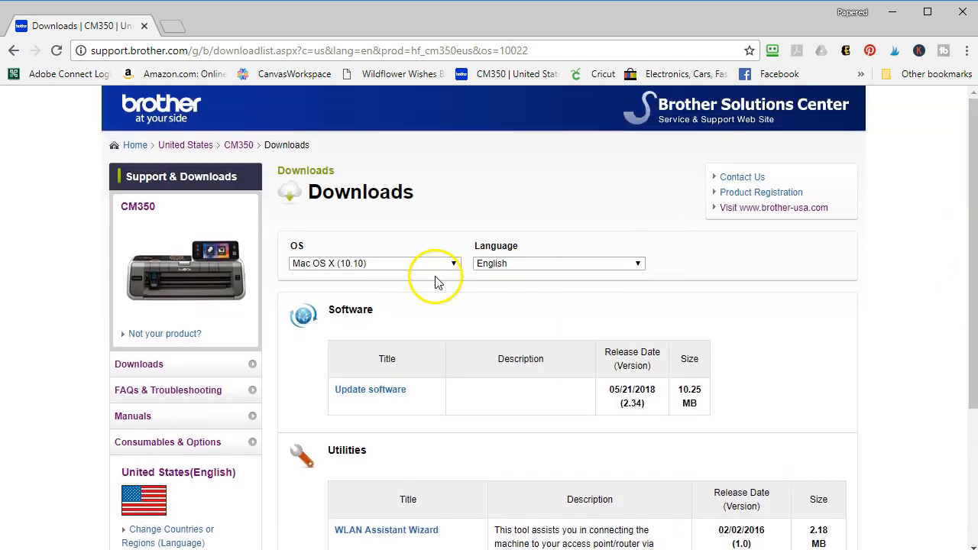
Step: Switch the CM350 downloads list to Windows 10 and view its utilities
{"action": "left_click", "coordinate": [373, 263]}
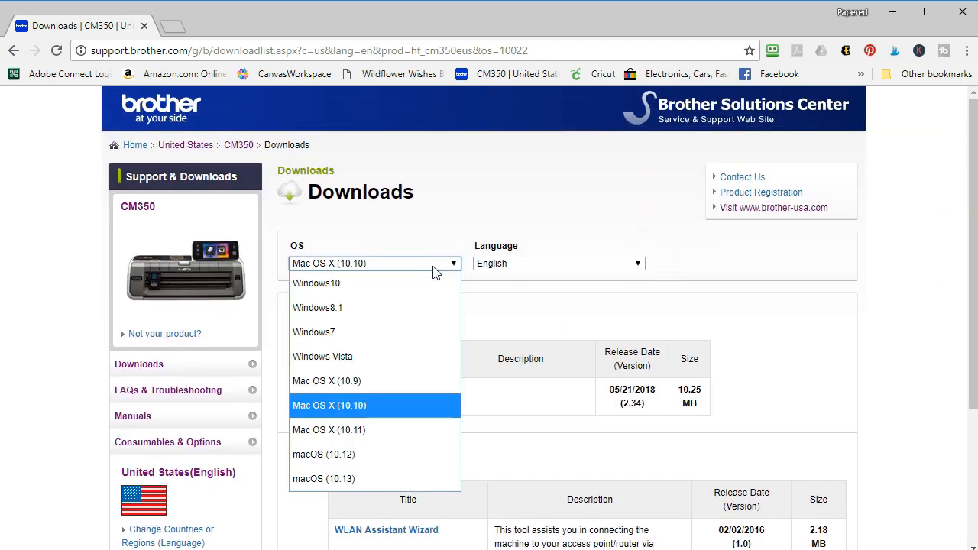
{"action": "left_click", "coordinate": [317, 283]}
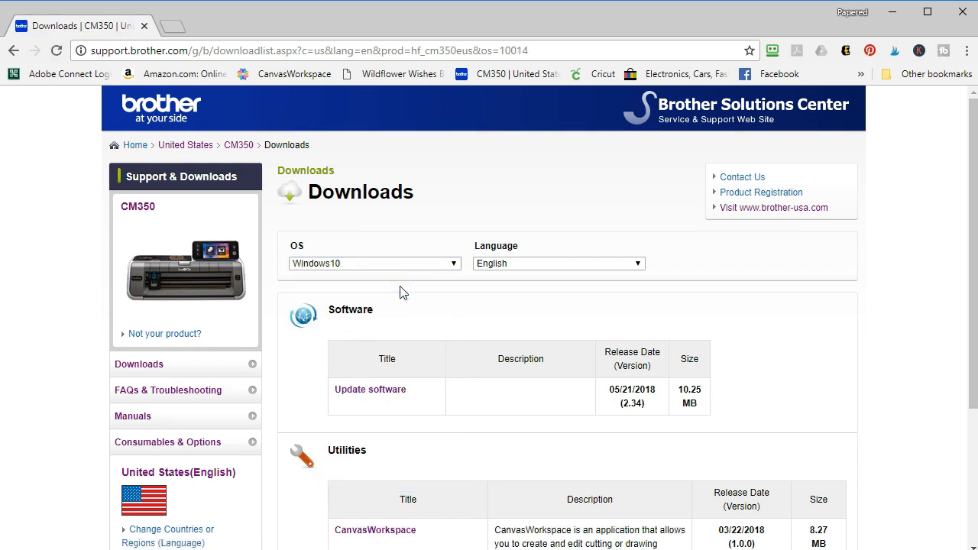
{"action": "mouse_move", "coordinate": [938, 254]}
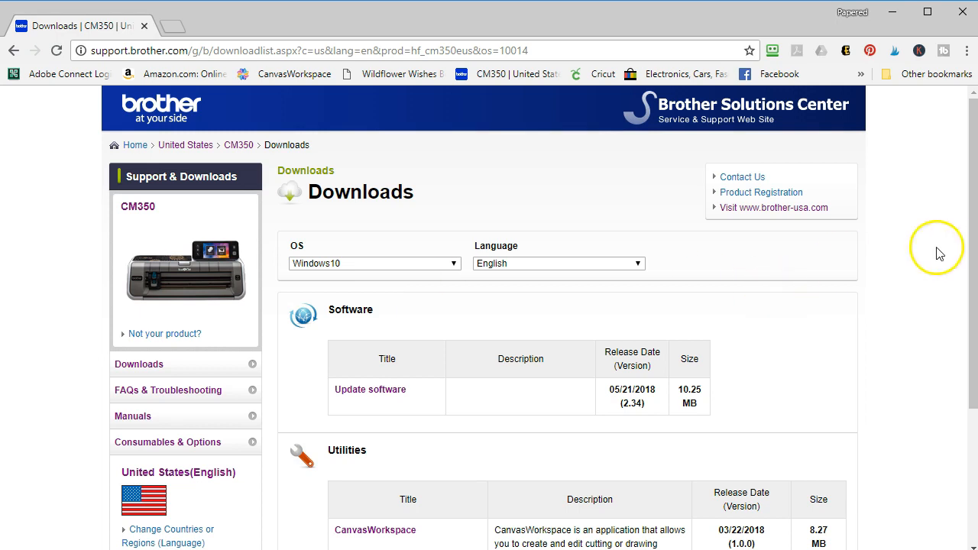
{"action": "scroll", "scroll_direction": "down", "scroll_amount": 3}
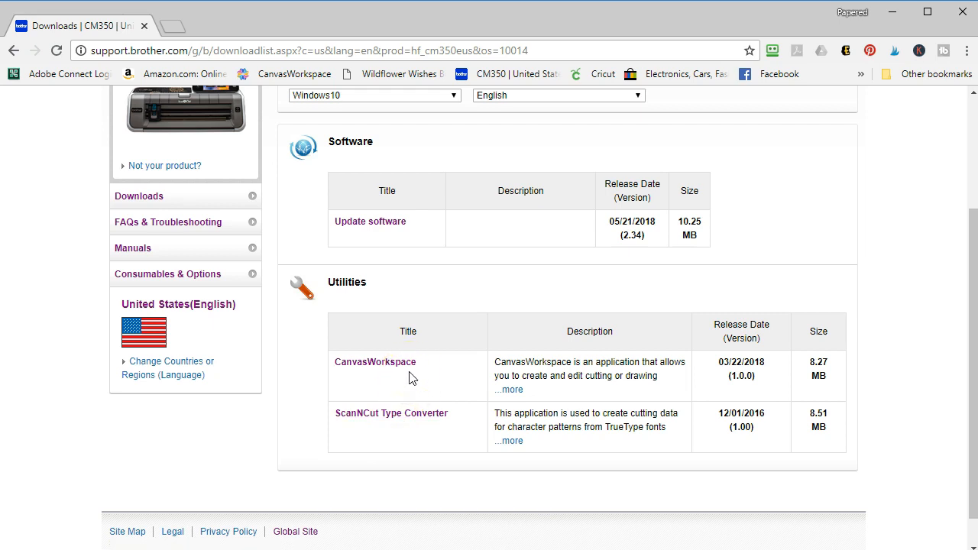
{"action": "mouse_move", "coordinate": [413, 440]}
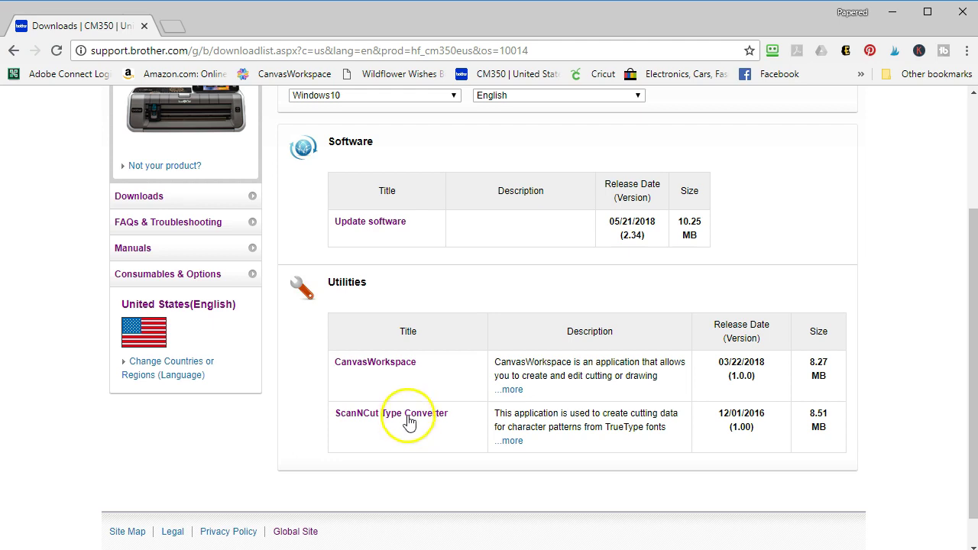
{"action": "mouse_move", "coordinate": [428, 385]}
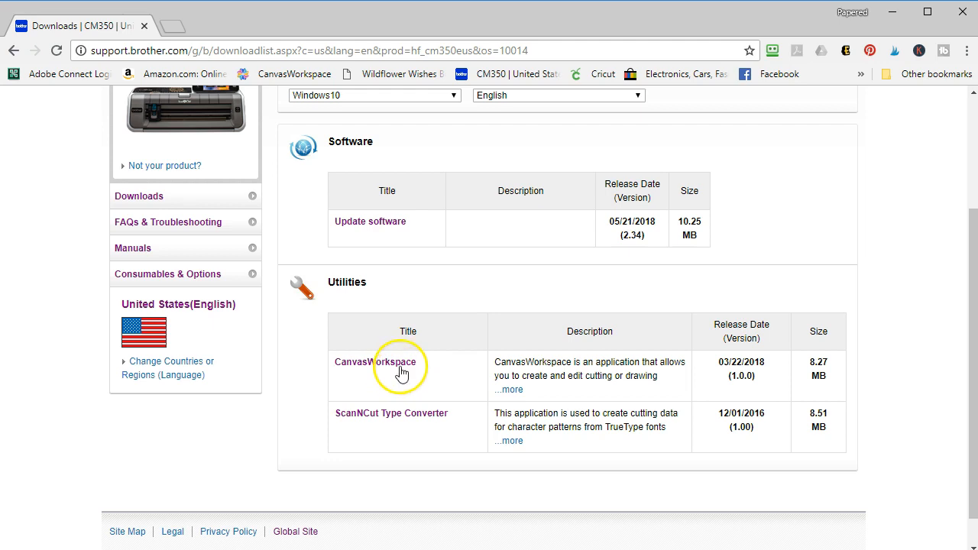
Step: Go to the CanvasWorkspace download page and bring its EULA and download button into view
{"action": "left_click", "coordinate": [374, 361]}
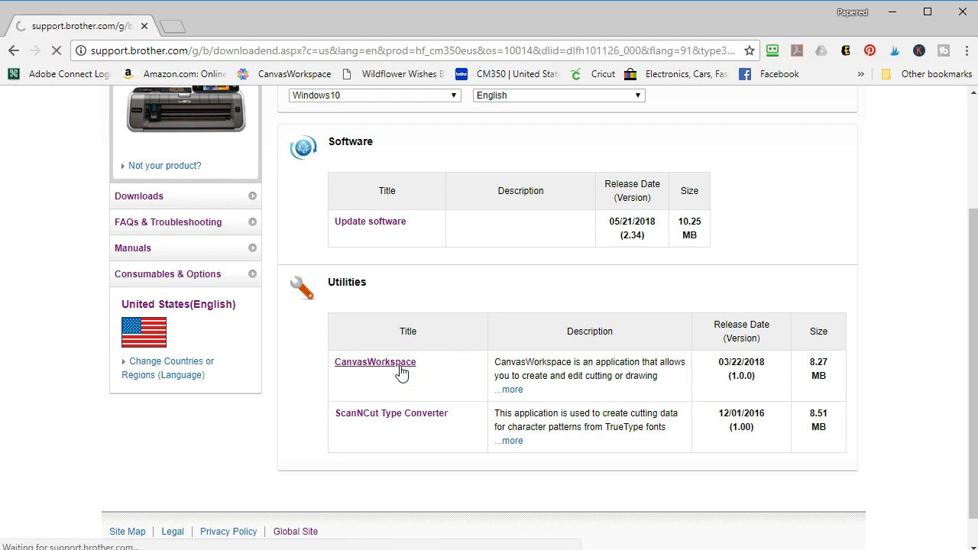
{"action": "left_click", "coordinate": [376, 361]}
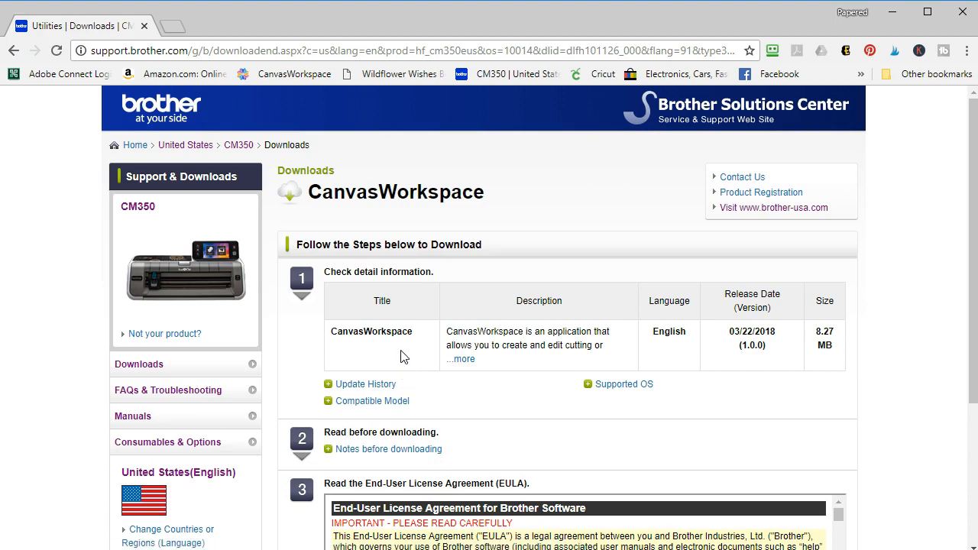
{"action": "mouse_move", "coordinate": [956, 229]}
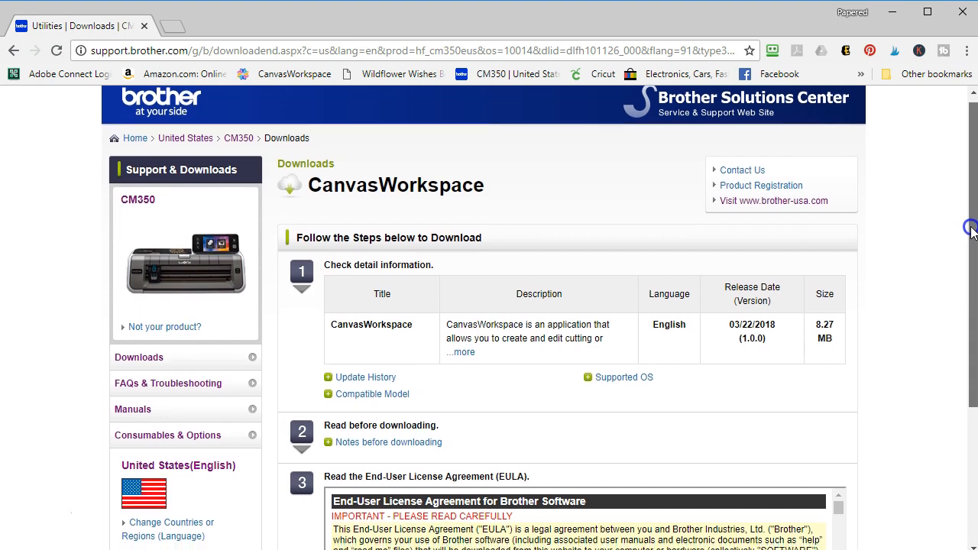
{"action": "scroll", "scroll_direction": "down", "scroll_amount": 3}
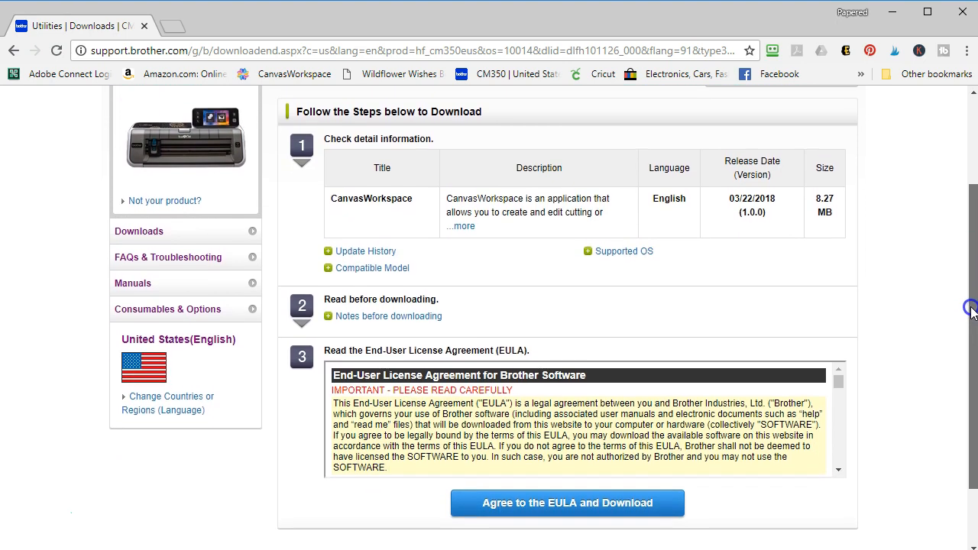
{"action": "scroll", "scroll_direction": "down", "scroll_amount": 3}
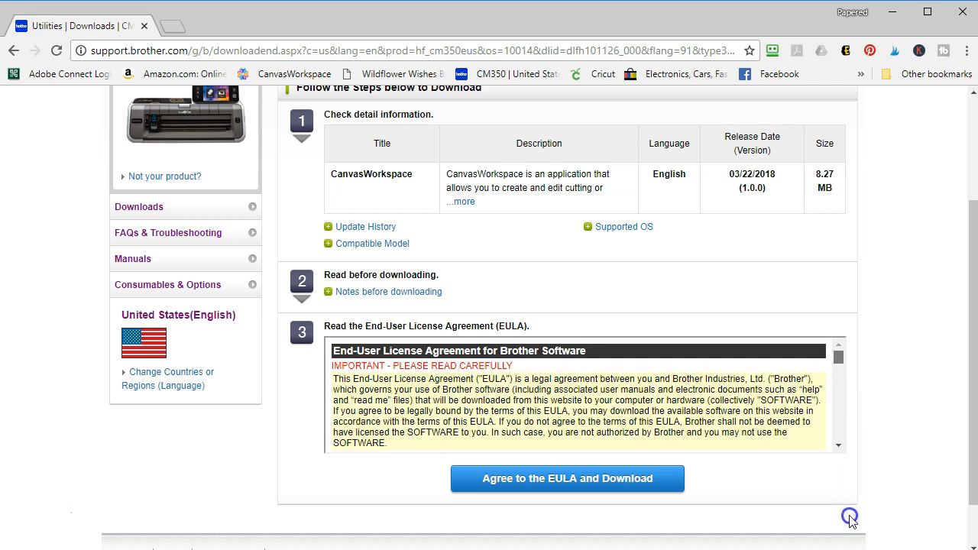
Step: Agree to the EULA so the CanvasWorkspace installer downloads, viewing the How to Install page
{"action": "left_click", "coordinate": [567, 479]}
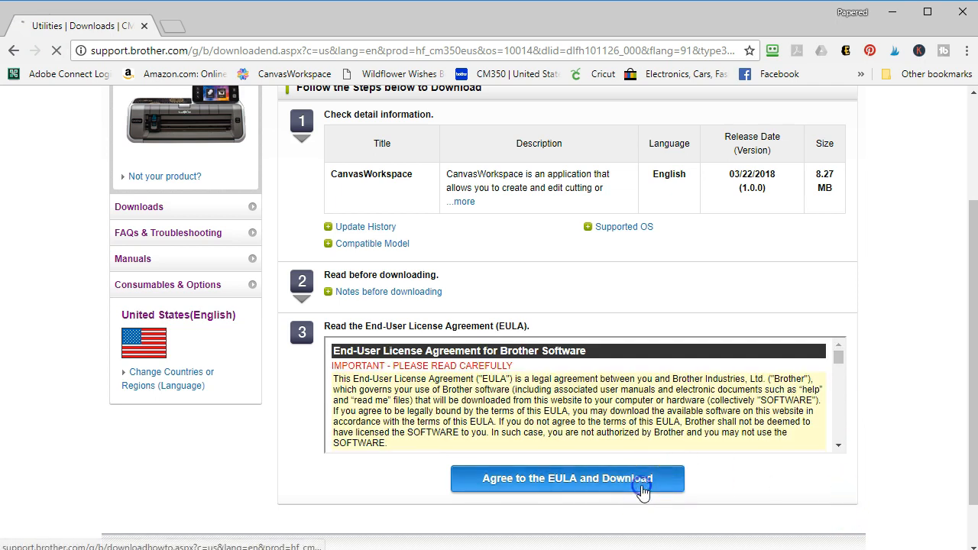
{"action": "left_click", "coordinate": [567, 479]}
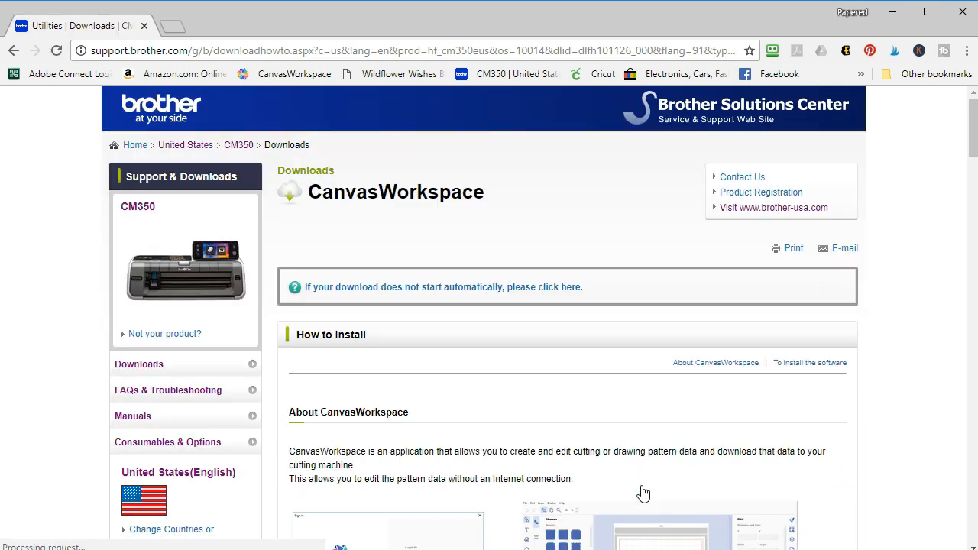
{"action": "mouse_move", "coordinate": [966, 143]}
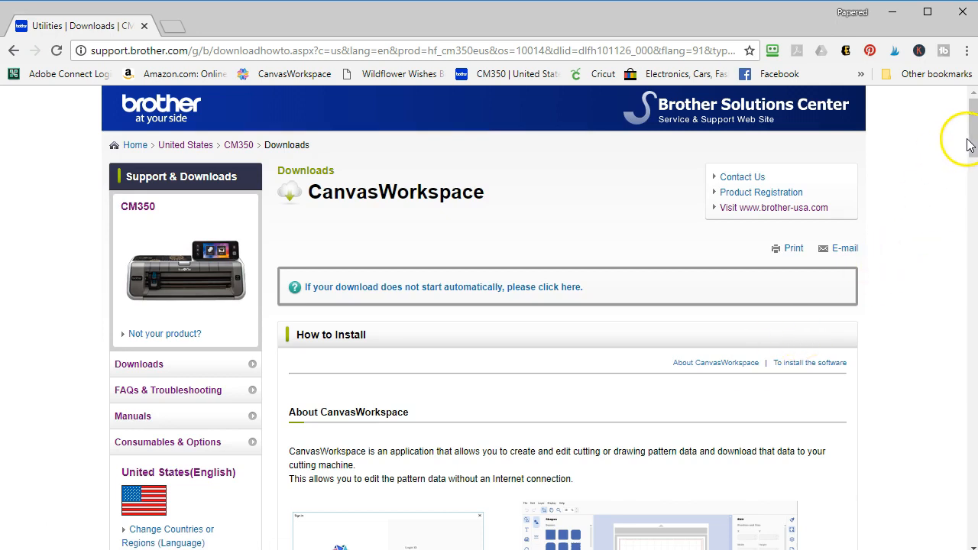
{"action": "scroll", "scroll_direction": "down", "scroll_amount": 3}
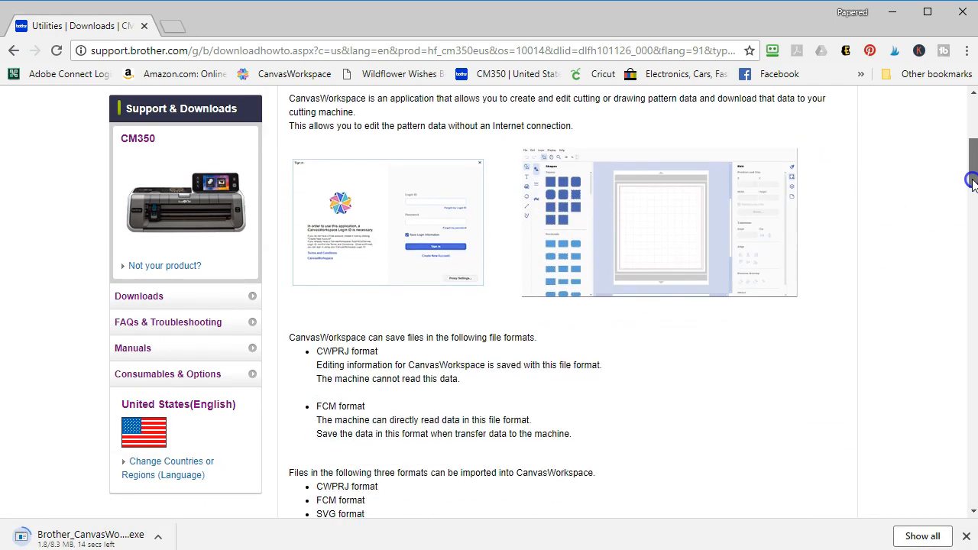
{"action": "scroll", "scroll_direction": "down", "scroll_amount": 3}
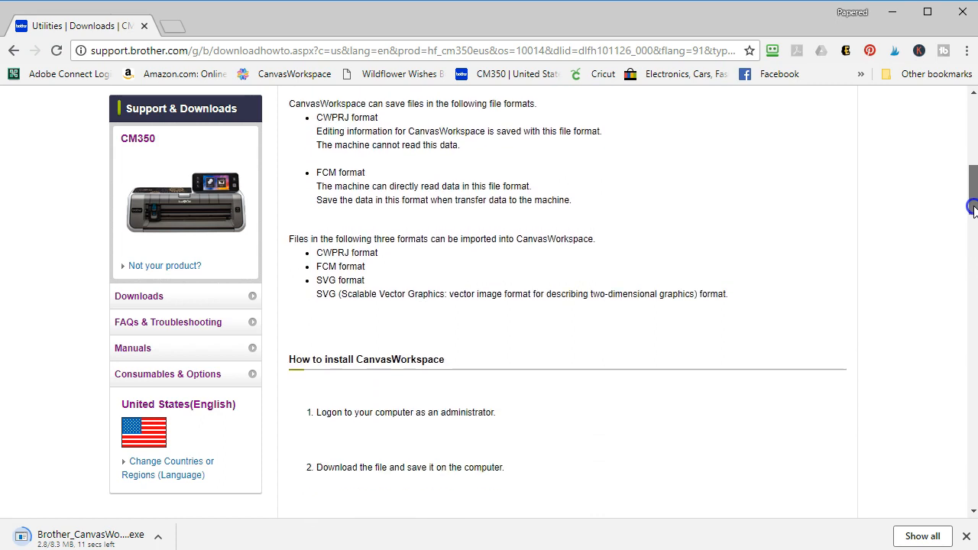
{"action": "scroll", "scroll_direction": "up", "scroll_amount": 3}
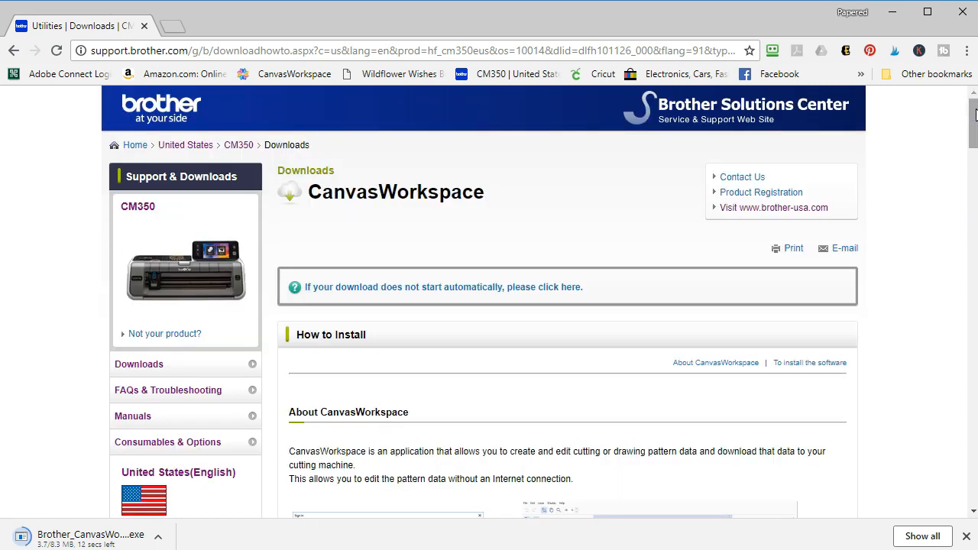
{"action": "mouse_move", "coordinate": [527, 321]}
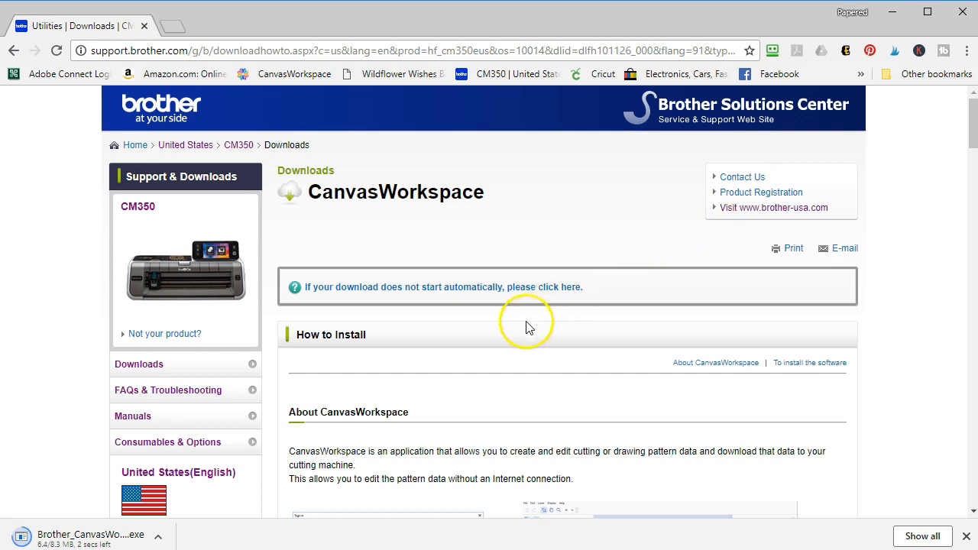
{"action": "mouse_move", "coordinate": [512, 306]}
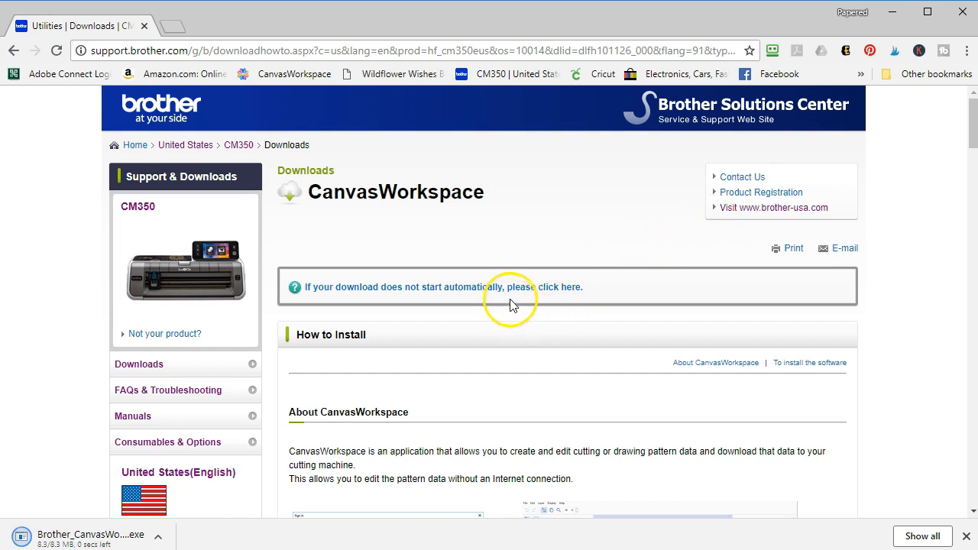
{"action": "mouse_move", "coordinate": [562, 312]}
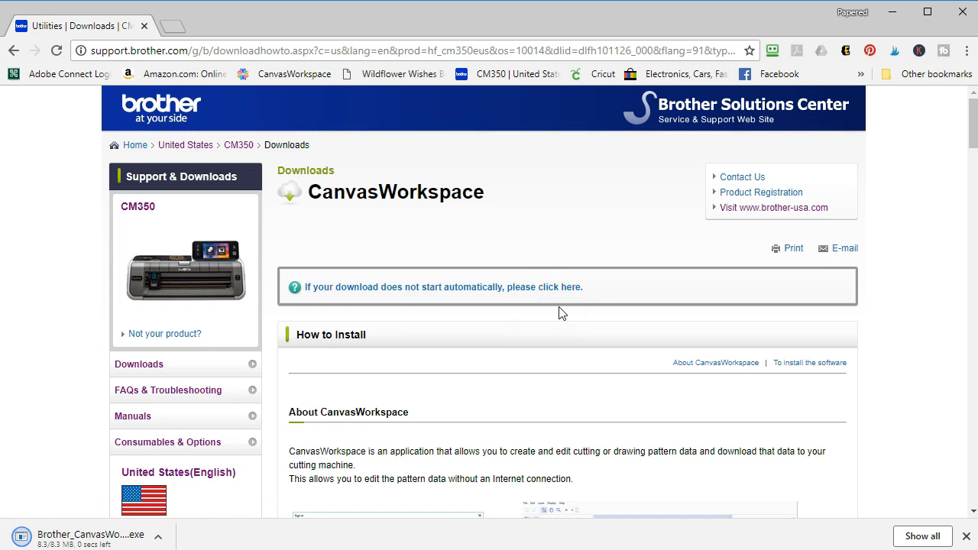
{"action": "mouse_move", "coordinate": [99, 535]}
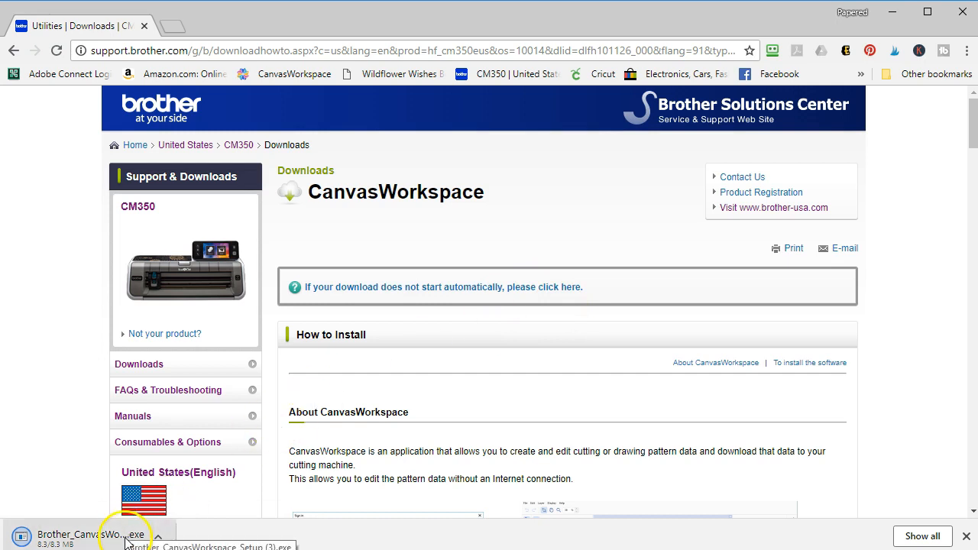
{"action": "mouse_move", "coordinate": [226, 527]}
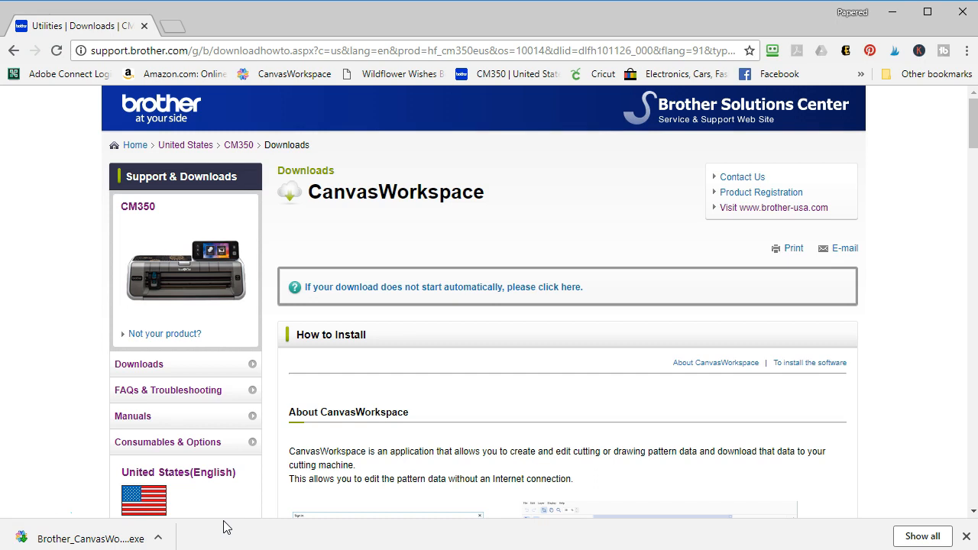
{"action": "mouse_move", "coordinate": [859, 246]}
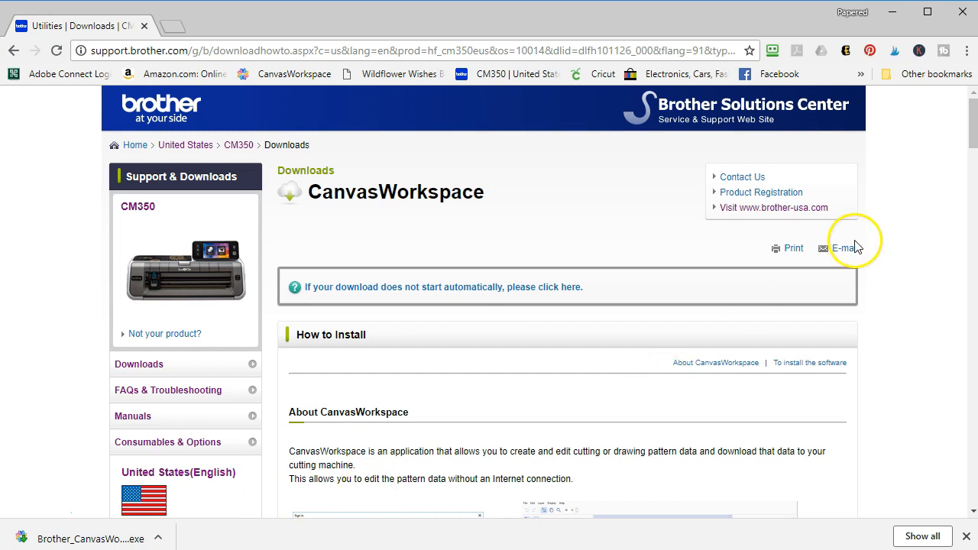
{"action": "mouse_move", "coordinate": [709, 236]}
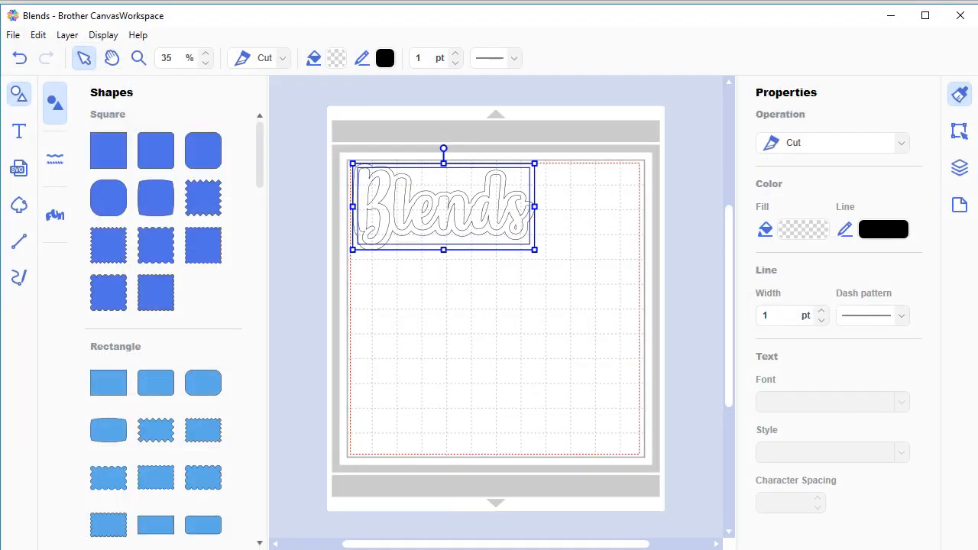
{"action": "mouse_move", "coordinate": [165, 80]}
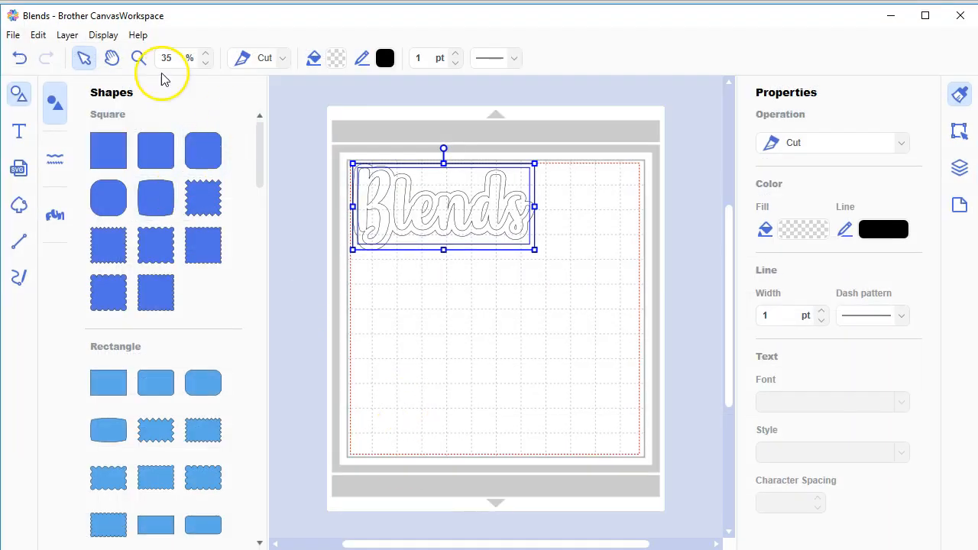
Step: Start a new project via File > New, closing the Blends design without saving
{"action": "left_click", "coordinate": [12, 34]}
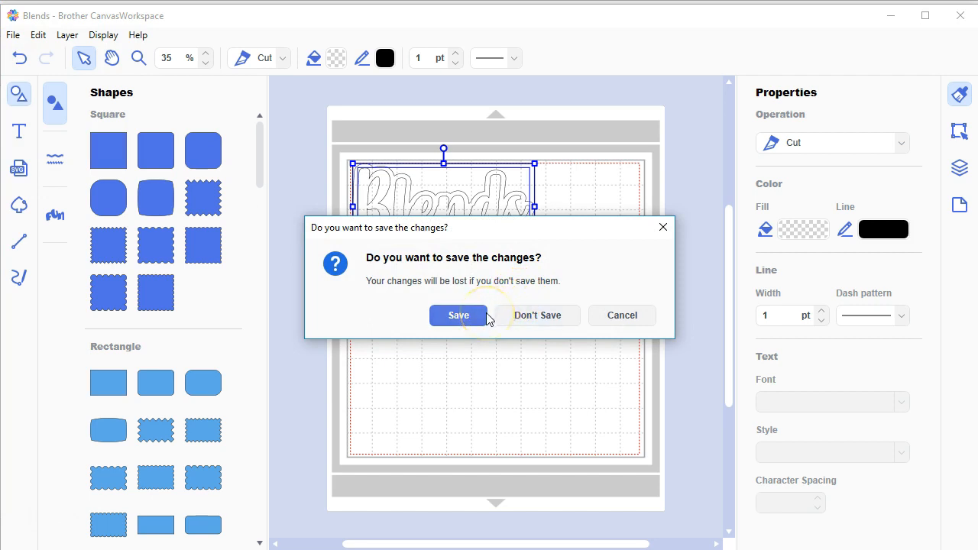
{"action": "left_click", "coordinate": [538, 315]}
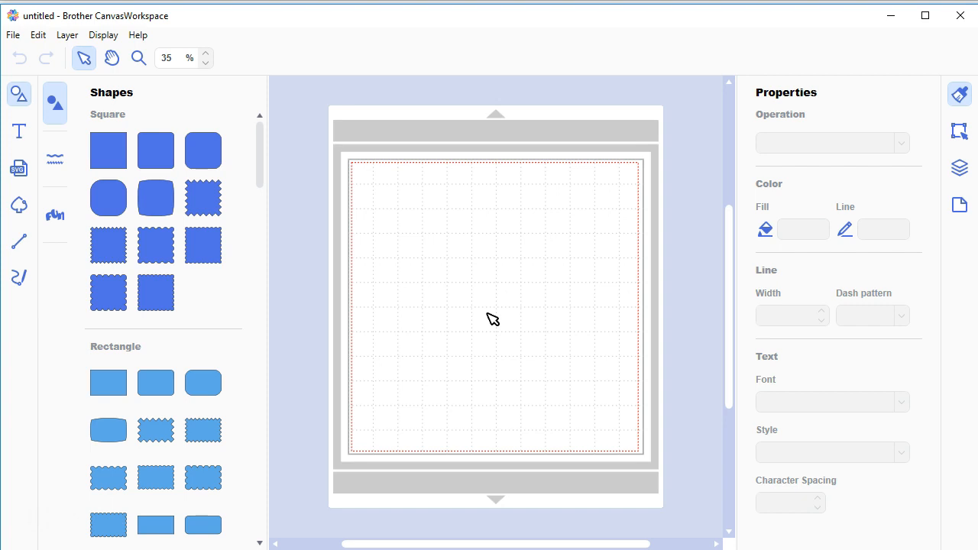
{"action": "mouse_move", "coordinate": [298, 192]}
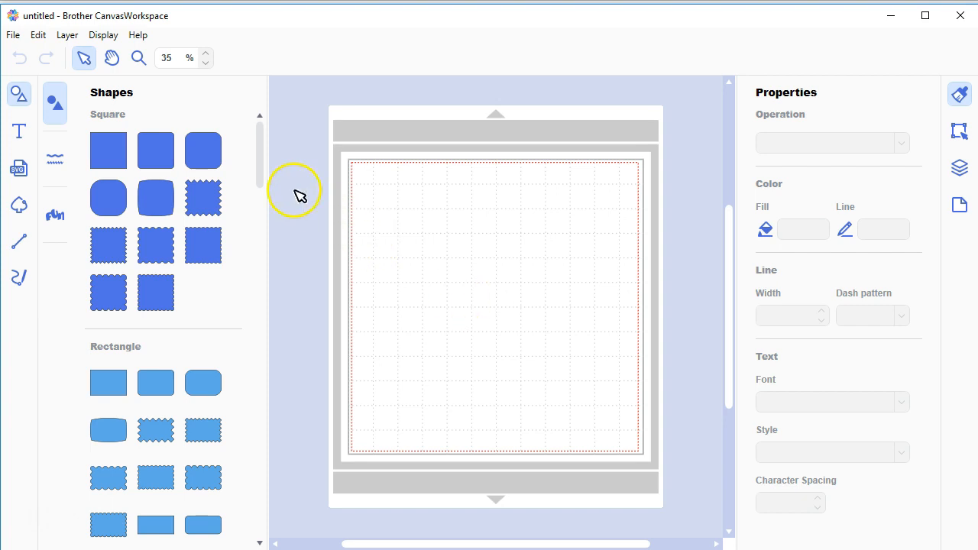
{"action": "mouse_move", "coordinate": [275, 180]}
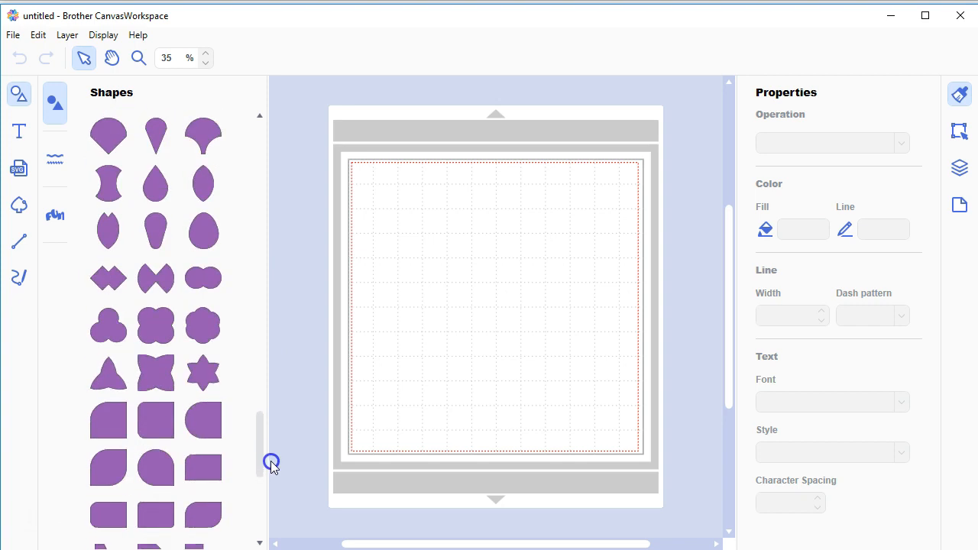
Step: Browse the Shapes panel, then show the Borders category of decorative strips
{"action": "scroll", "scroll_direction": "down", "scroll_amount": 3}
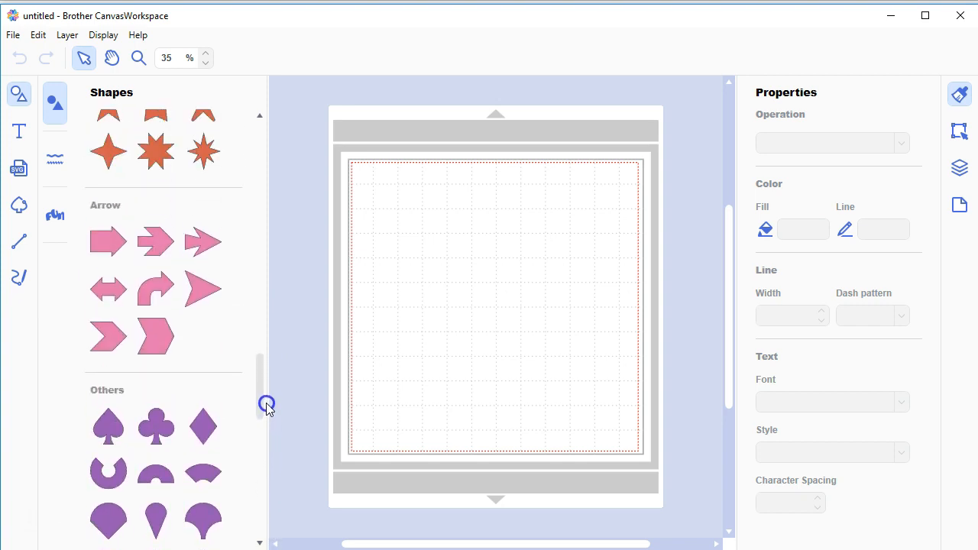
{"action": "scroll", "scroll_direction": "up", "scroll_amount": 3}
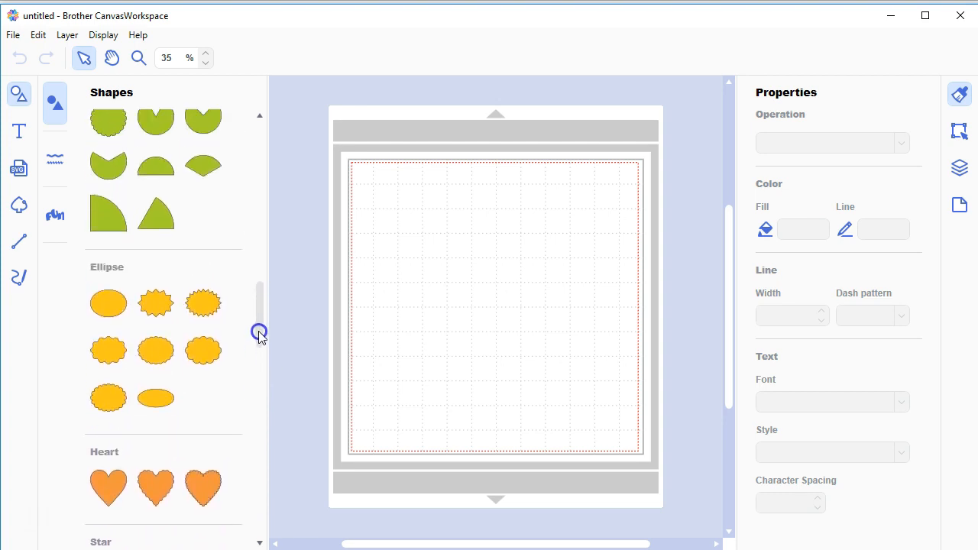
{"action": "scroll", "scroll_direction": "up", "scroll_amount": 3}
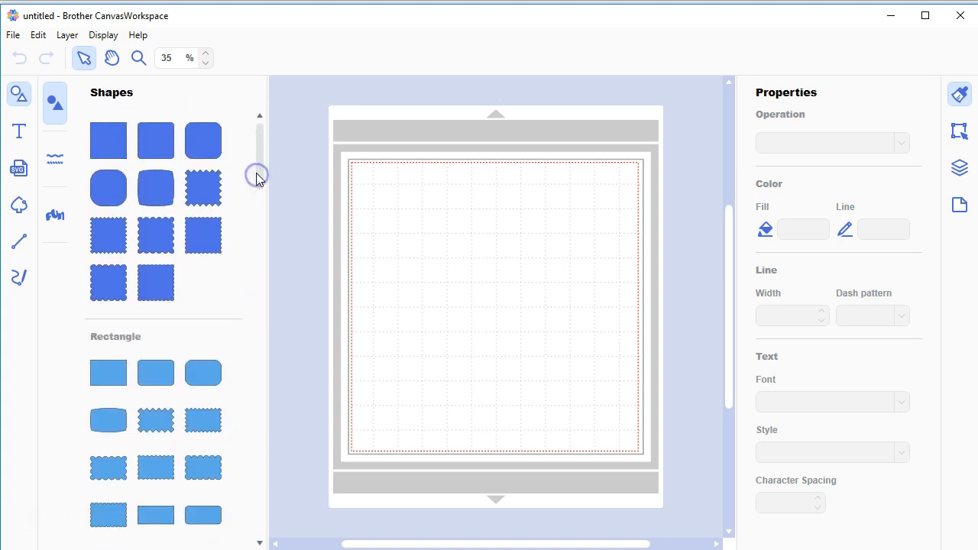
{"action": "mouse_move", "coordinate": [257, 174]}
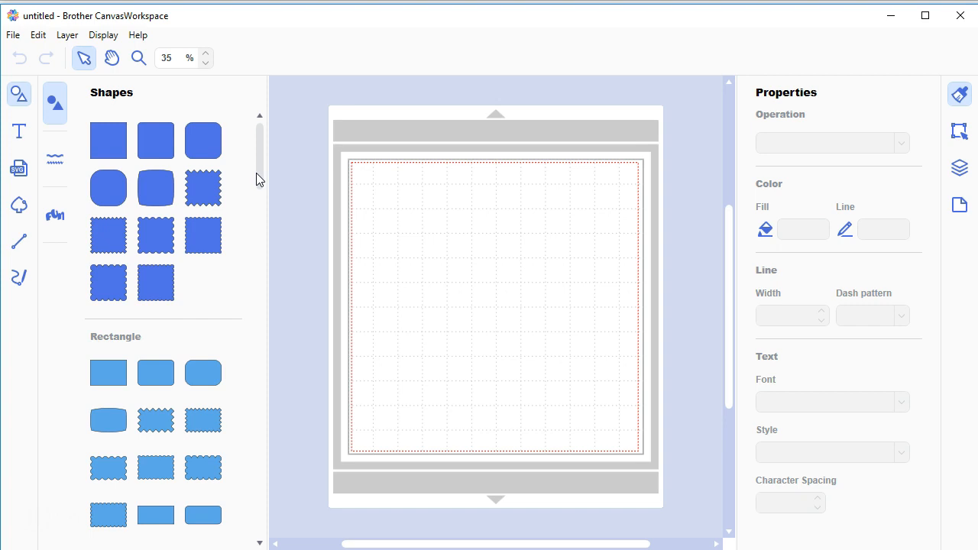
{"action": "mouse_move", "coordinate": [253, 180]}
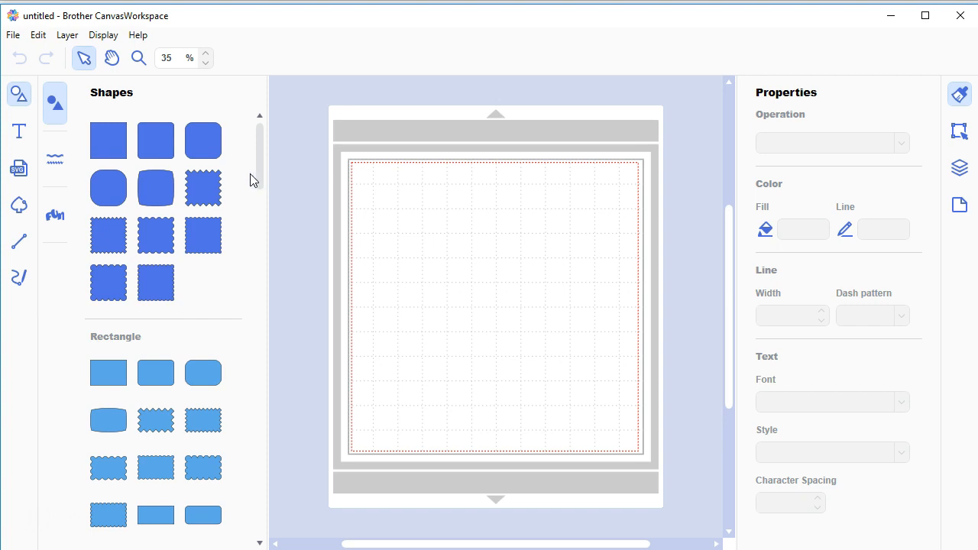
{"action": "left_click", "coordinate": [55, 160]}
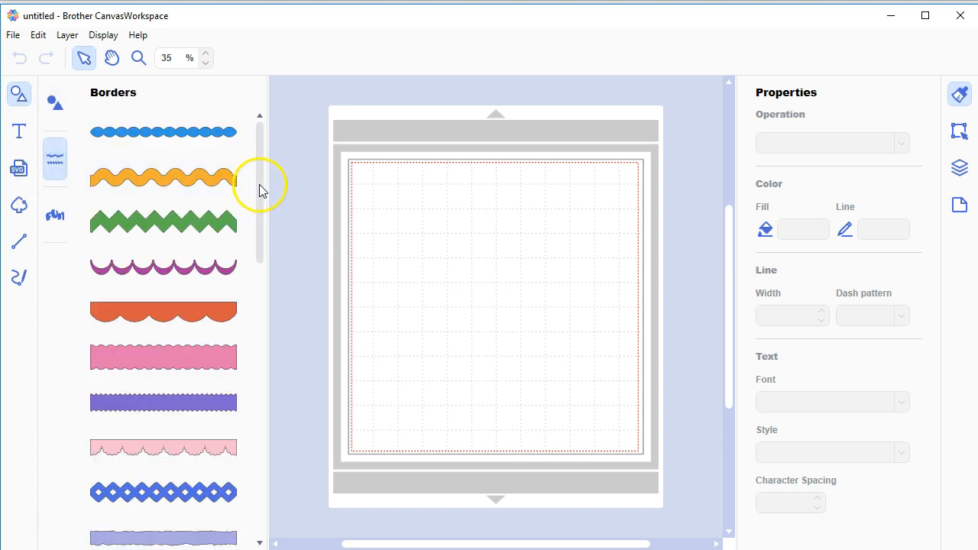
{"action": "mouse_move", "coordinate": [263, 222]}
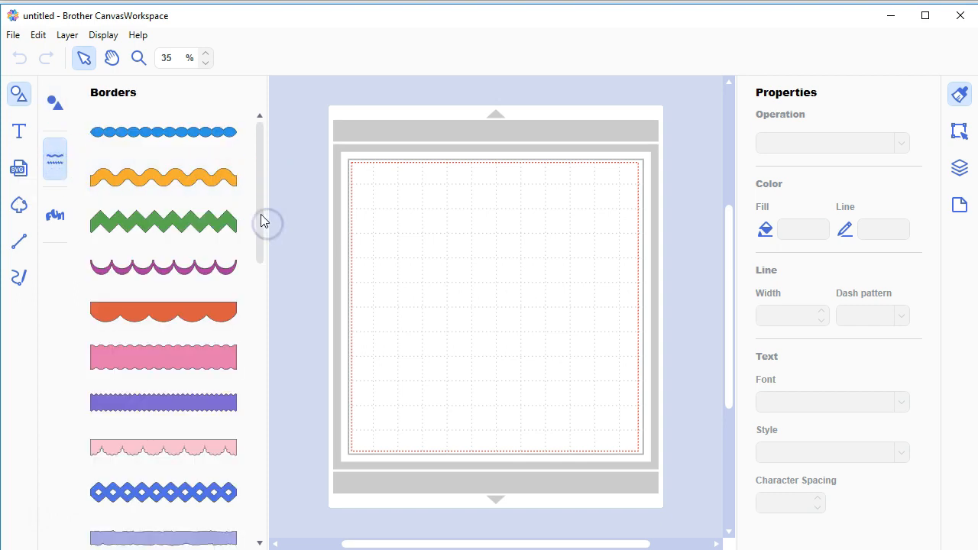
{"action": "scroll", "scroll_direction": "down", "scroll_amount": 3}
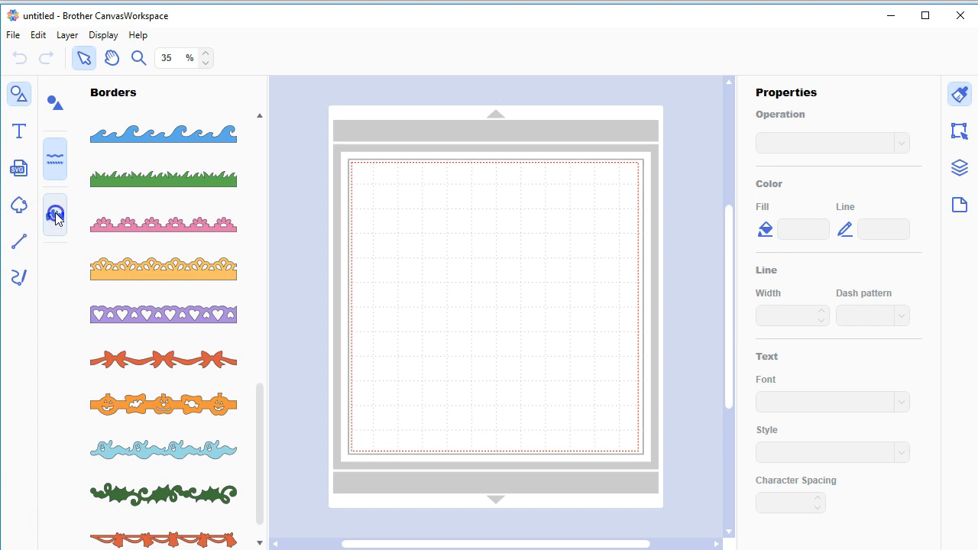
Step: From the Words library place Merry Christmas on the mat, plus a second copy at the centre
{"action": "left_click", "coordinate": [55, 214]}
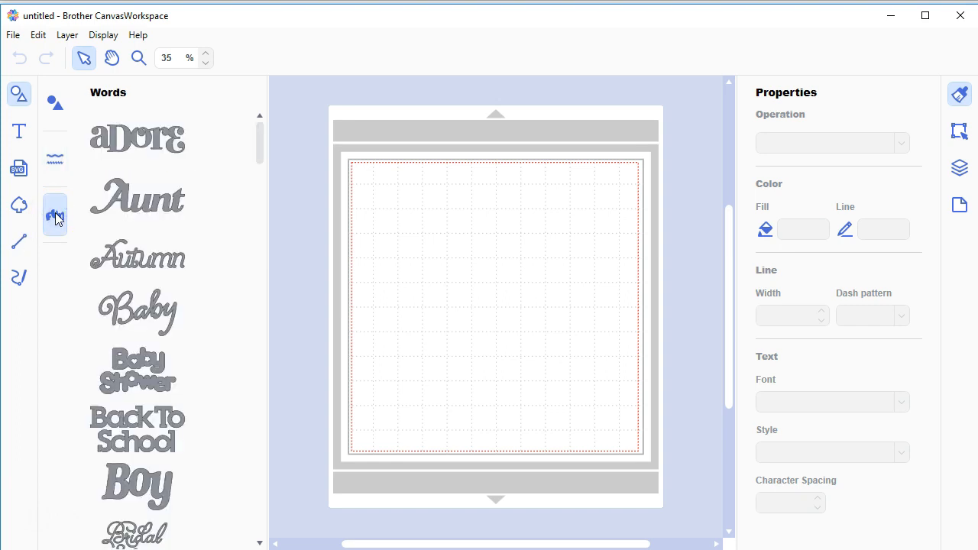
{"action": "scroll", "scroll_direction": "down", "scroll_amount": 3}
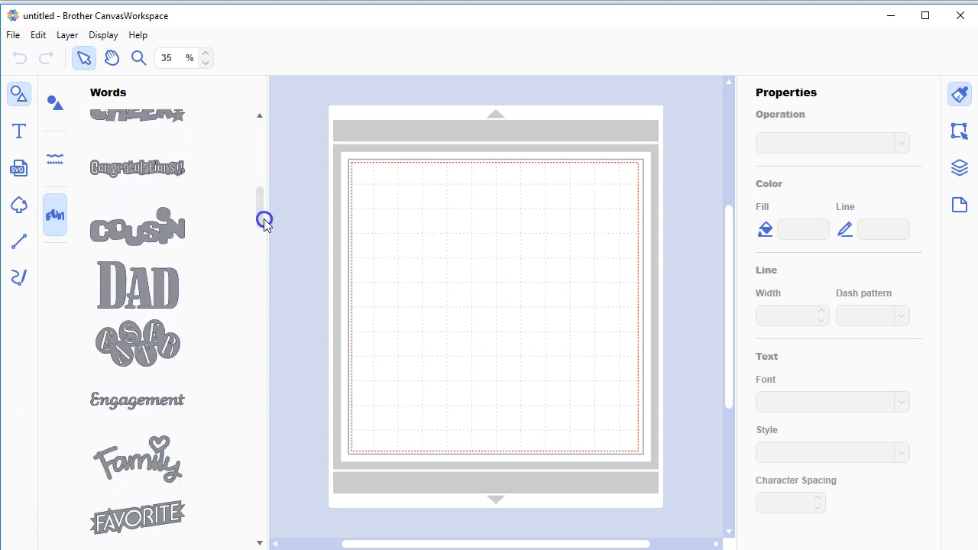
{"action": "scroll", "scroll_direction": "down", "scroll_amount": 3}
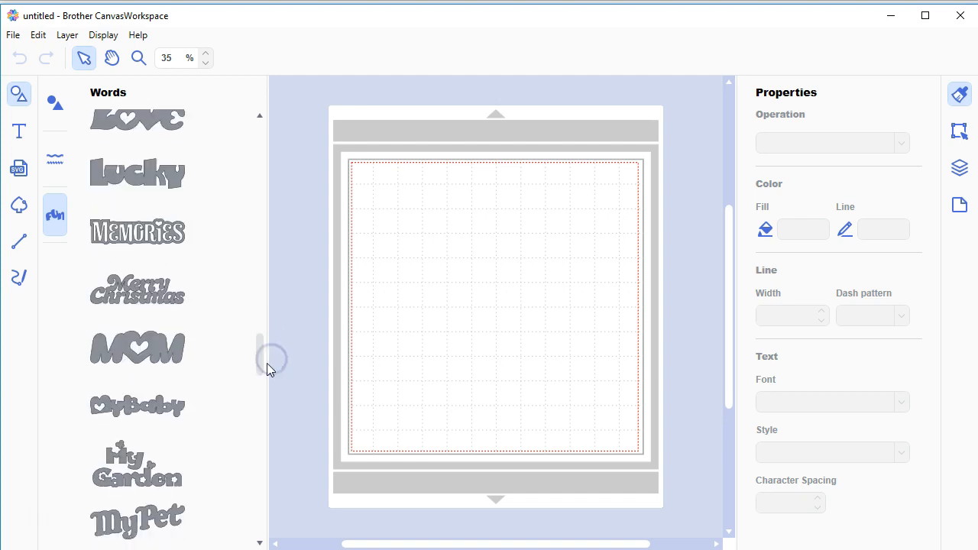
{"action": "left_click", "coordinate": [137, 289]}
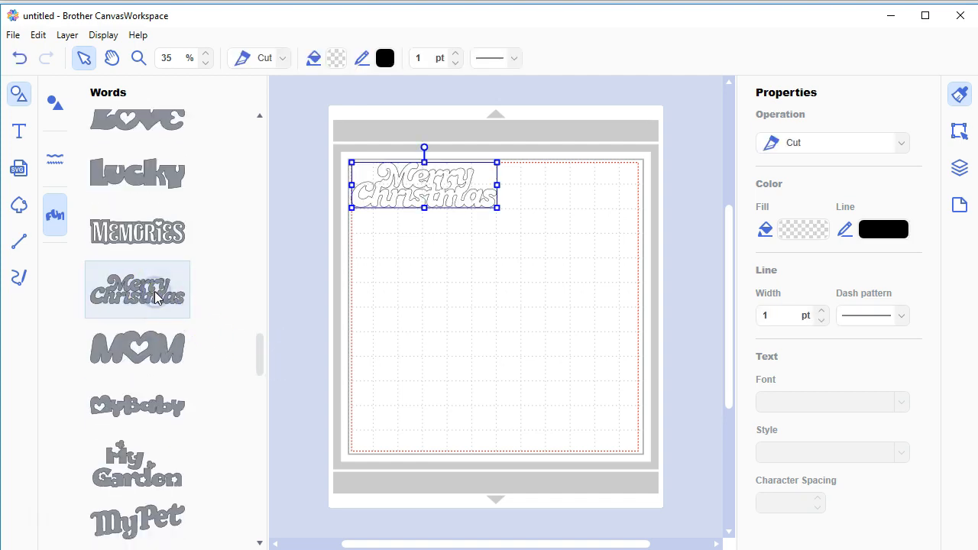
{"action": "left_click_drag", "start_coordinate": [425, 184], "coordinate": [405, 259]}
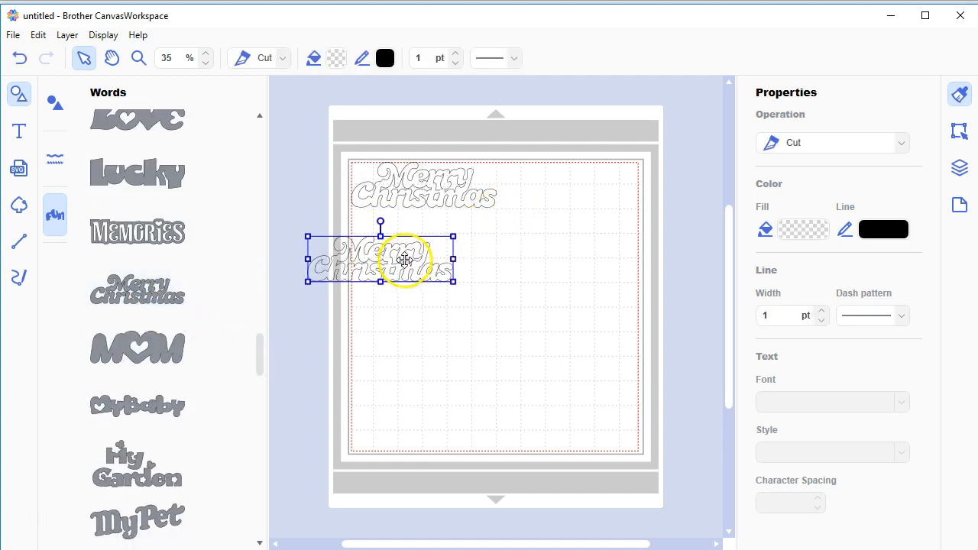
{"action": "left_click_drag", "start_coordinate": [405, 258], "coordinate": [452, 258]}
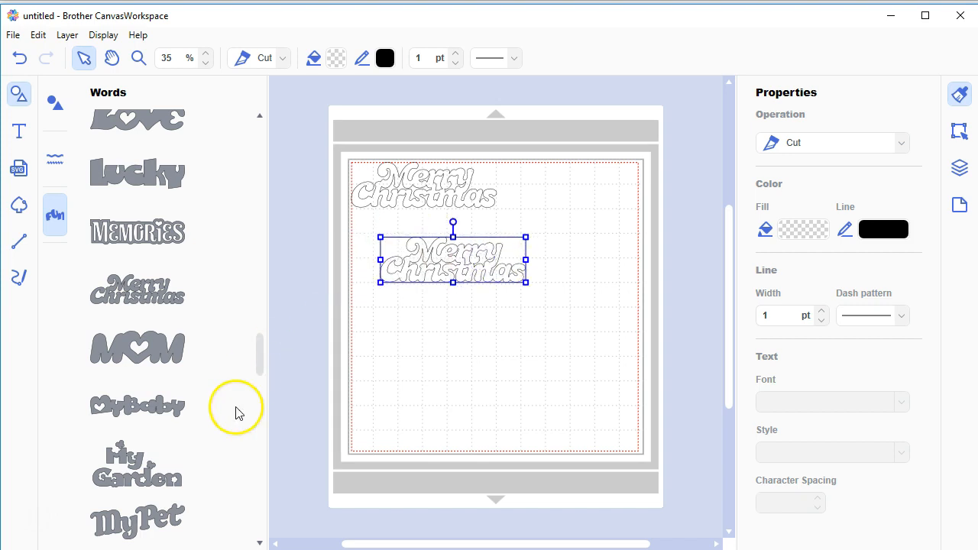
Step: Add My Baby to the lower mat and Back To School, removing the extra Merry Christmas
{"action": "left_click", "coordinate": [137, 405]}
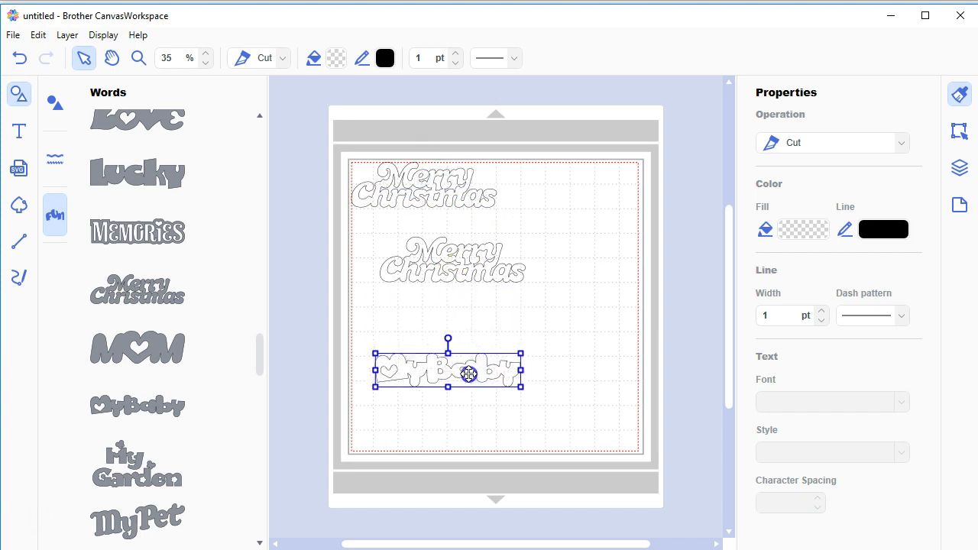
{"action": "left_click", "coordinate": [541, 312]}
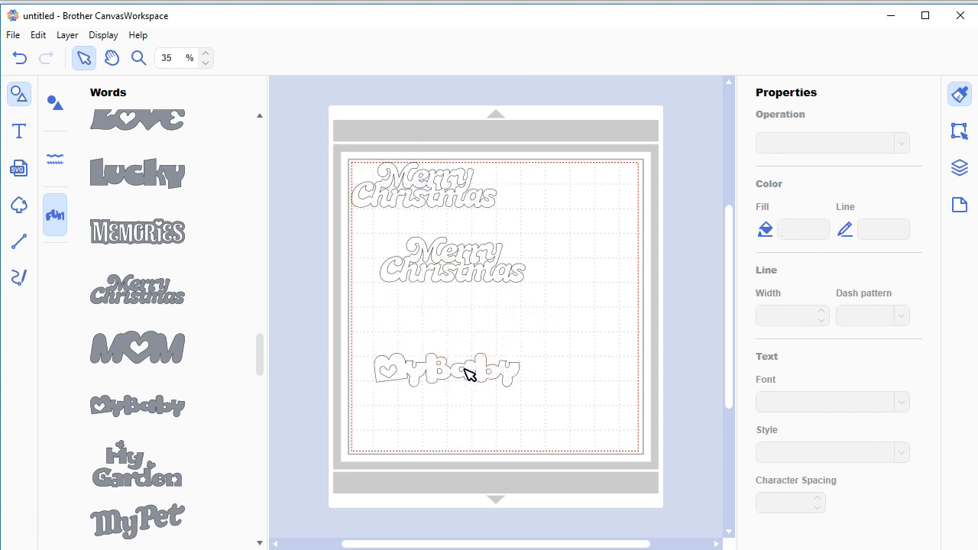
{"action": "mouse_move", "coordinate": [551, 389]}
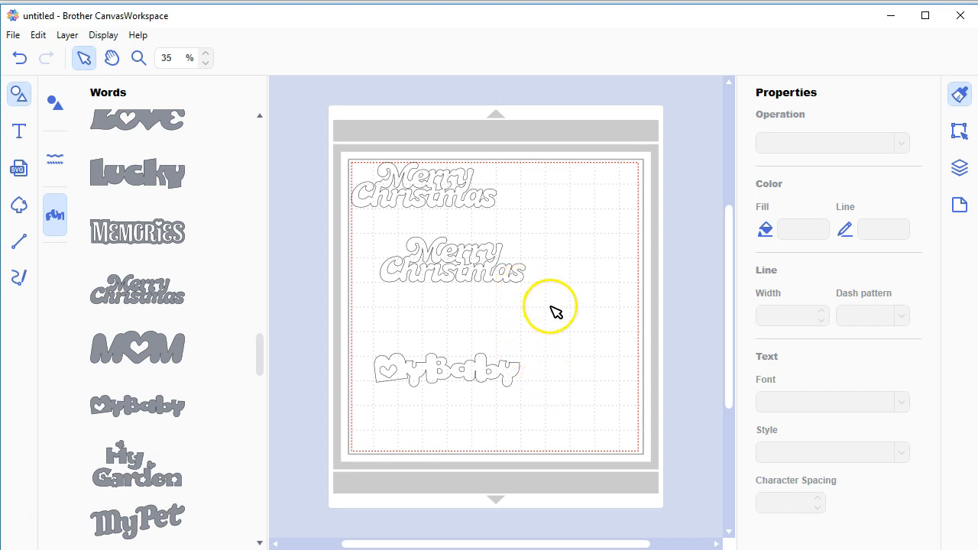
{"action": "mouse_move", "coordinate": [410, 308]}
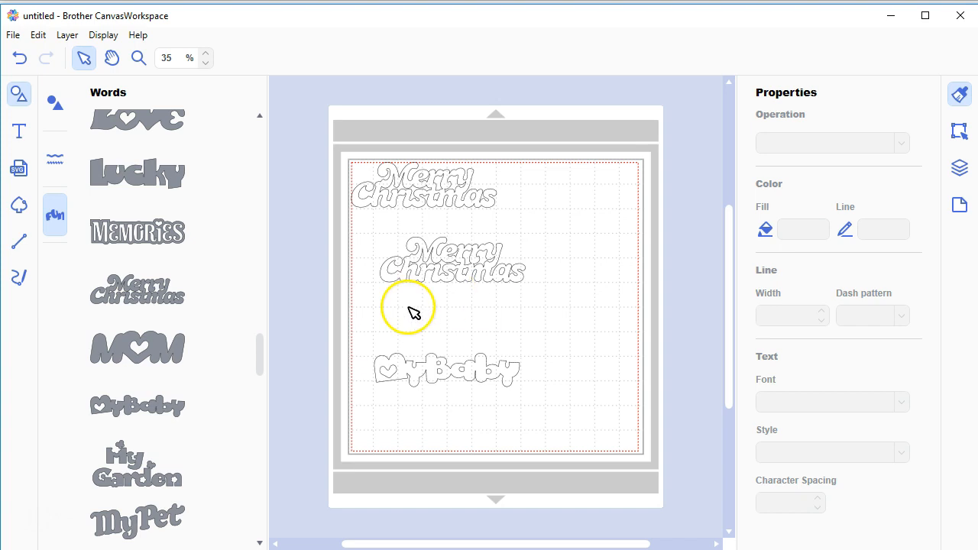
{"action": "mouse_move", "coordinate": [457, 266]}
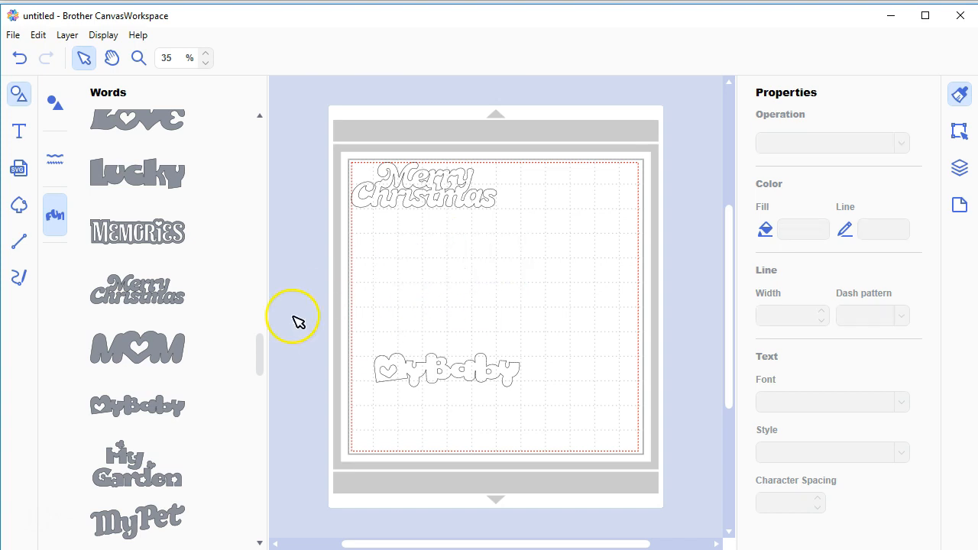
{"action": "scroll", "scroll_direction": "down", "scroll_amount": 3}
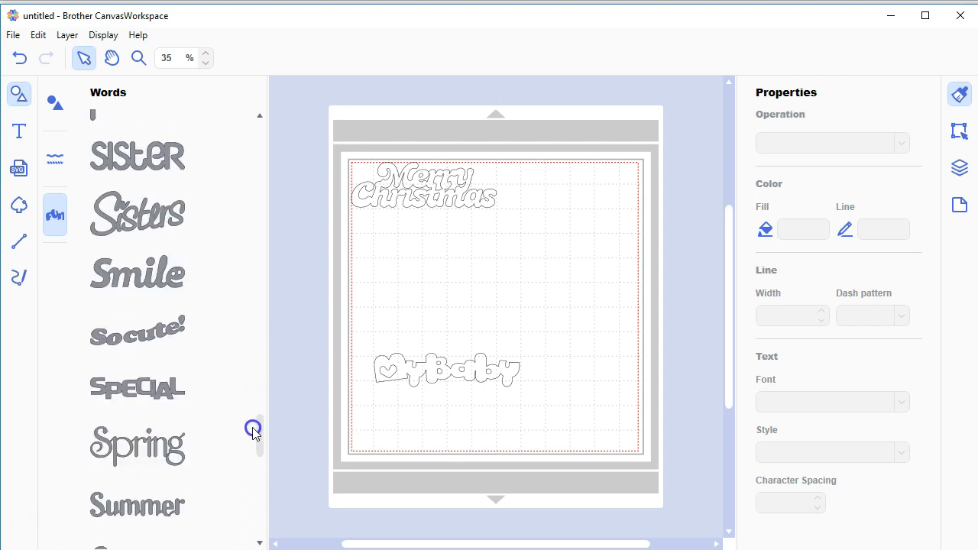
{"action": "scroll", "scroll_direction": "down", "scroll_amount": 3}
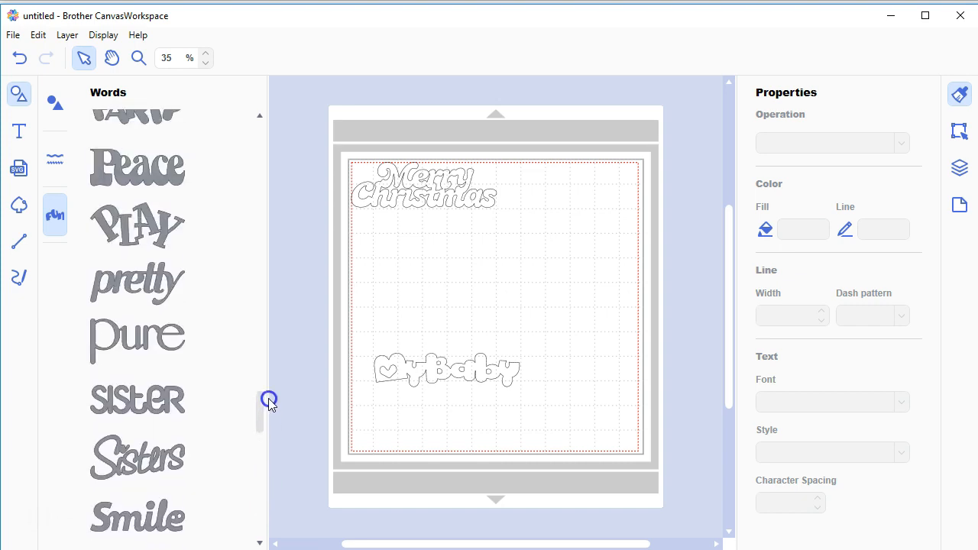
{"action": "scroll", "scroll_direction": "up", "scroll_amount": 3}
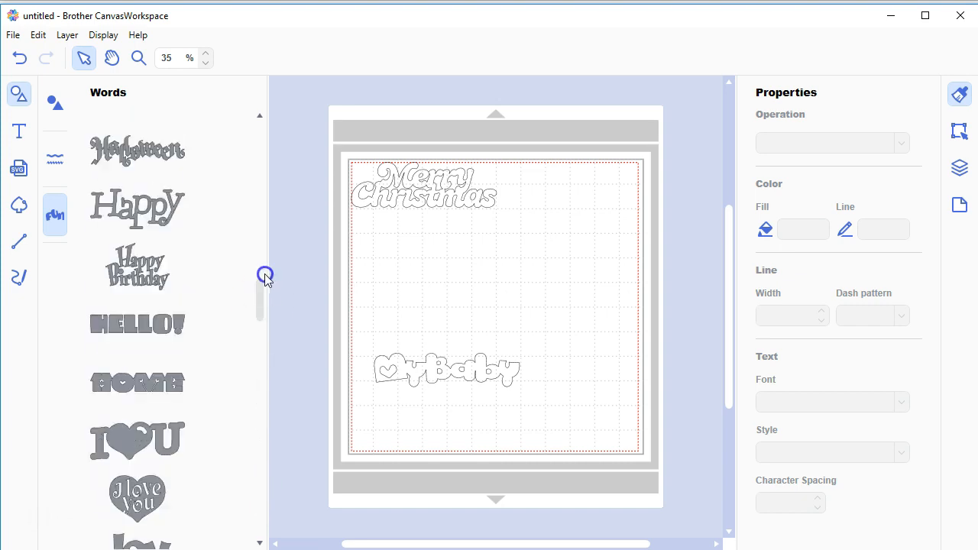
{"action": "scroll", "scroll_direction": "up", "scroll_amount": 3}
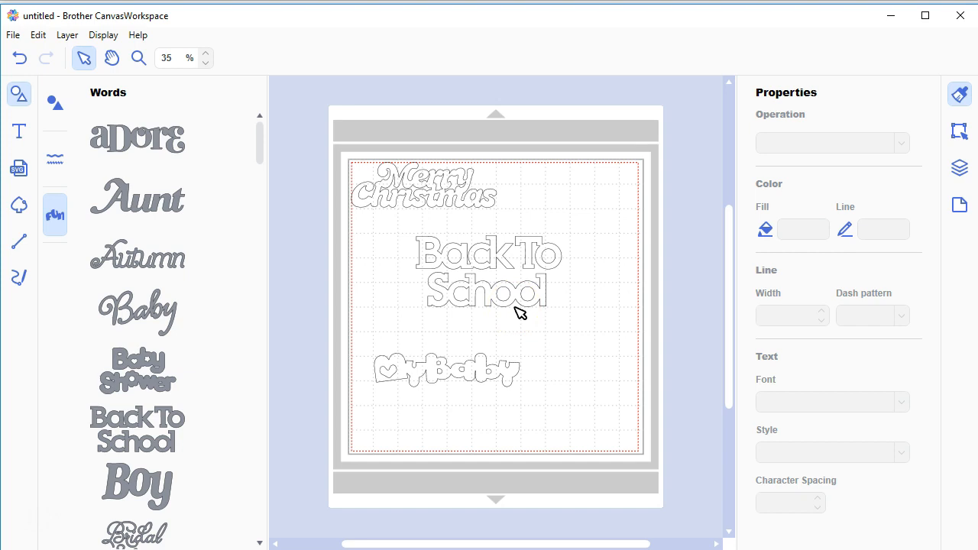
{"action": "left_click", "coordinate": [290, 247]}
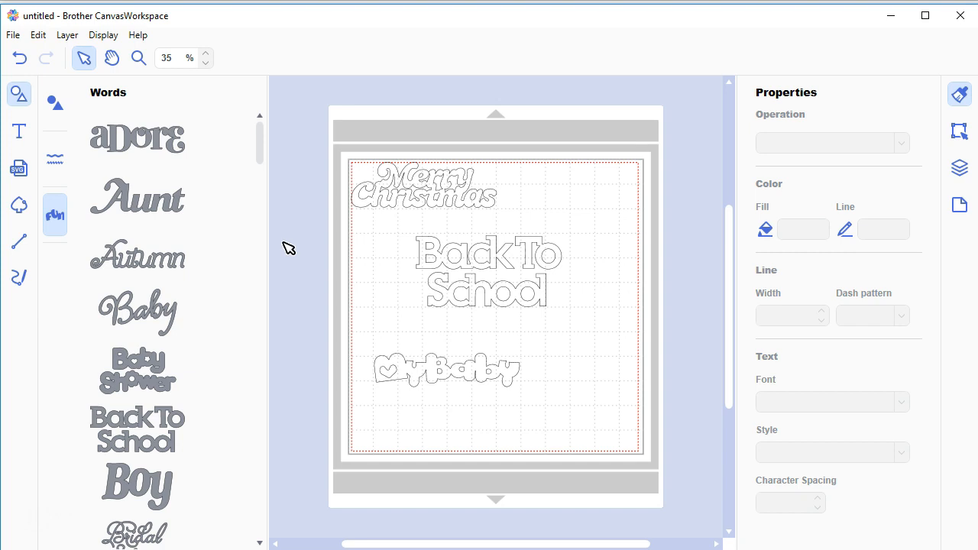
{"action": "mouse_move", "coordinate": [19, 132]}
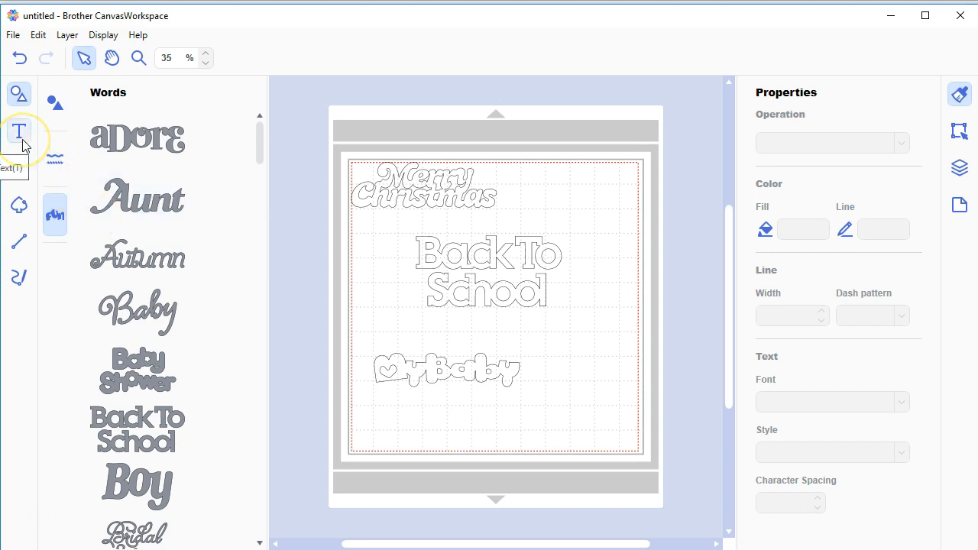
Step: Switch to the Text tool and cancel the File > Import dialog
{"action": "left_click", "coordinate": [18, 131]}
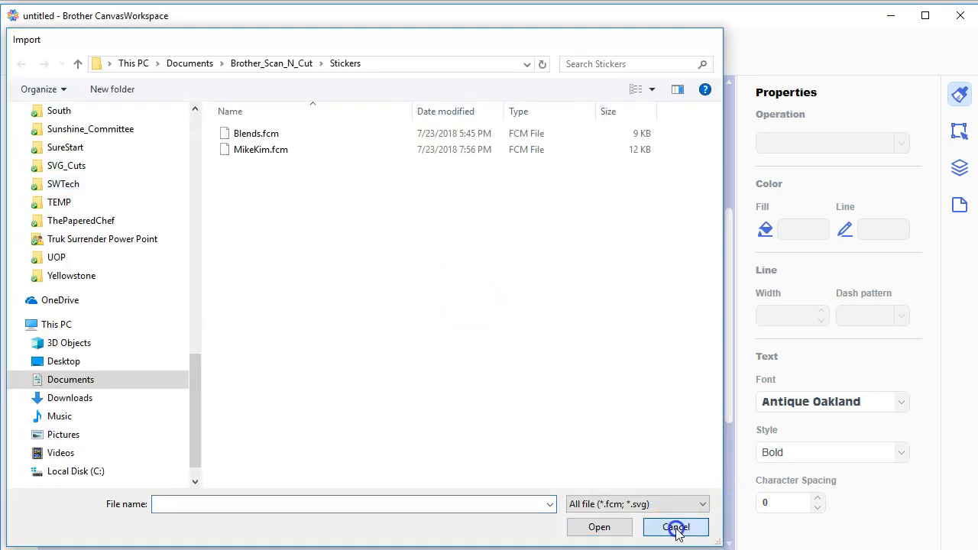
{"action": "left_click", "coordinate": [676, 527]}
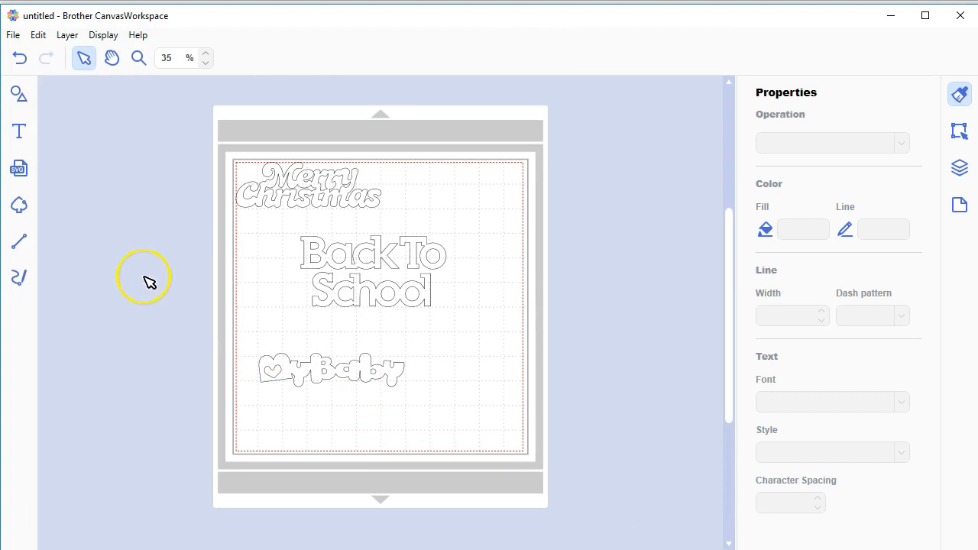
{"action": "mouse_move", "coordinate": [101, 241]}
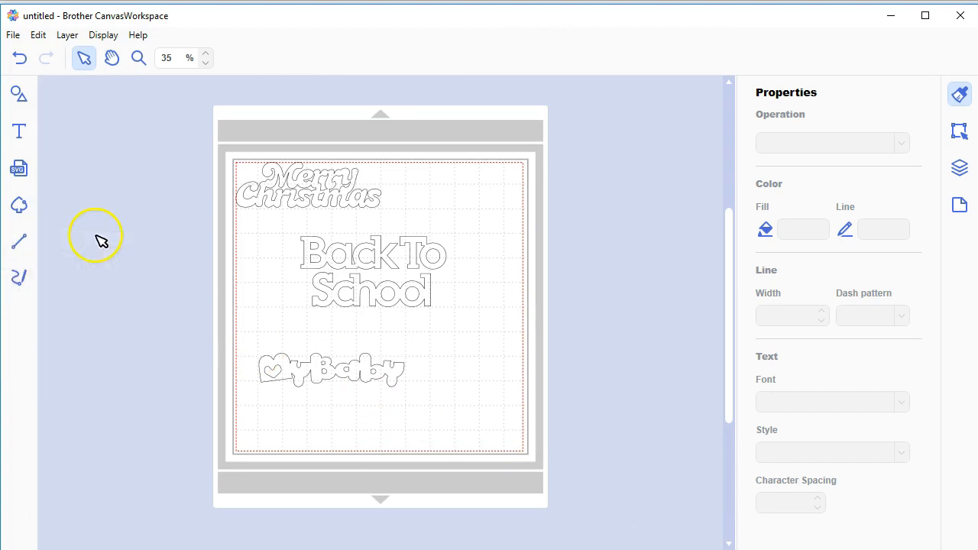
{"action": "mouse_move", "coordinate": [128, 236]}
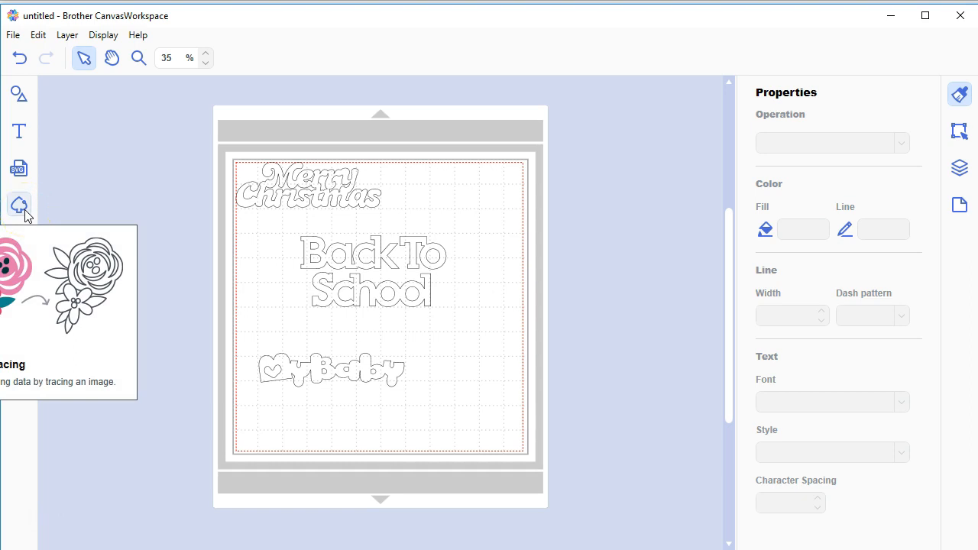
{"action": "mouse_move", "coordinate": [69, 252]}
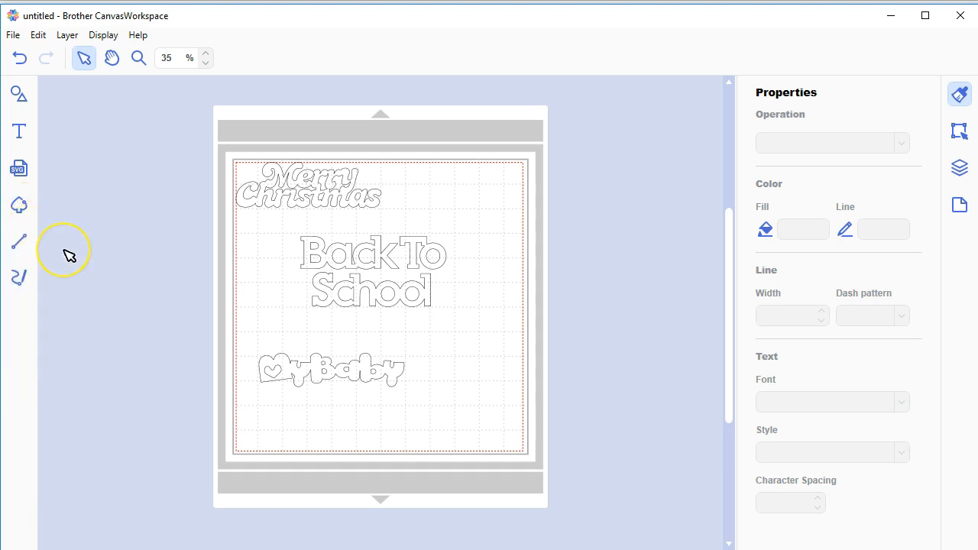
{"action": "mouse_move", "coordinate": [18, 206]}
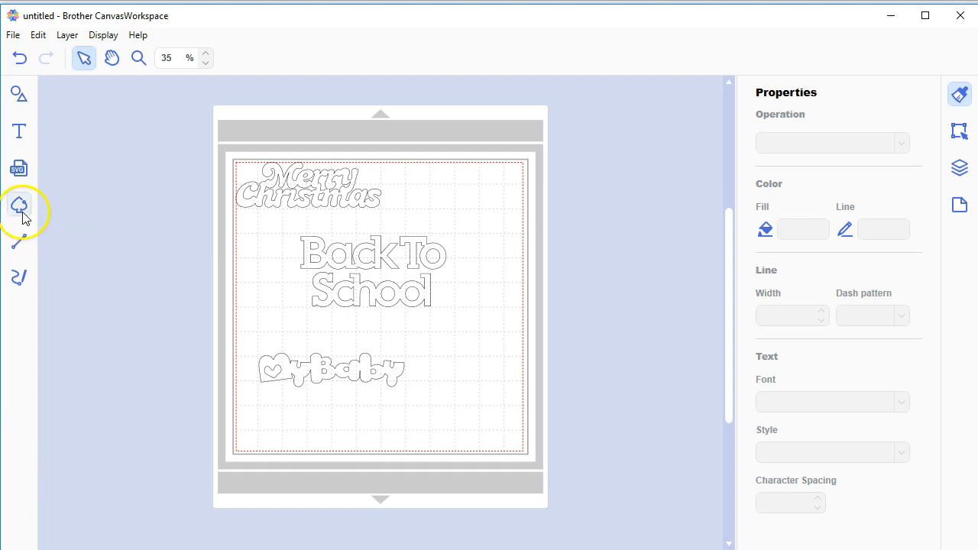
{"action": "mouse_move", "coordinate": [60, 237]}
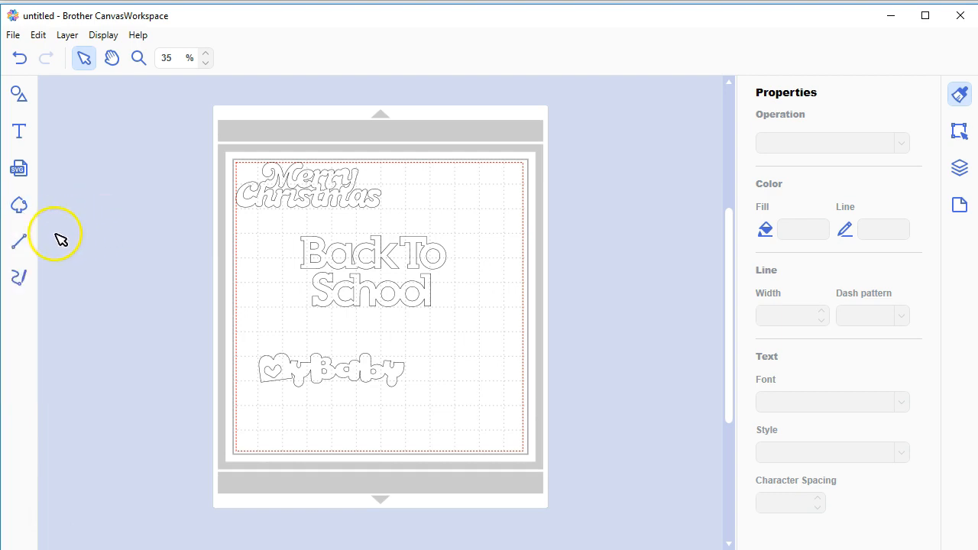
{"action": "mouse_move", "coordinate": [18, 242]}
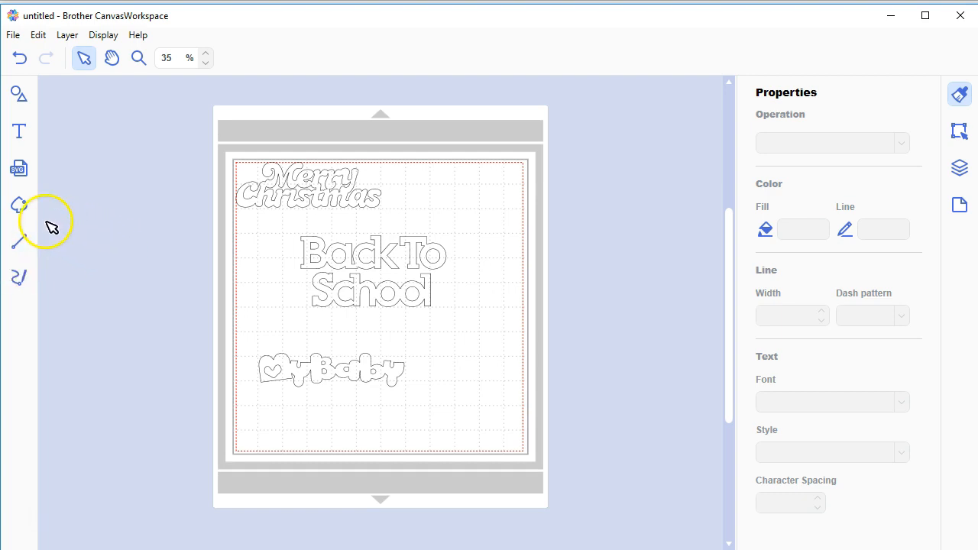
{"action": "mouse_move", "coordinate": [43, 223]}
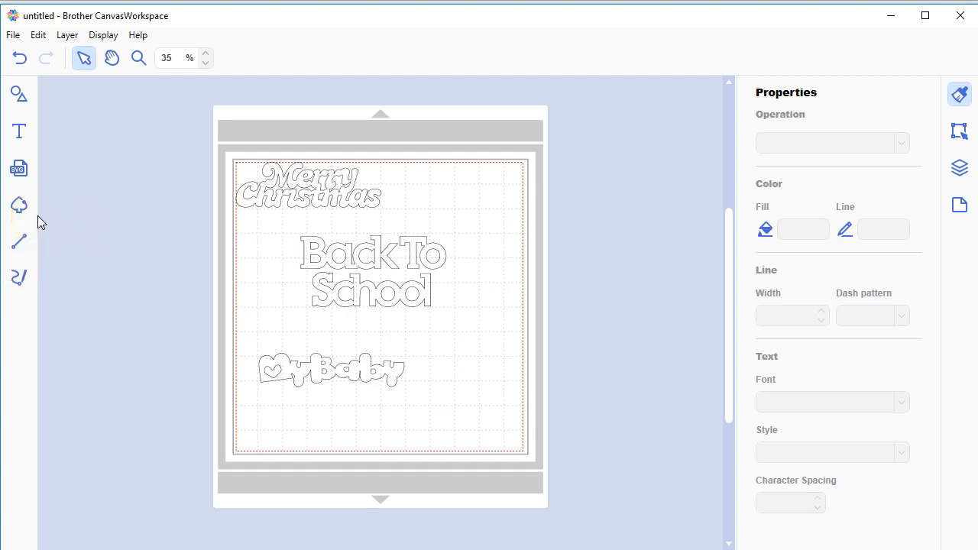
{"action": "mouse_move", "coordinate": [18, 241]}
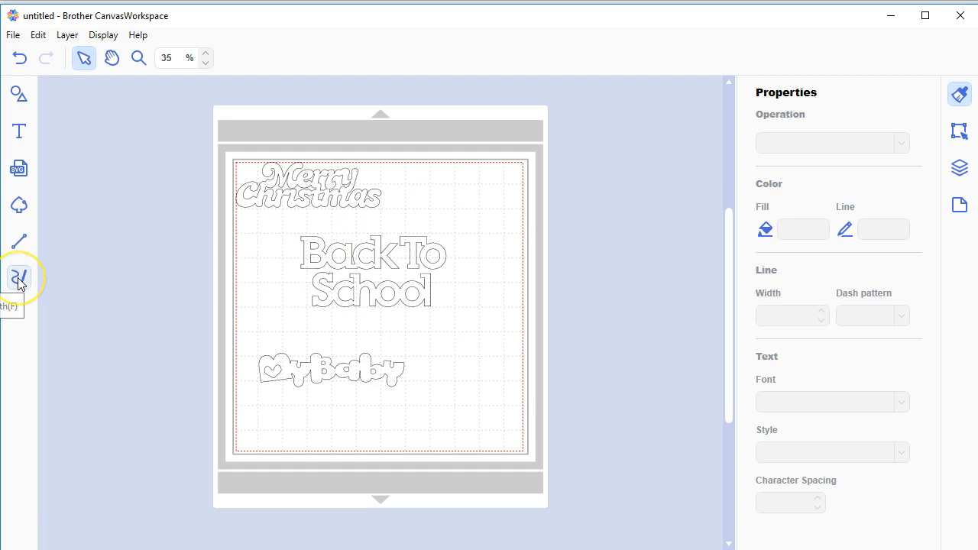
{"action": "mouse_move", "coordinate": [49, 287]}
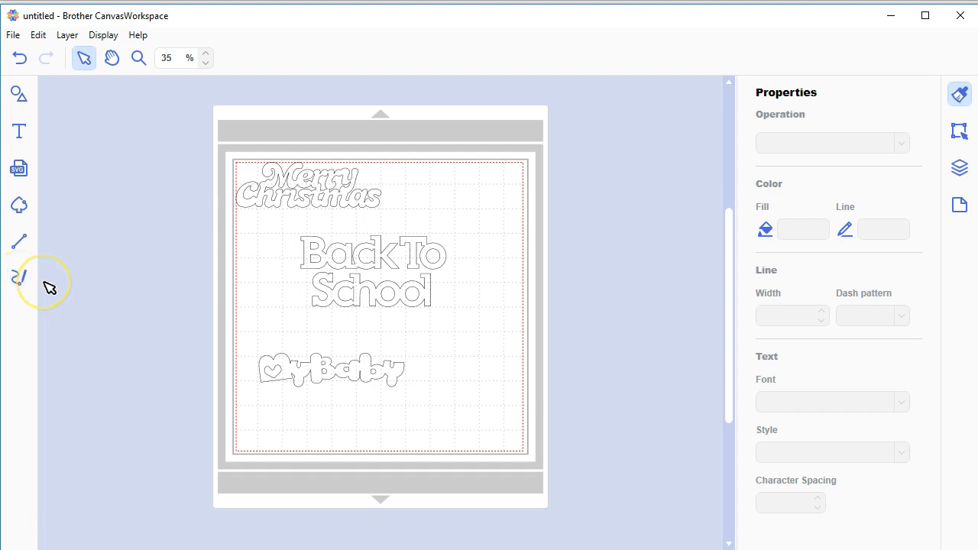
{"action": "mouse_move", "coordinate": [187, 260]}
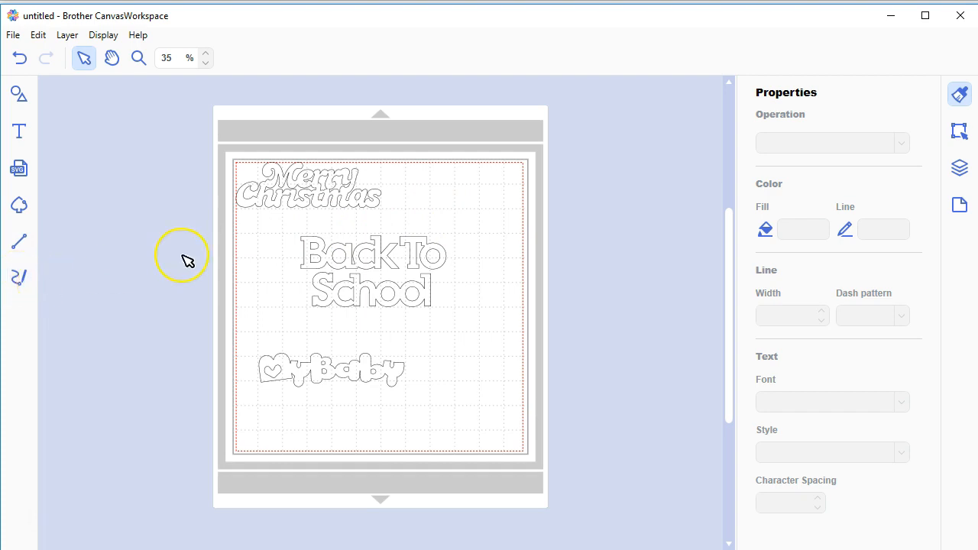
{"action": "mouse_move", "coordinate": [18, 131]}
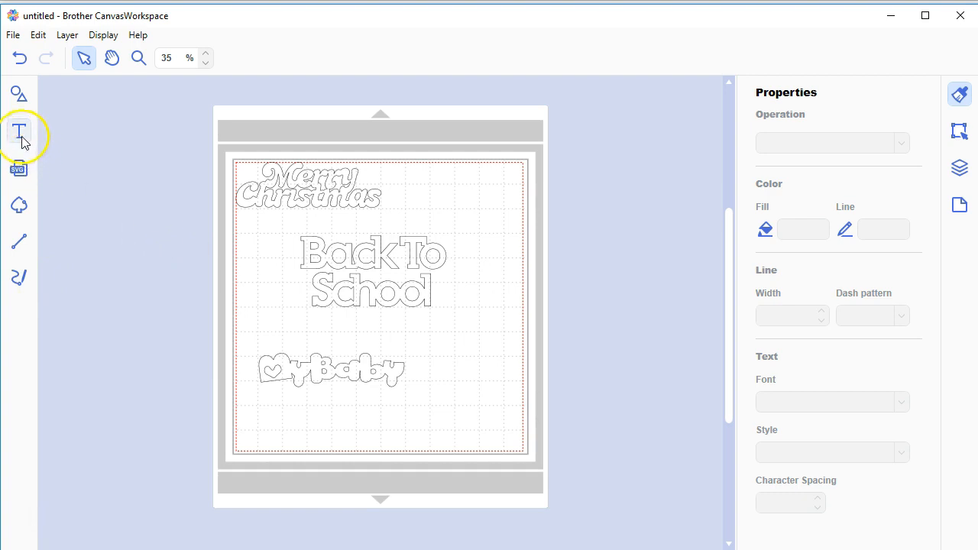
Step: With the Text tool add a Graduation text box below My Baby and select it
{"action": "left_click", "coordinate": [19, 131]}
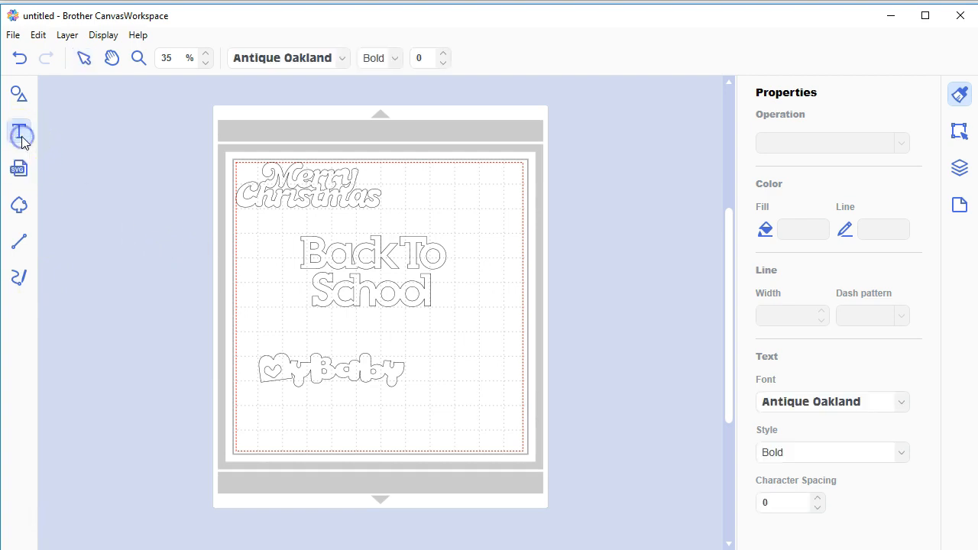
{"action": "left_click", "coordinate": [18, 132]}
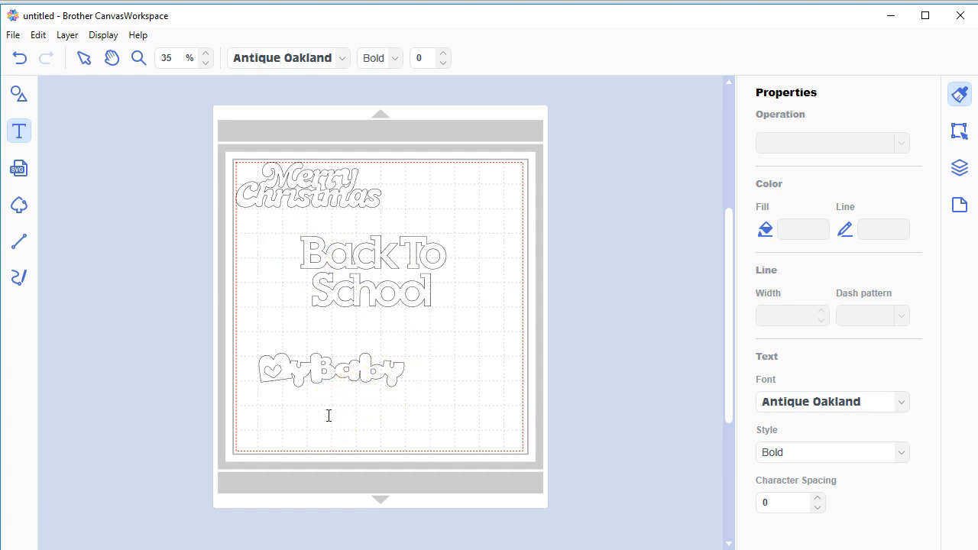
{"action": "left_click", "coordinate": [84, 58]}
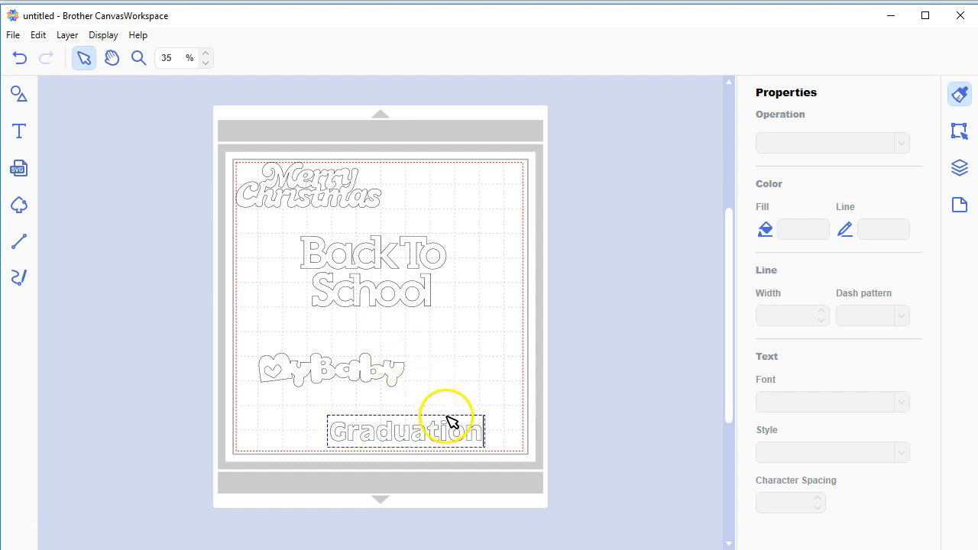
{"action": "left_click", "coordinate": [404, 431]}
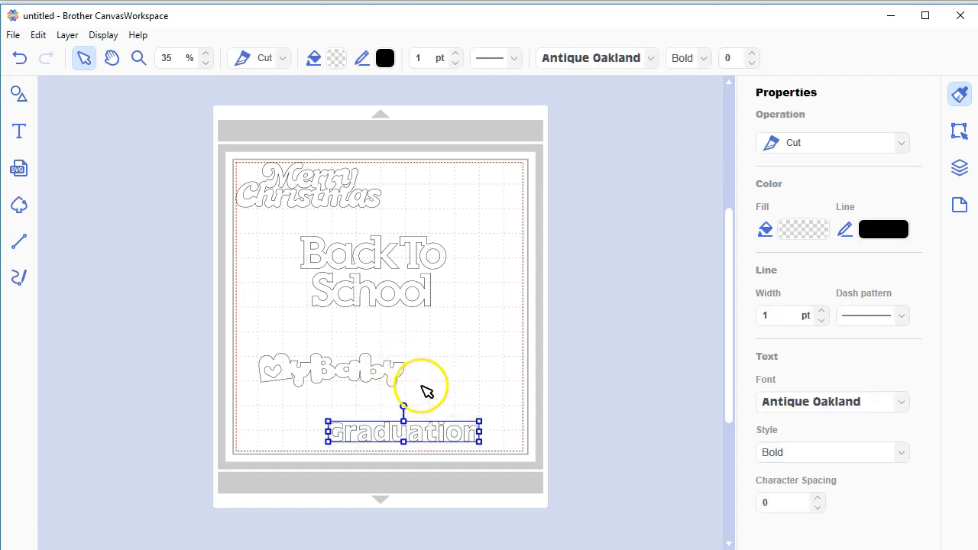
{"action": "mouse_move", "coordinate": [623, 190]}
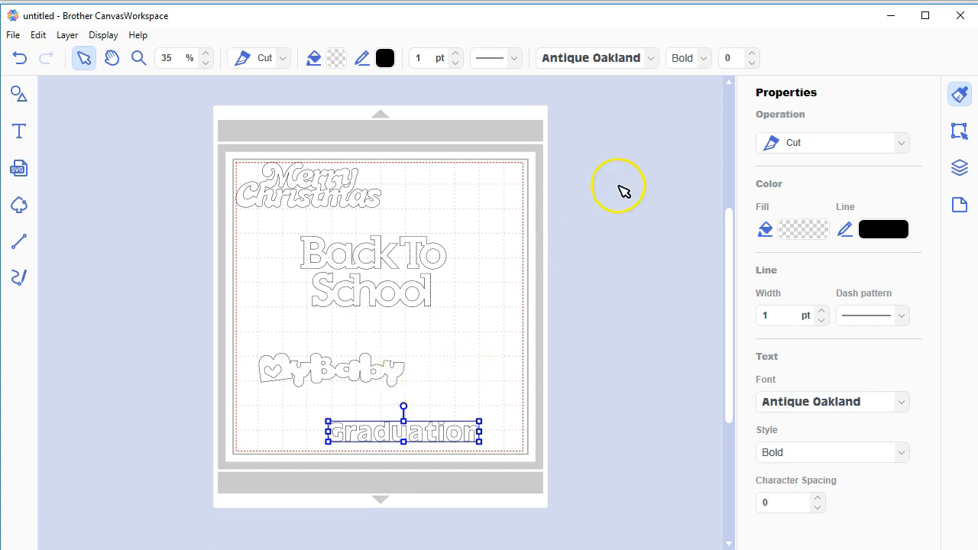
{"action": "mouse_move", "coordinate": [651, 58]}
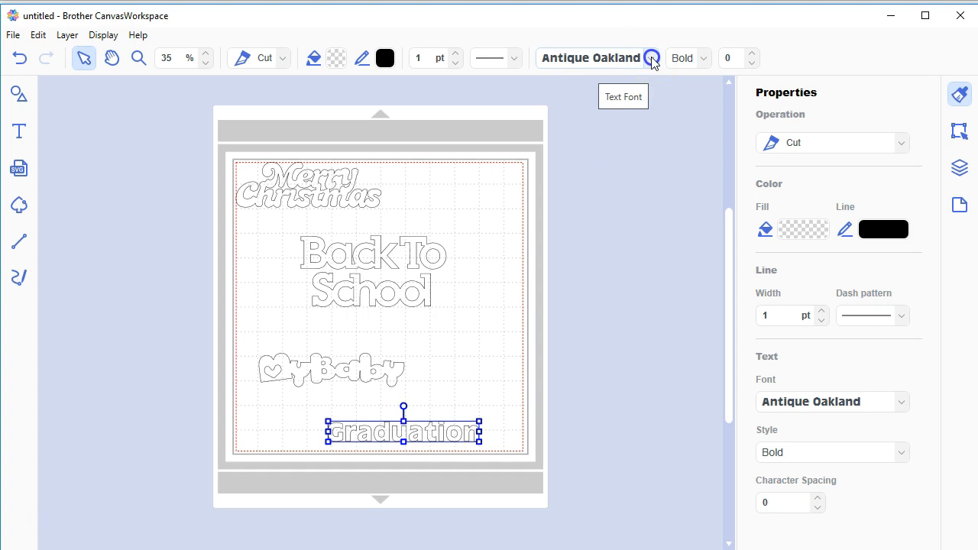
Step: Set Graduation in the Digory Doodles font and drag it up beside Back To School
{"action": "left_click", "coordinate": [651, 58]}
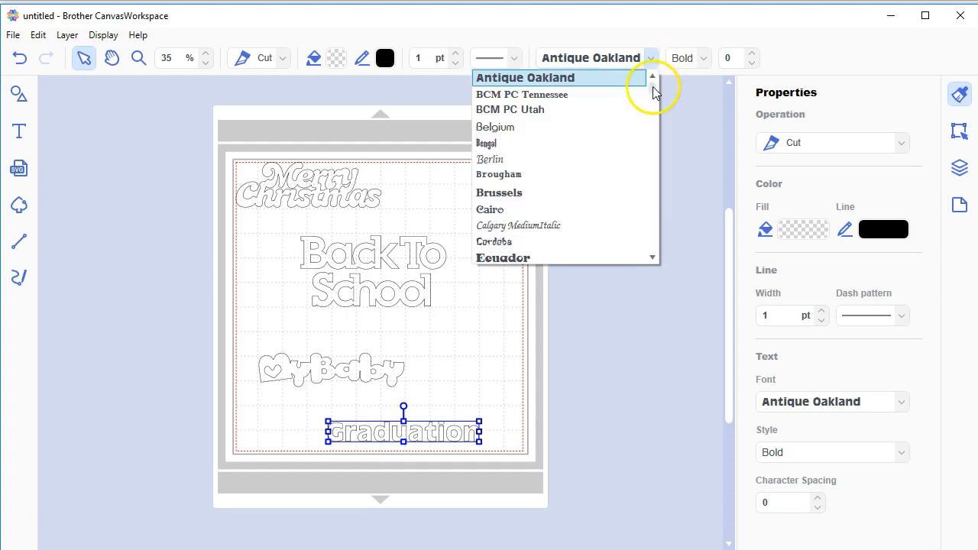
{"action": "left_click", "coordinate": [653, 90]}
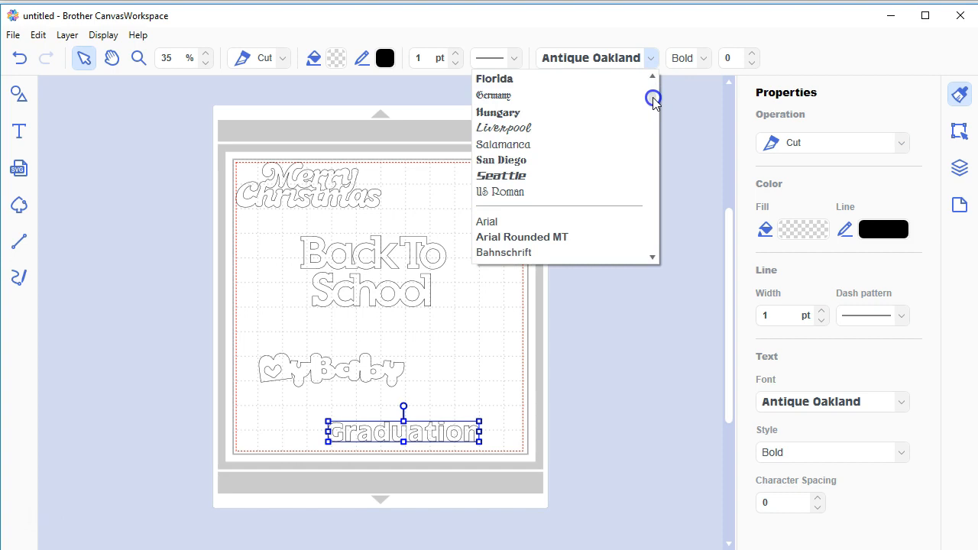
{"action": "scroll", "scroll_direction": "down", "scroll_amount": 3}
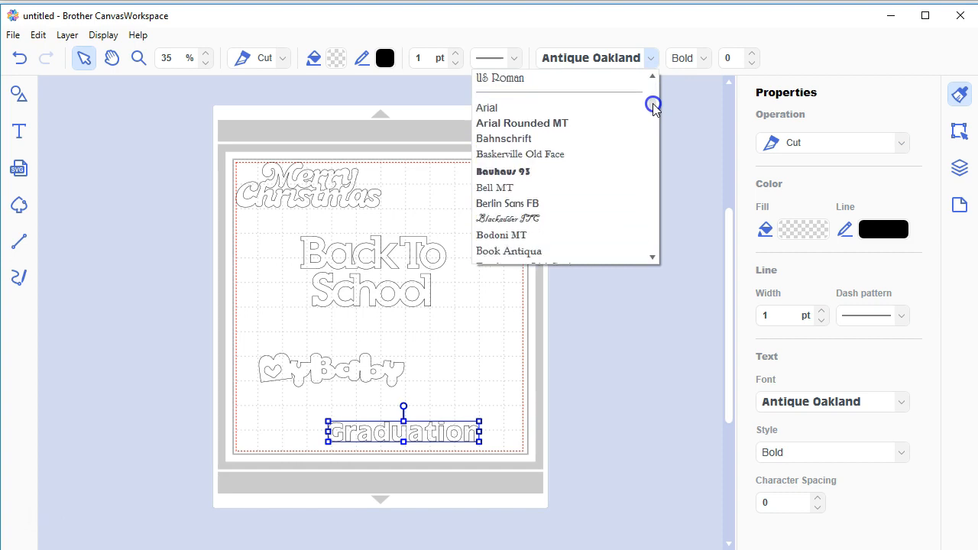
{"action": "scroll", "scroll_direction": "down", "scroll_amount": 3}
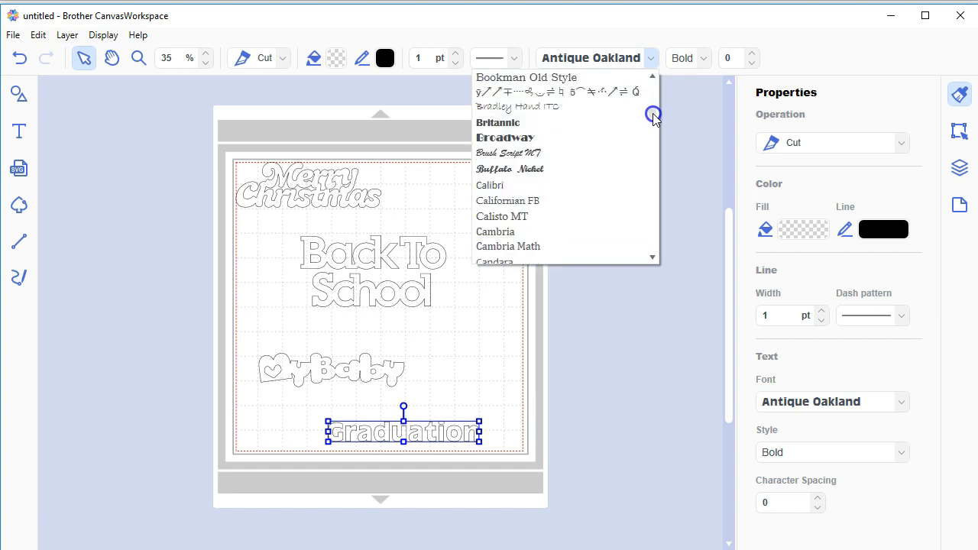
{"action": "scroll", "scroll_direction": "down", "scroll_amount": 3}
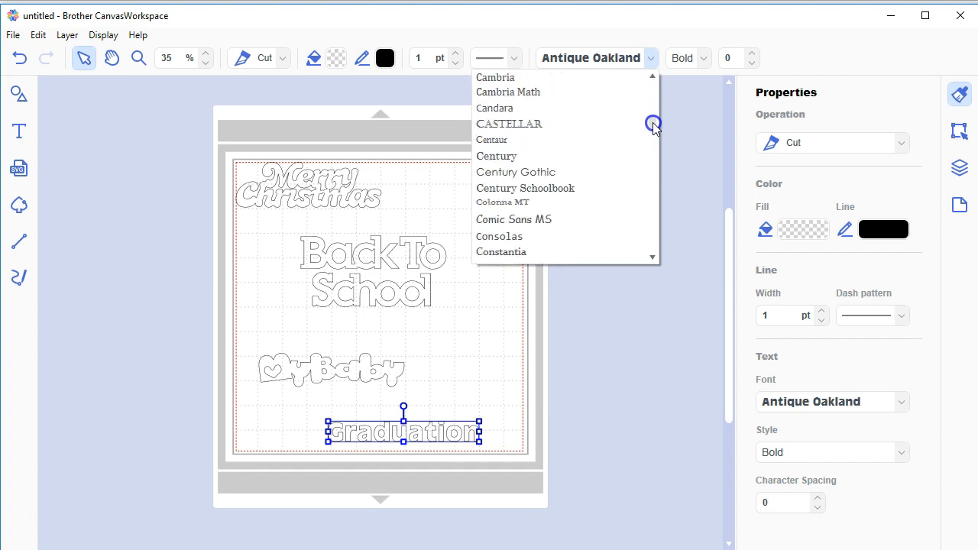
{"action": "scroll", "scroll_direction": "down", "scroll_amount": 3}
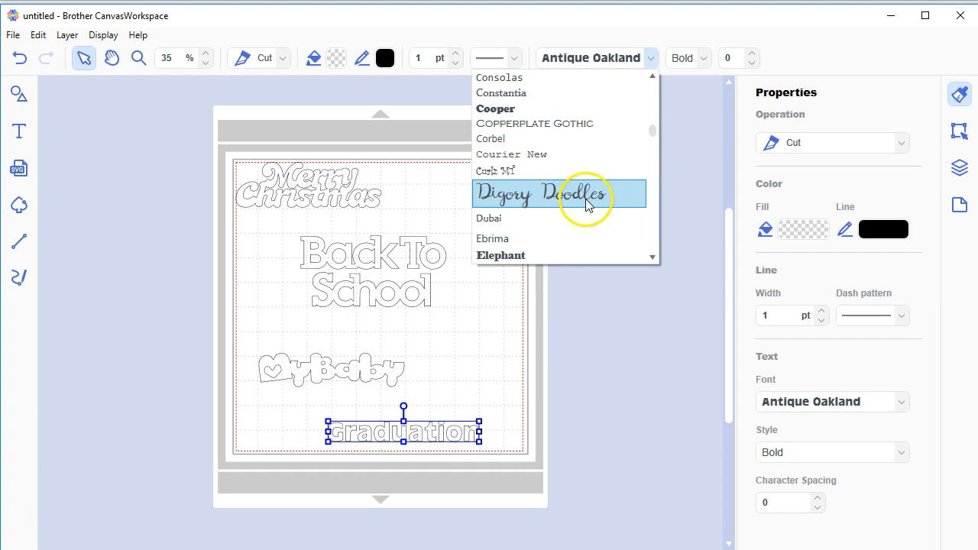
{"action": "left_click", "coordinate": [559, 192]}
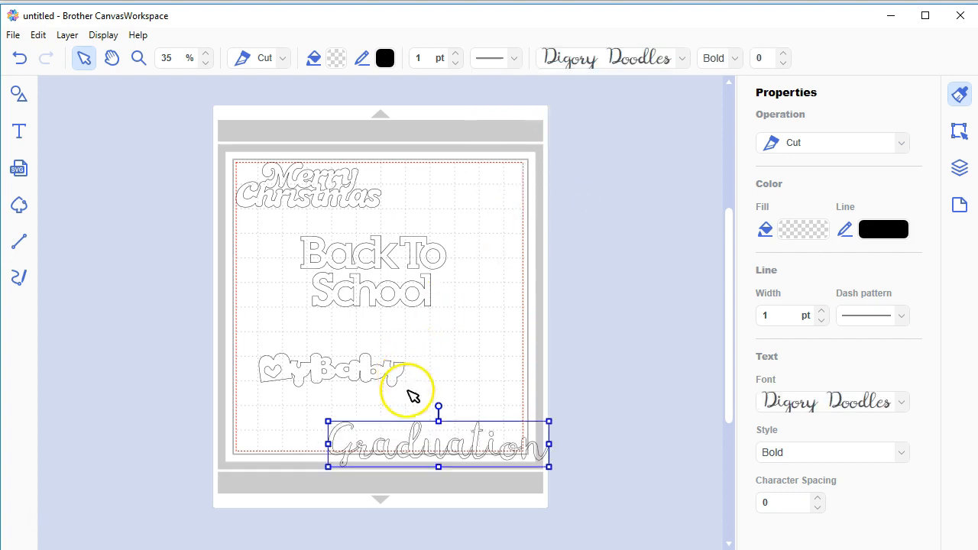
{"action": "left_click_drag", "start_coordinate": [437, 445], "coordinate": [486, 337]}
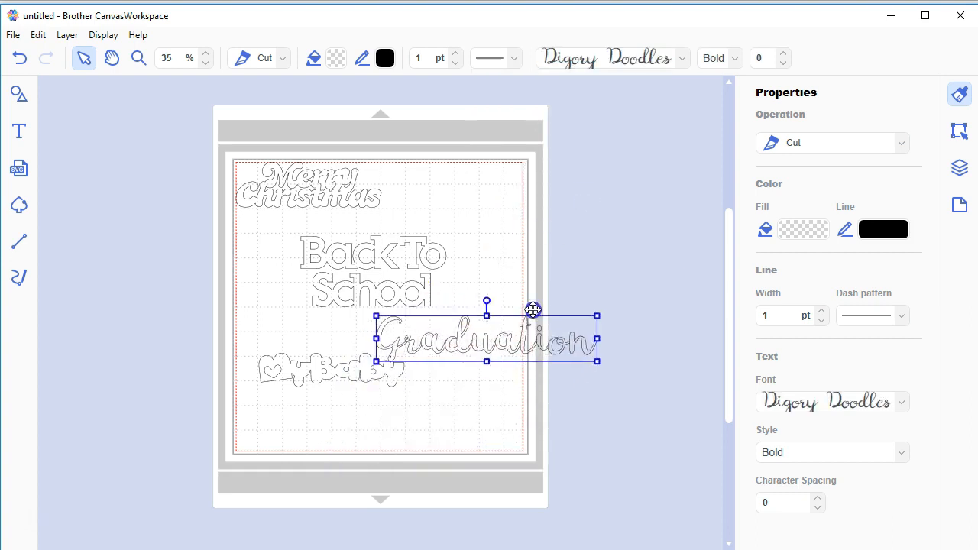
Step: Delete the Merry Christmas, Back To School and MyBaby words from the mat
{"action": "left_click", "coordinate": [409, 425]}
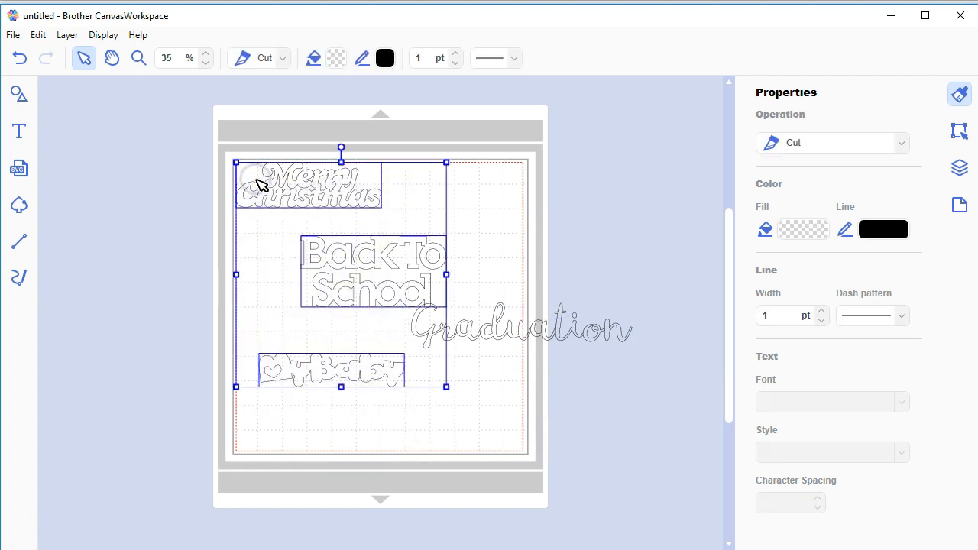
{"action": "key", "text": "Delete"}
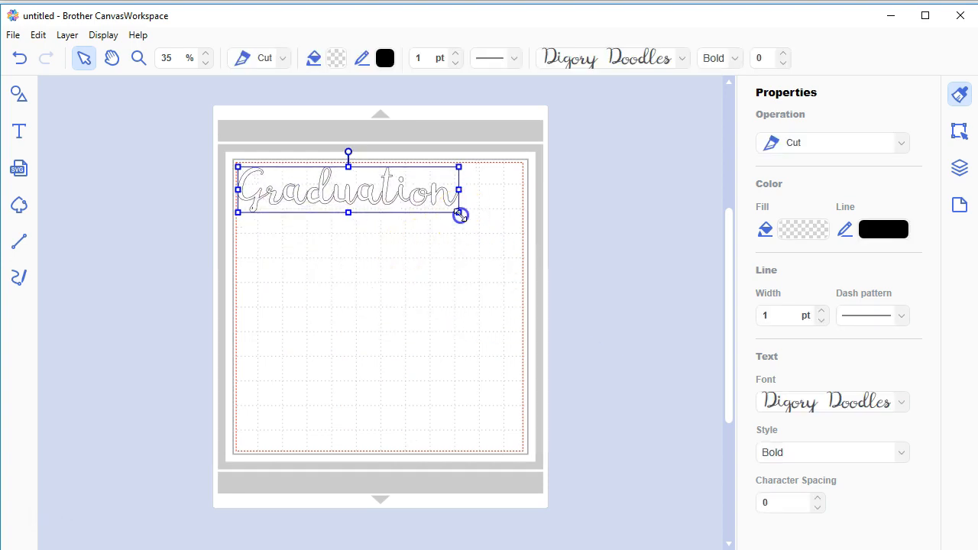
Step: Resize Graduation by its corner handle until it spans the top of the mat
{"action": "left_click_drag", "start_coordinate": [460, 214], "coordinate": [523, 250]}
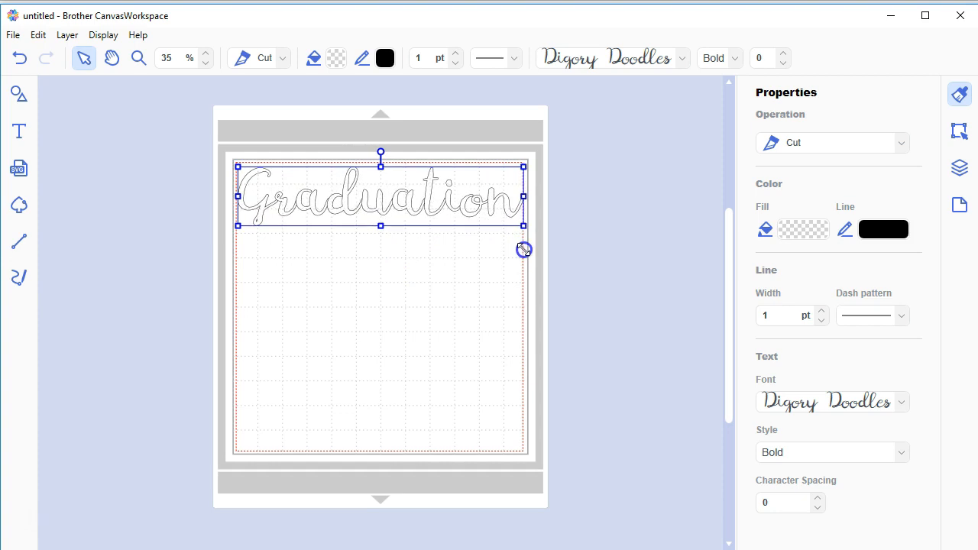
{"action": "left_click_drag", "start_coordinate": [522, 249], "coordinate": [697, 271]}
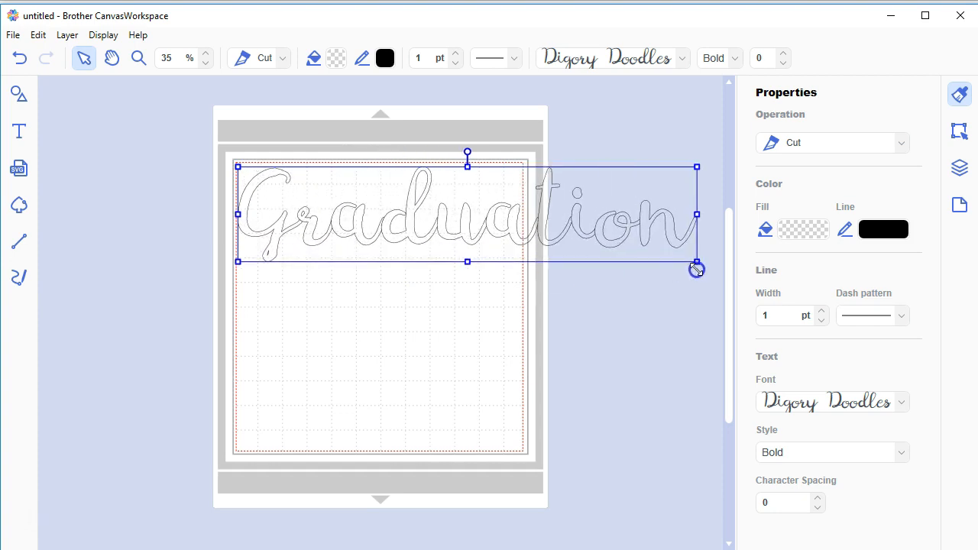
{"action": "left_click_drag", "start_coordinate": [697, 269], "coordinate": [559, 238]}
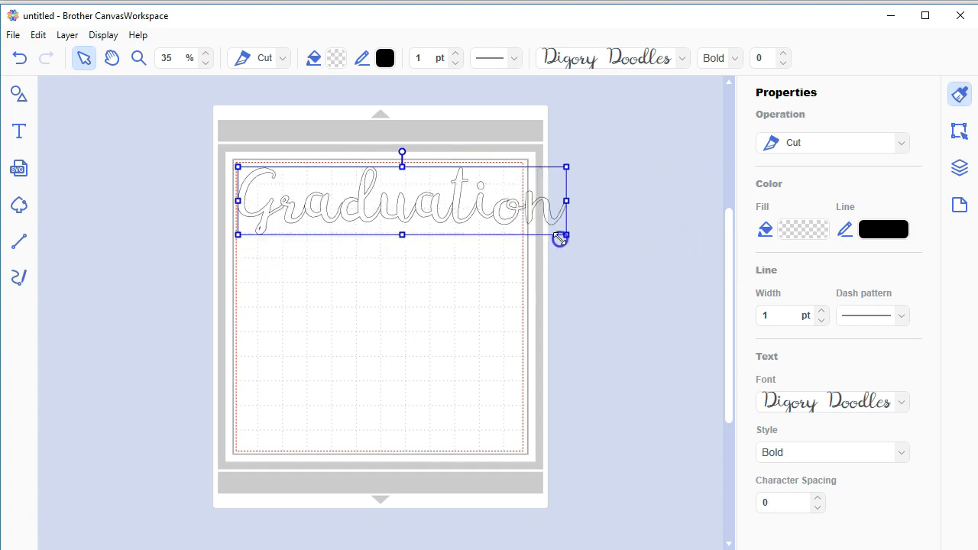
{"action": "left_click_drag", "start_coordinate": [562, 239], "coordinate": [523, 225]}
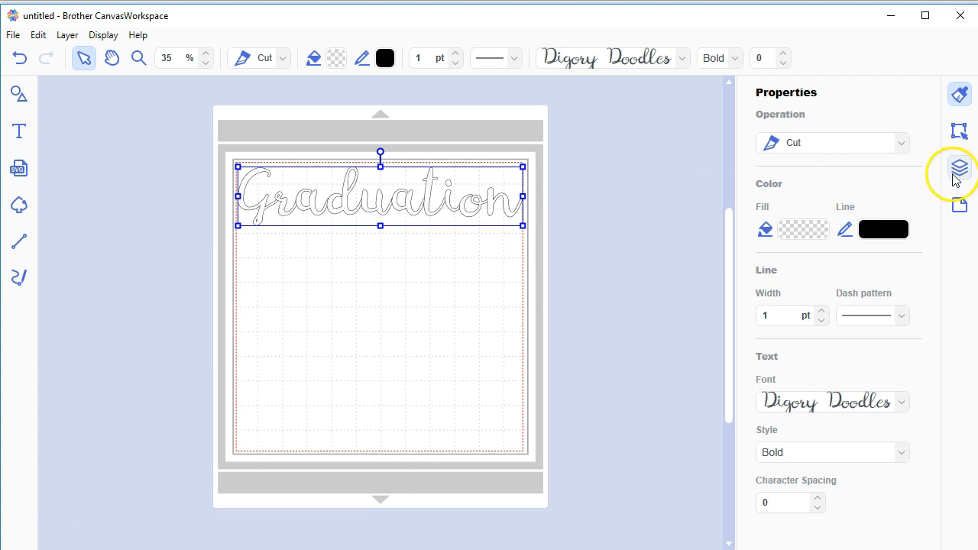
{"action": "mouse_move", "coordinate": [960, 162]}
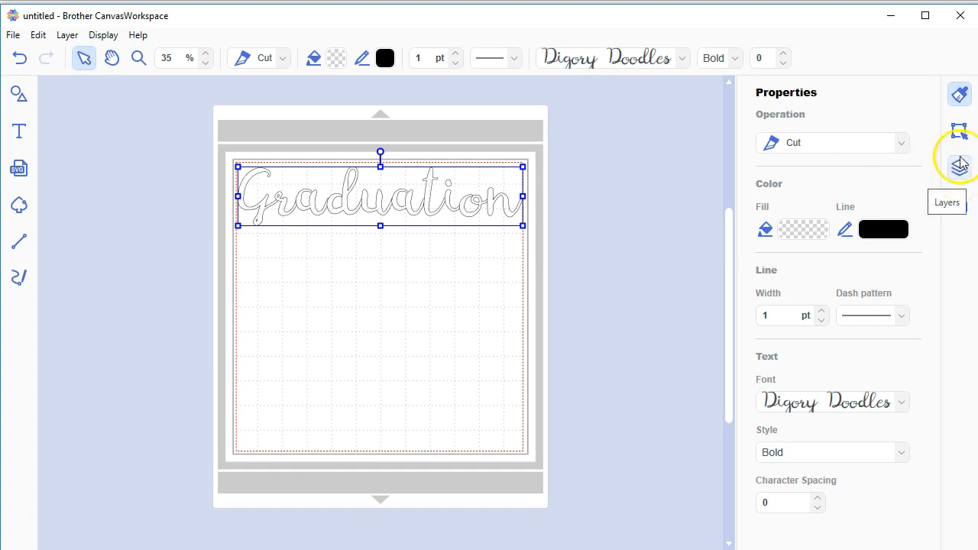
Step: Duplicate Graduation twice via the Layers panel and stack the three copies in a column
{"action": "left_click", "coordinate": [960, 166]}
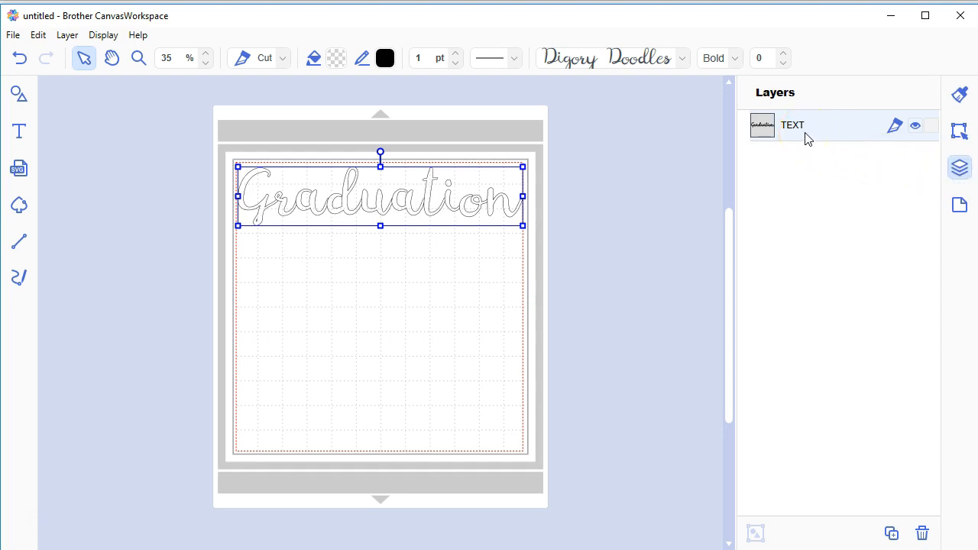
{"action": "mouse_move", "coordinate": [648, 223]}
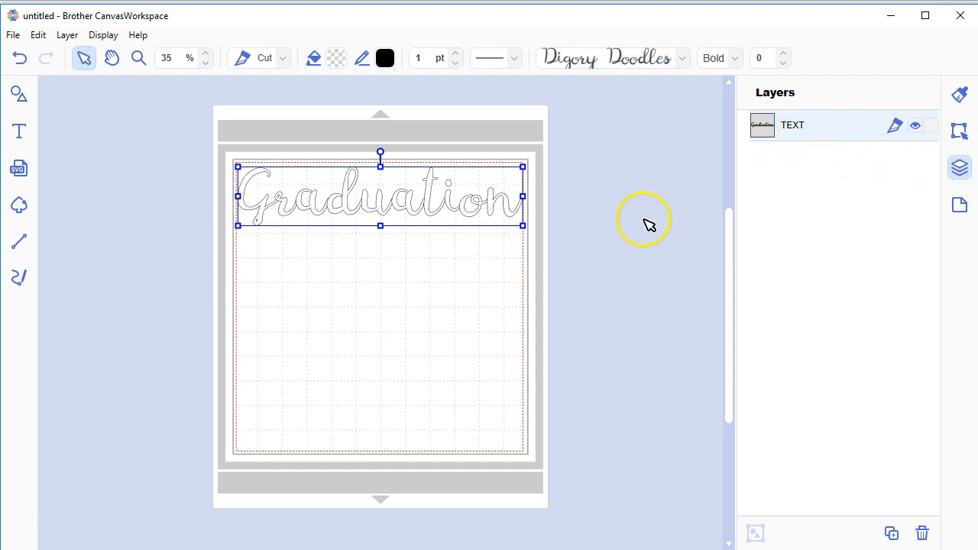
{"action": "mouse_move", "coordinate": [737, 226]}
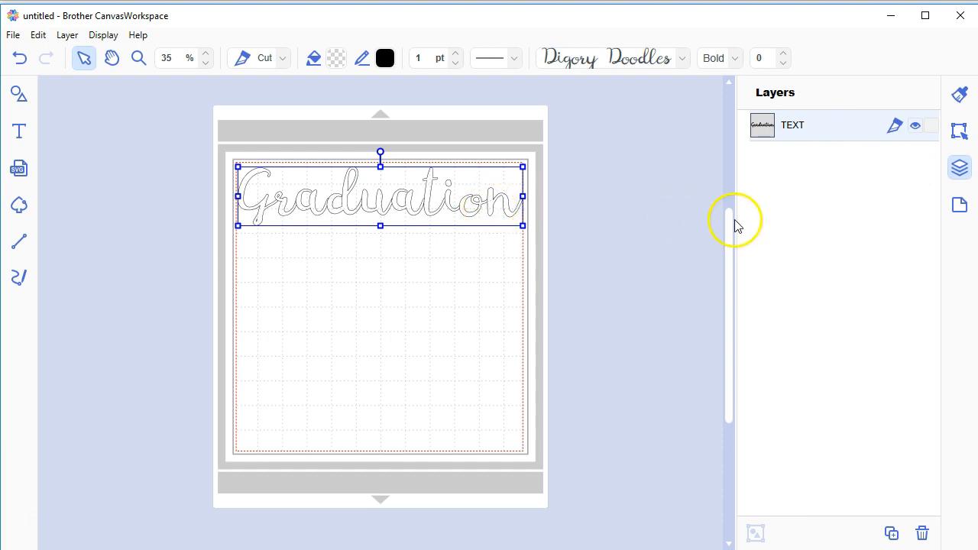
{"action": "mouse_move", "coordinate": [623, 184]}
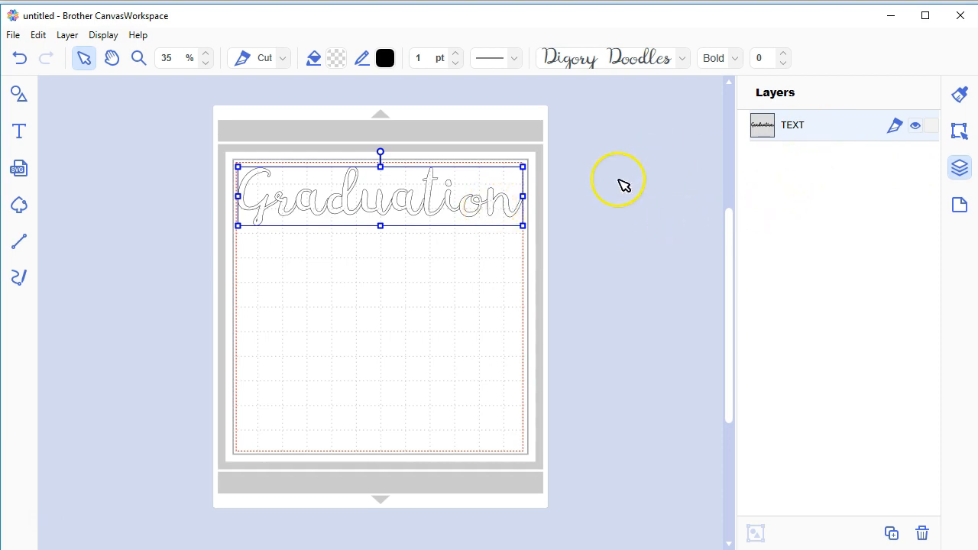
{"action": "mouse_move", "coordinate": [761, 428]}
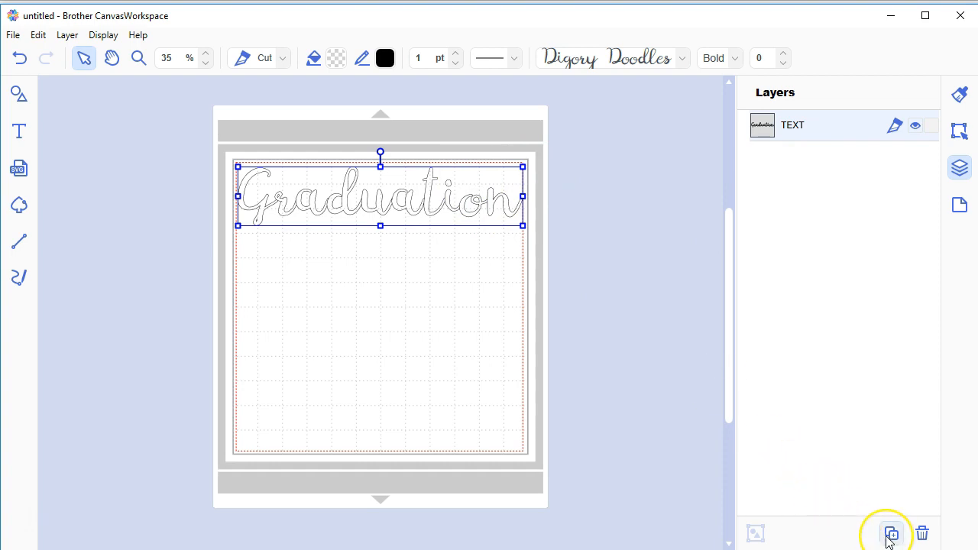
{"action": "mouse_move", "coordinate": [891, 533]}
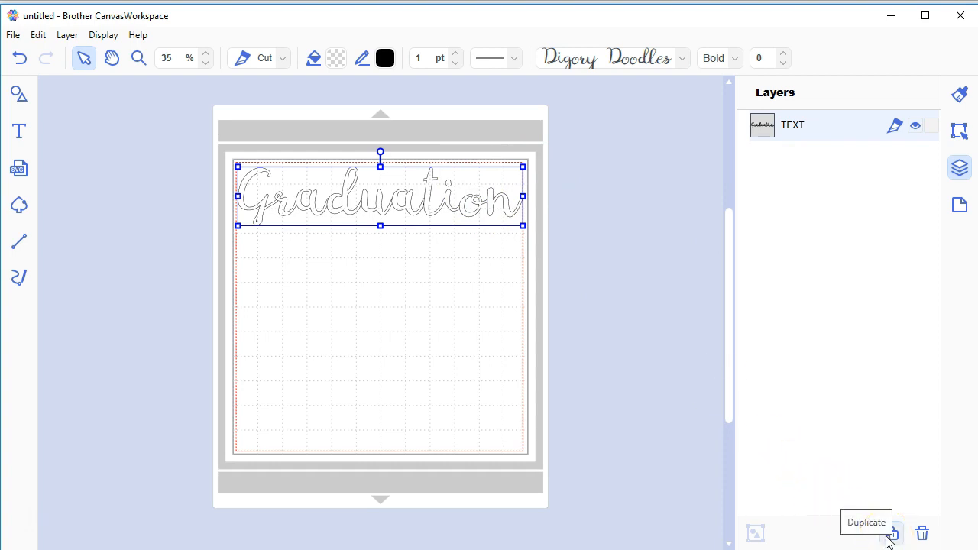
{"action": "left_click", "coordinate": [891, 532]}
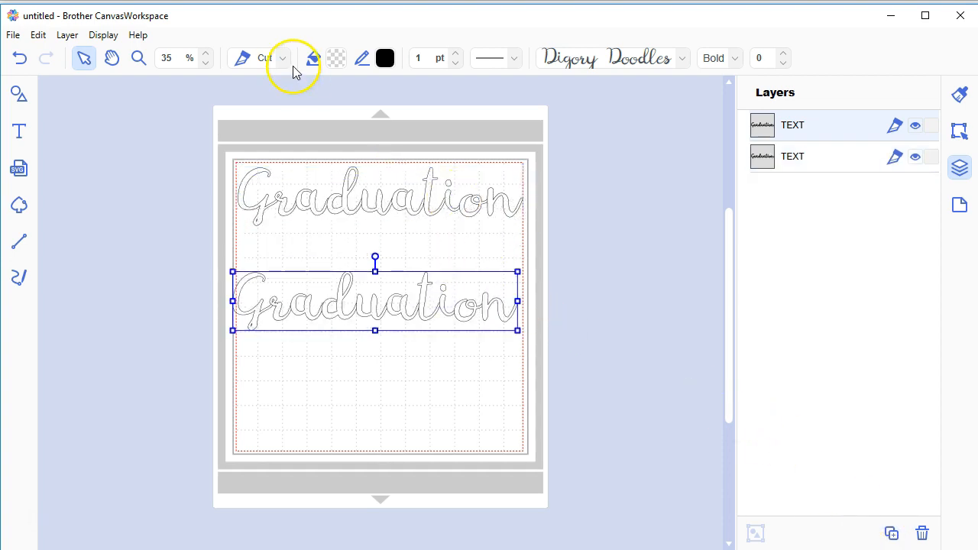
{"action": "left_click", "coordinate": [68, 34]}
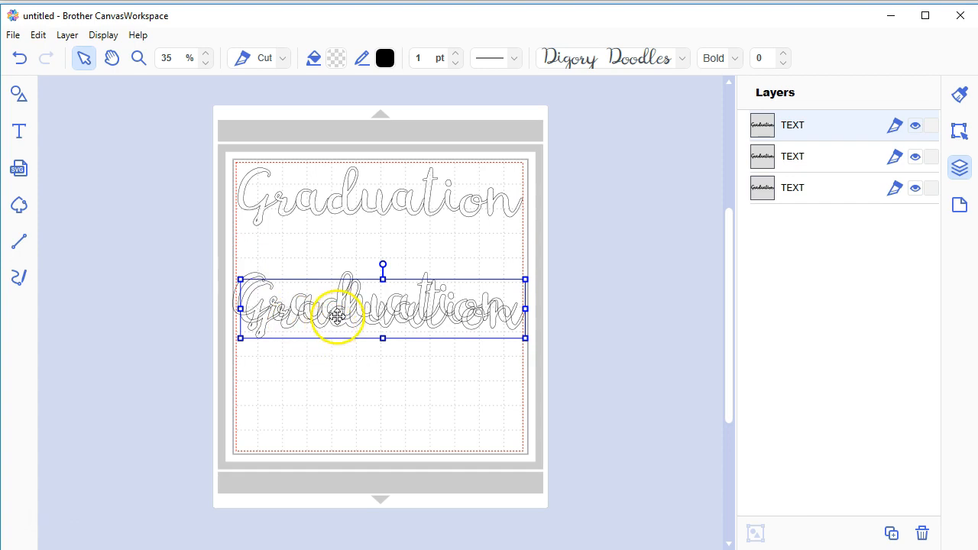
{"action": "left_click_drag", "start_coordinate": [337, 315], "coordinate": [330, 385]}
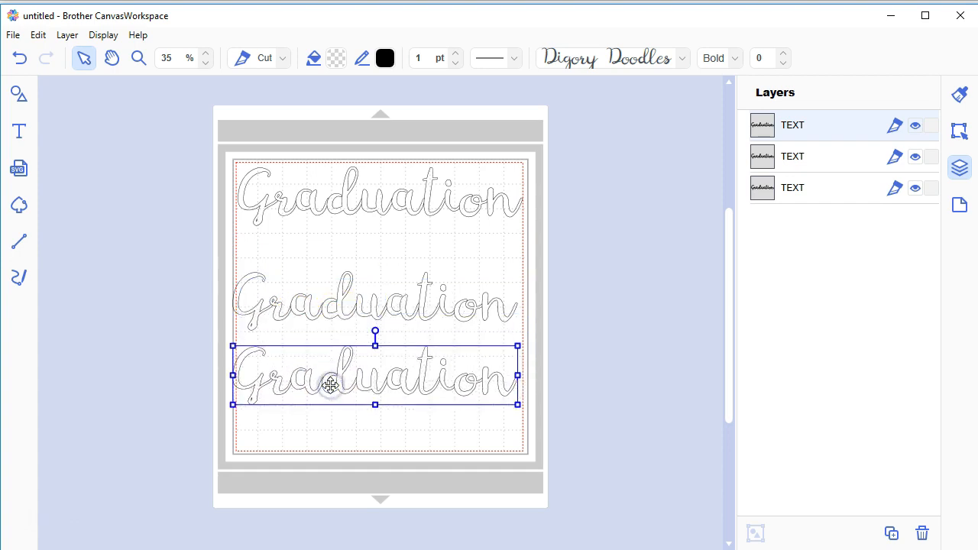
{"action": "left_click", "coordinate": [914, 125]}
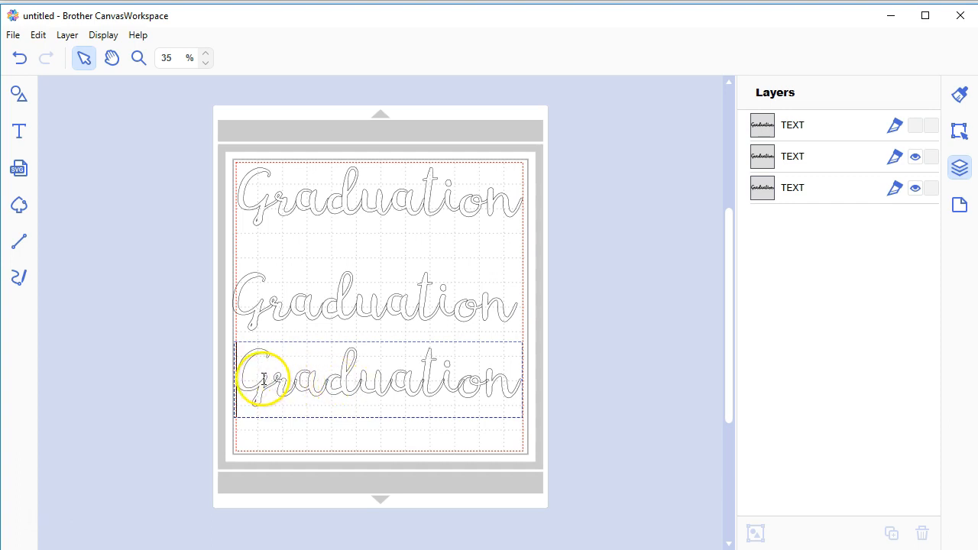
{"action": "mouse_move", "coordinate": [529, 436]}
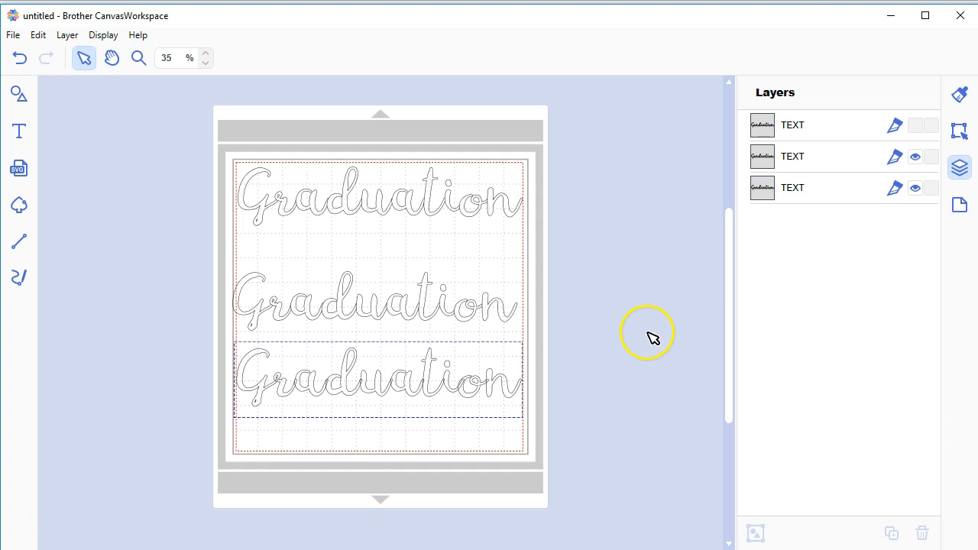
Step: Convert the bottom Graduation text into a shape through the Edit menu
{"action": "left_click", "coordinate": [374, 382]}
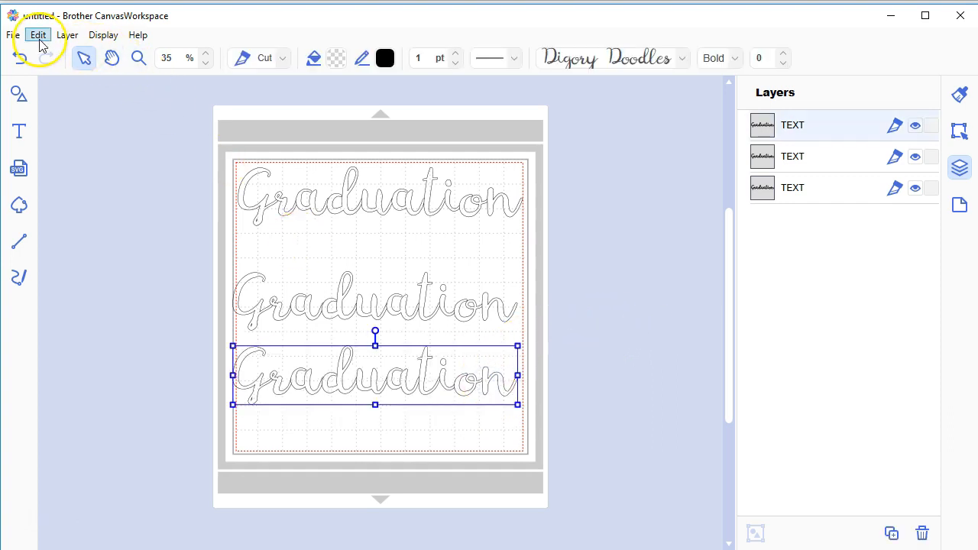
{"action": "left_click", "coordinate": [37, 34]}
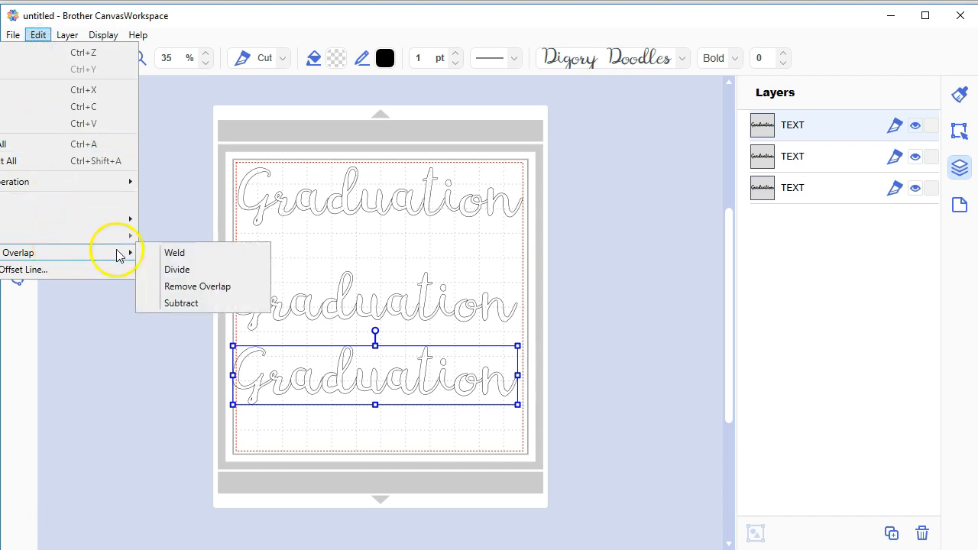
{"action": "mouse_move", "coordinate": [174, 253]}
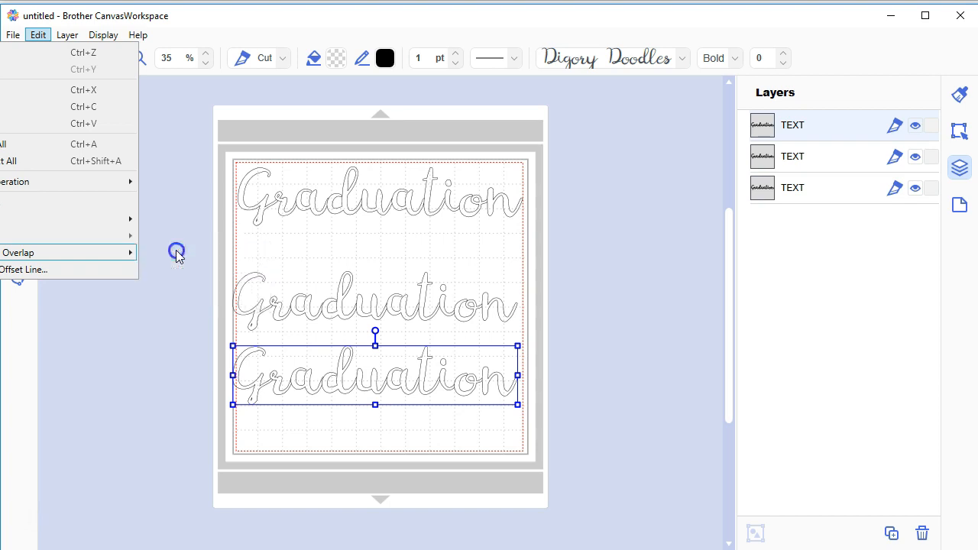
{"action": "left_click", "coordinate": [177, 254]}
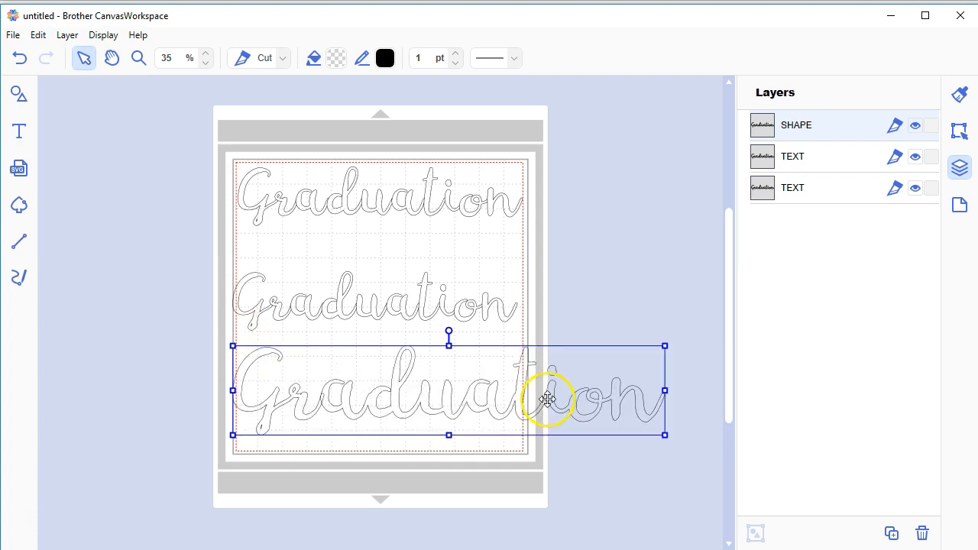
Step: Shift the bottom and middle Graduation words leftward, partly past the mat edge
{"action": "left_click_drag", "start_coordinate": [547, 397], "coordinate": [370, 390]}
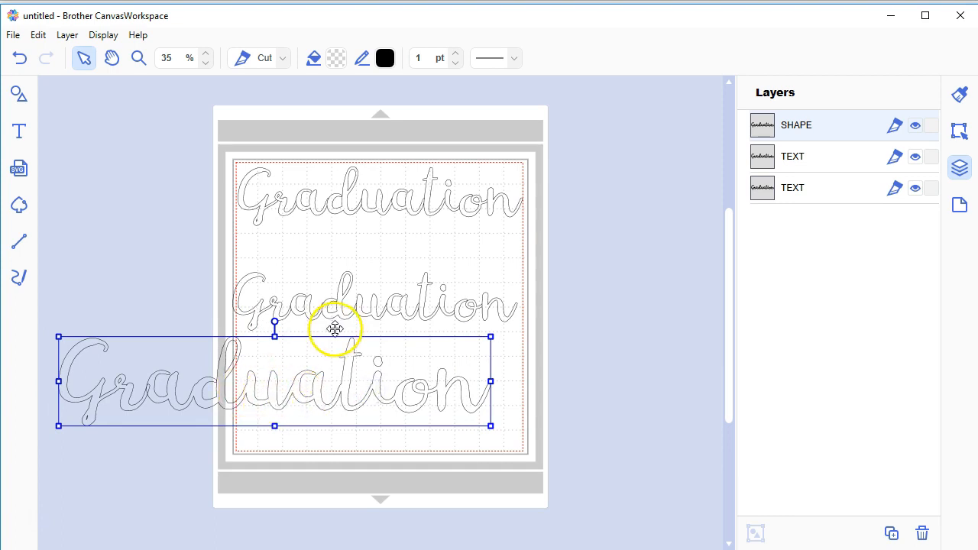
{"action": "left_click", "coordinate": [374, 298]}
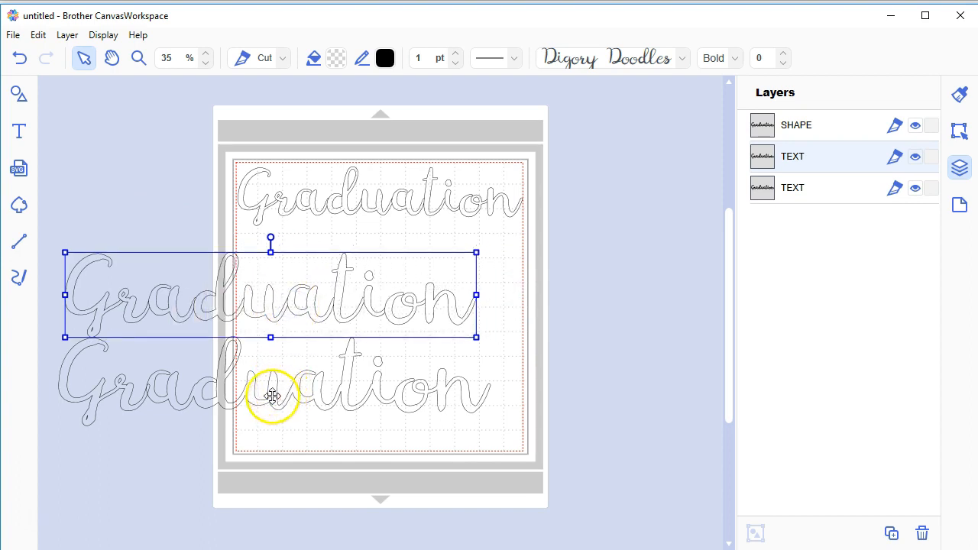
{"action": "mouse_move", "coordinate": [298, 308]}
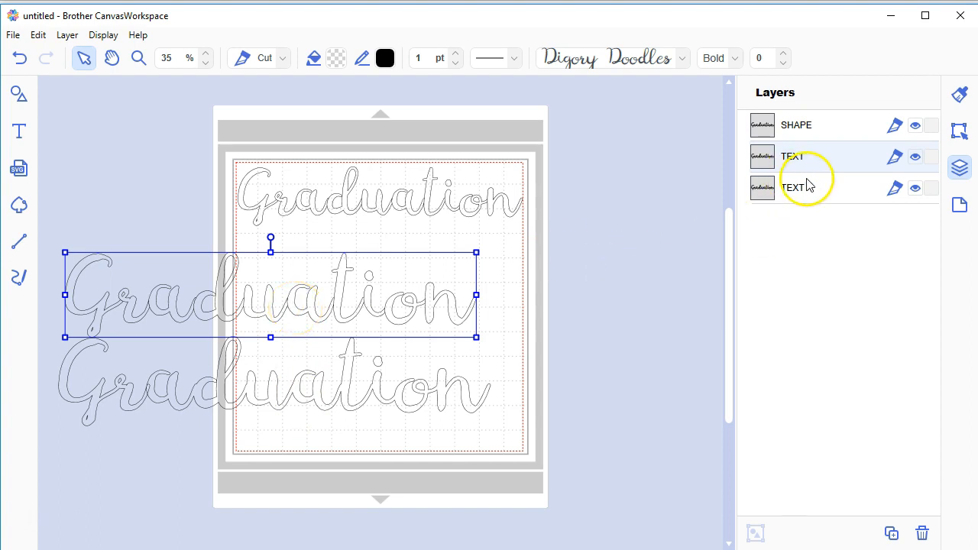
{"action": "mouse_move", "coordinate": [726, 199]}
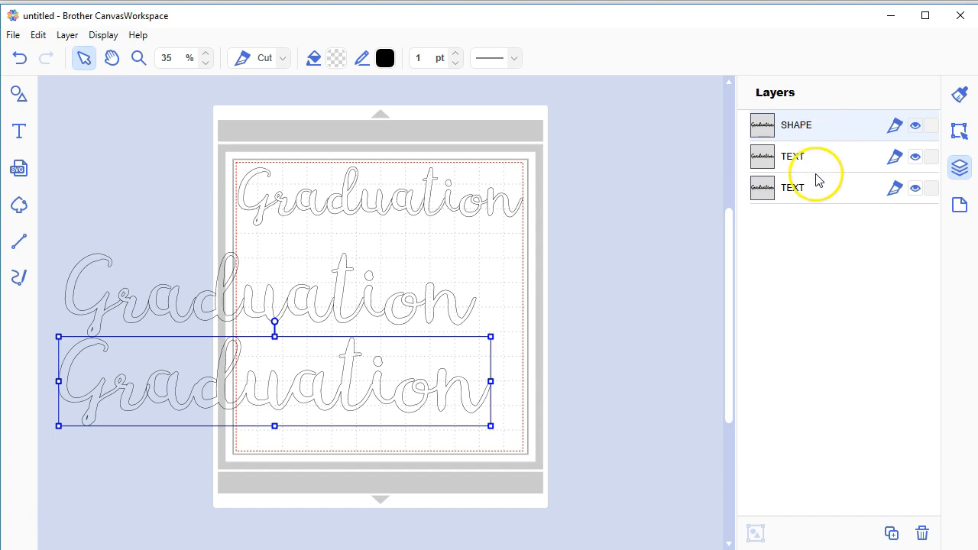
{"action": "mouse_move", "coordinate": [831, 130]}
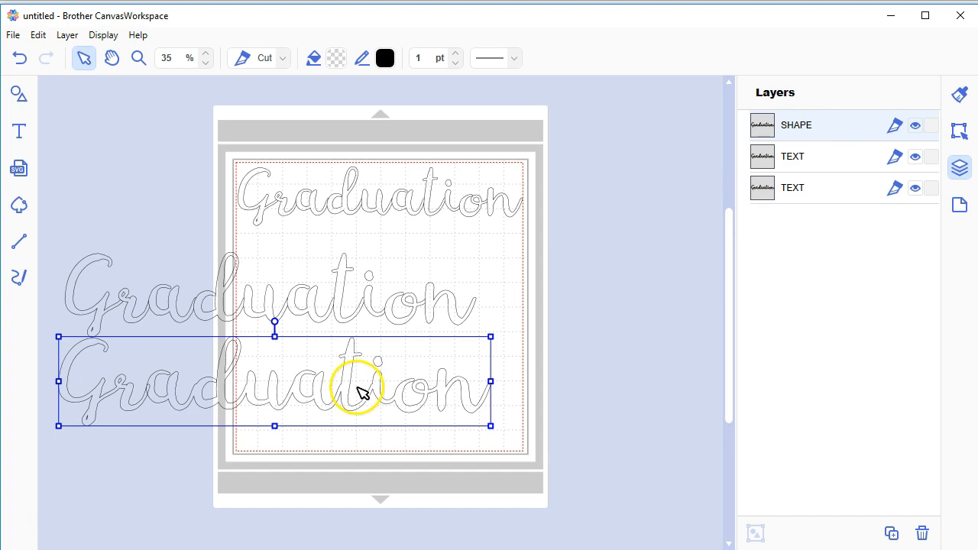
{"action": "left_click_drag", "start_coordinate": [359, 386], "coordinate": [437, 409]}
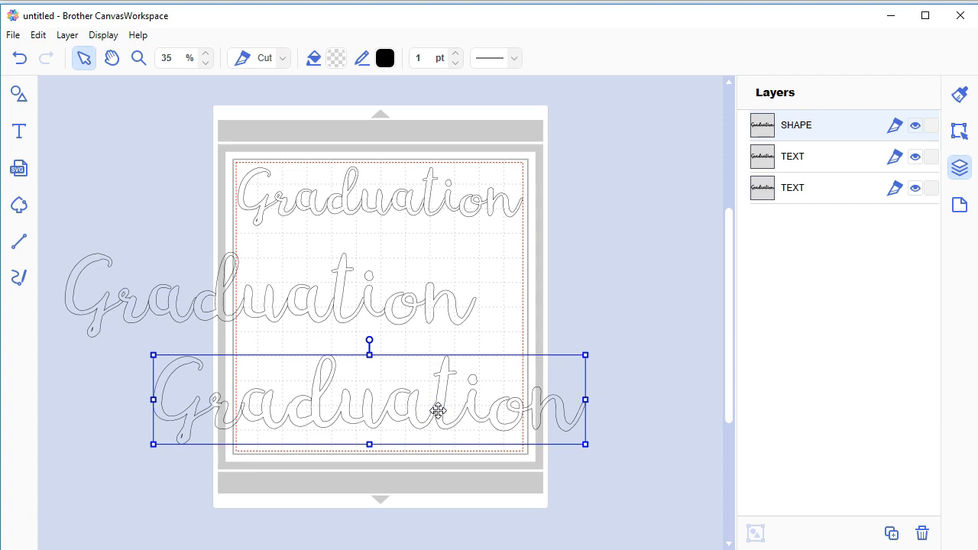
{"action": "mouse_move", "coordinate": [441, 411]}
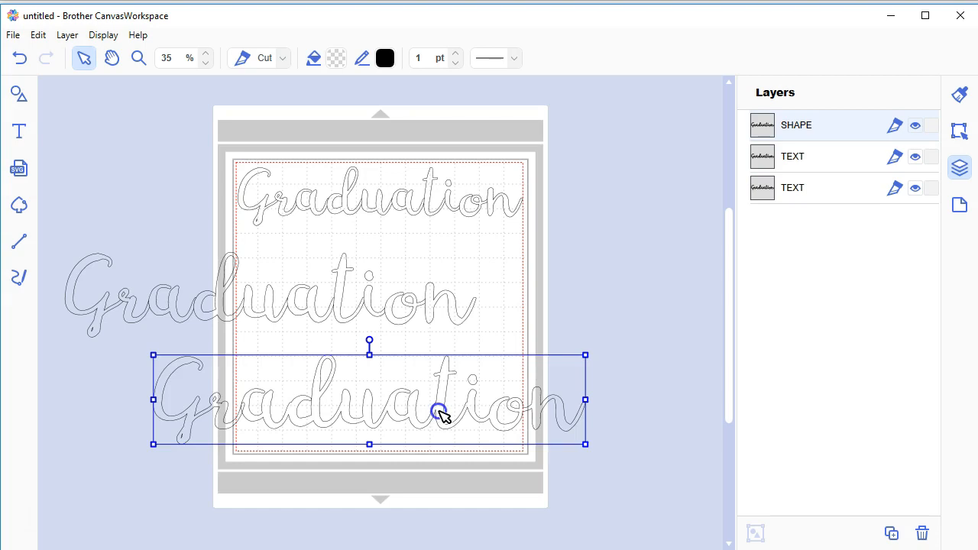
Step: Enter Path Editing on the bottom Graduation shape and marquee-select its control points
{"action": "double_click", "coordinate": [440, 410]}
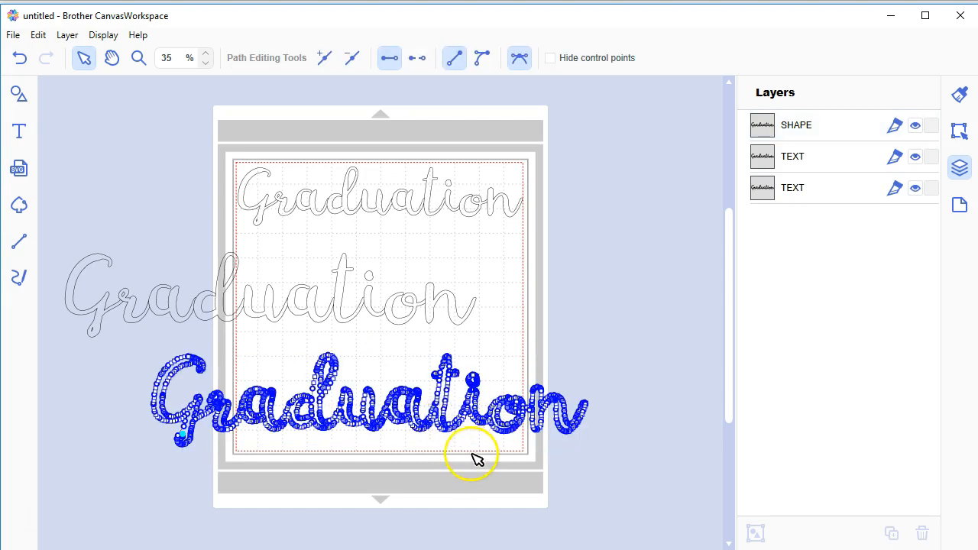
{"action": "mouse_move", "coordinate": [477, 462]}
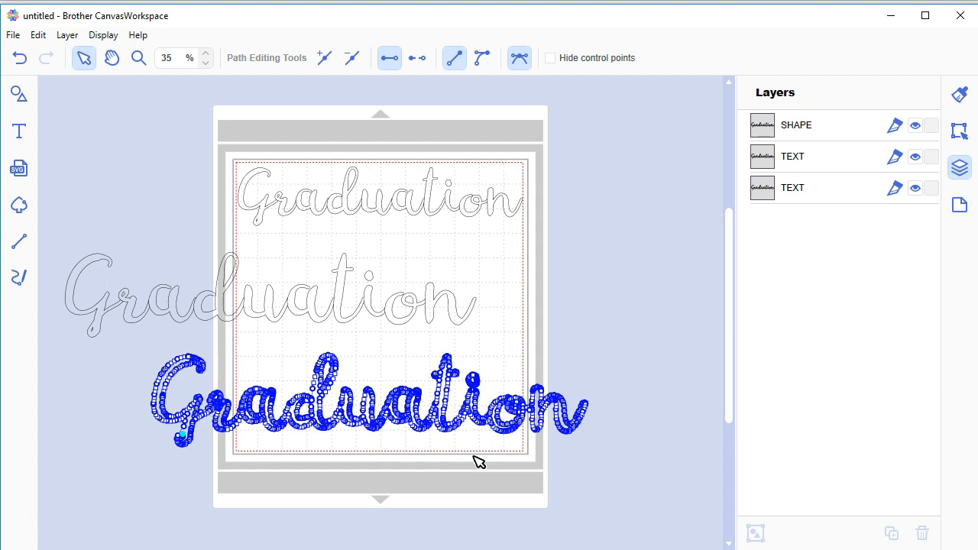
{"action": "mouse_move", "coordinate": [492, 315]}
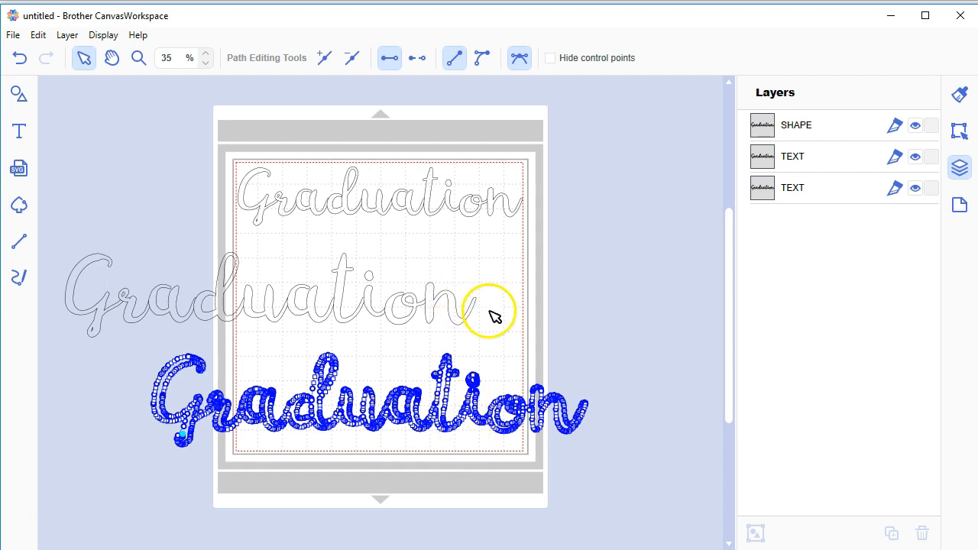
{"action": "mouse_move", "coordinate": [534, 334]}
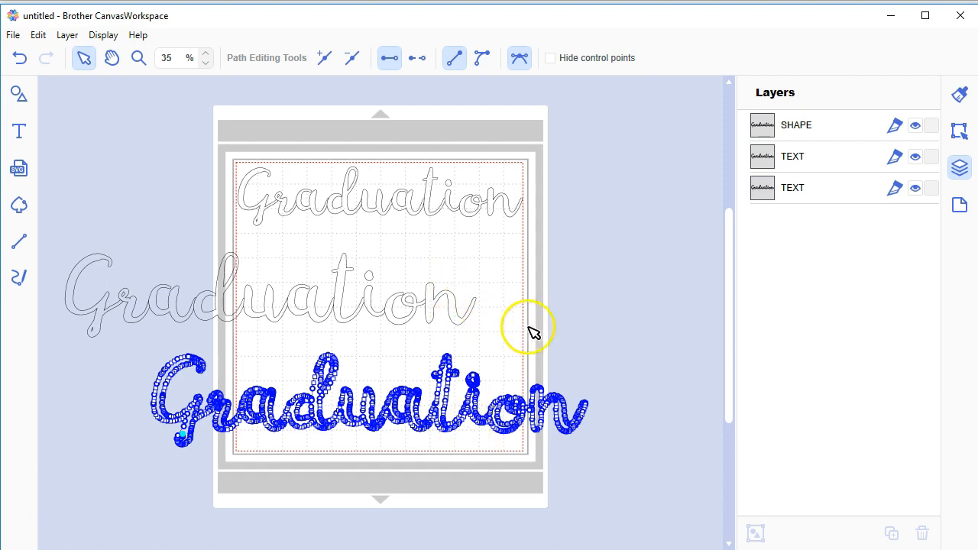
{"action": "mouse_move", "coordinate": [621, 351]}
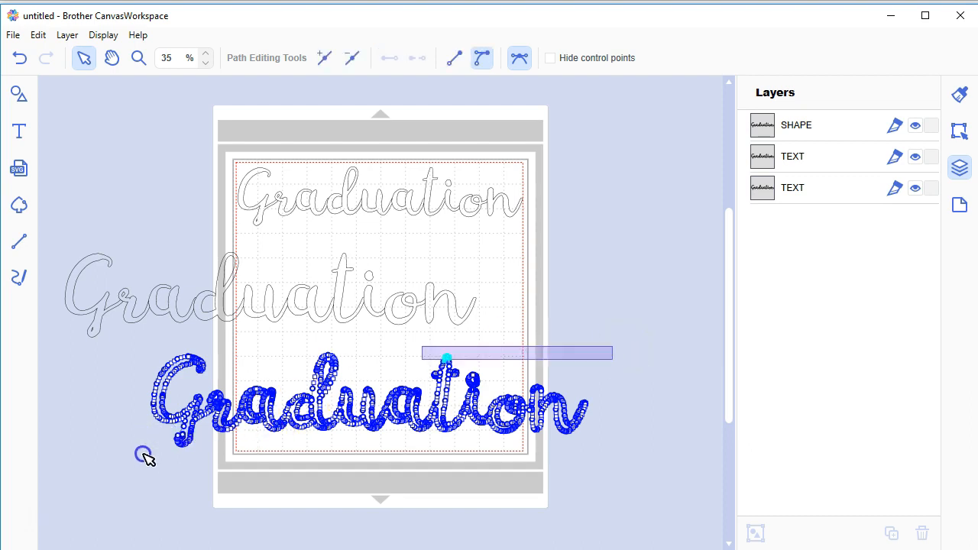
{"action": "mouse_move", "coordinate": [348, 313]}
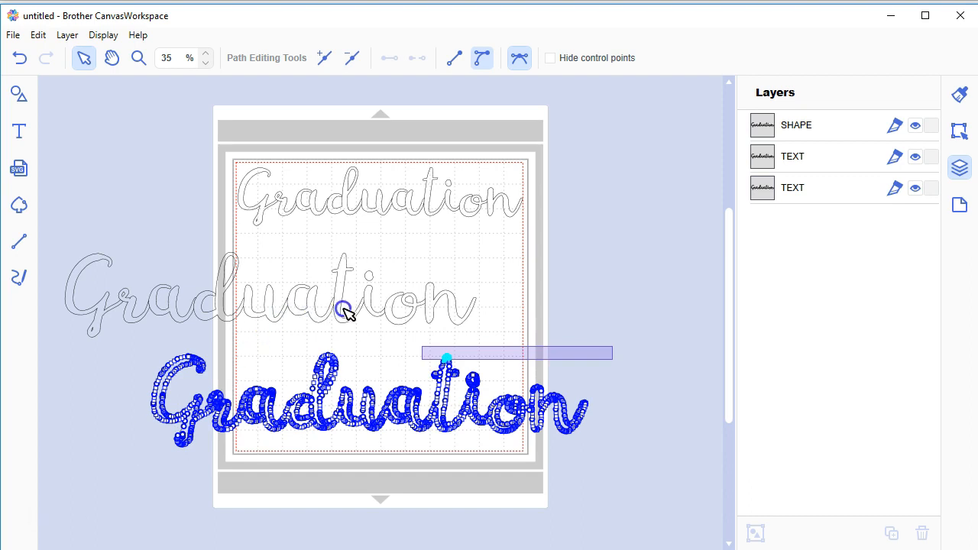
{"action": "mouse_move", "coordinate": [390, 379]}
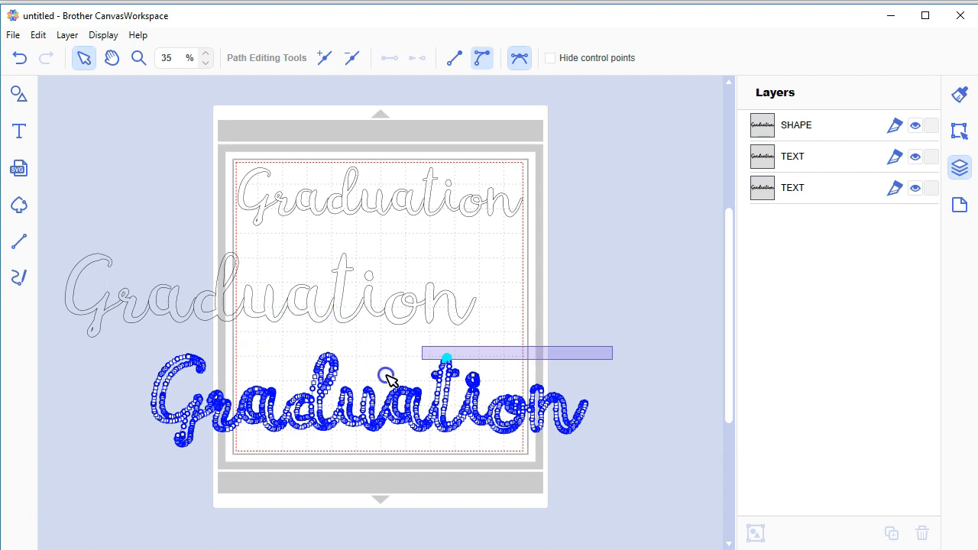
{"action": "left_click_drag", "start_coordinate": [447, 358], "coordinate": [436, 336]}
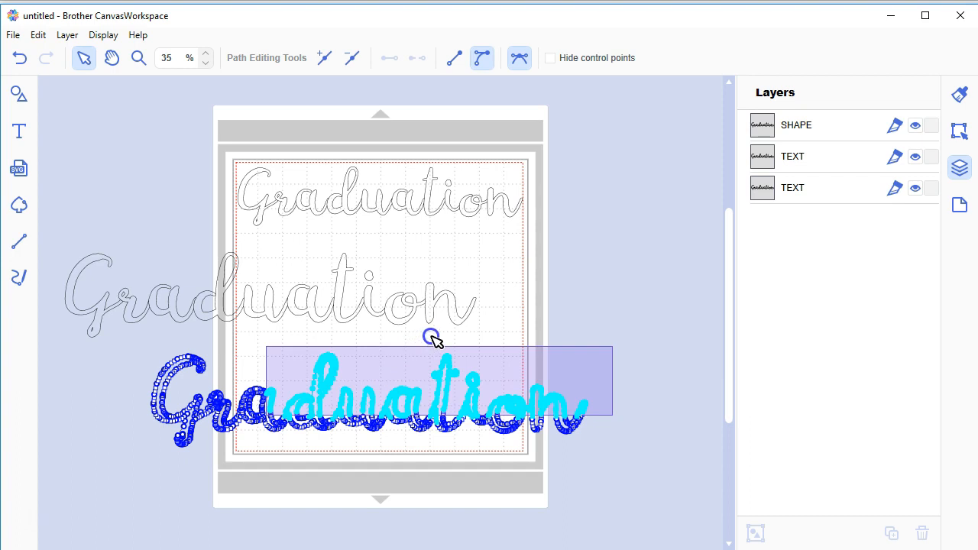
{"action": "mouse_move", "coordinate": [523, 281]}
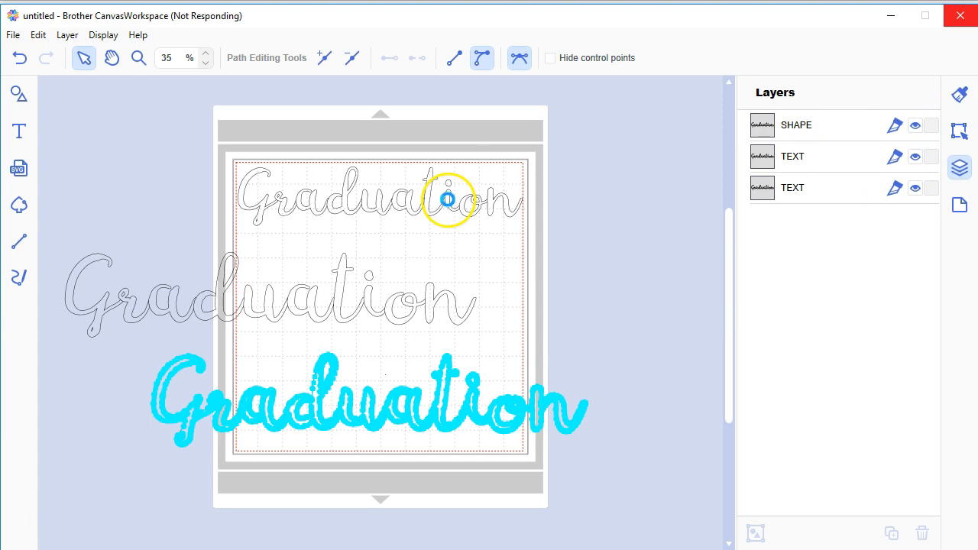
Step: Show Properties and set the middle Graduation back in line between the other two copies
{"action": "left_click", "coordinate": [449, 257]}
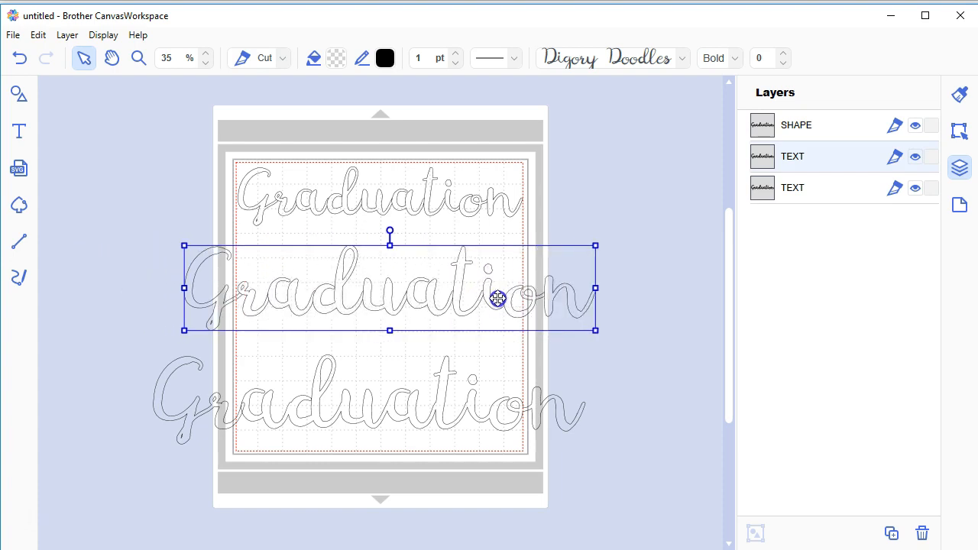
{"action": "mouse_move", "coordinate": [959, 98]}
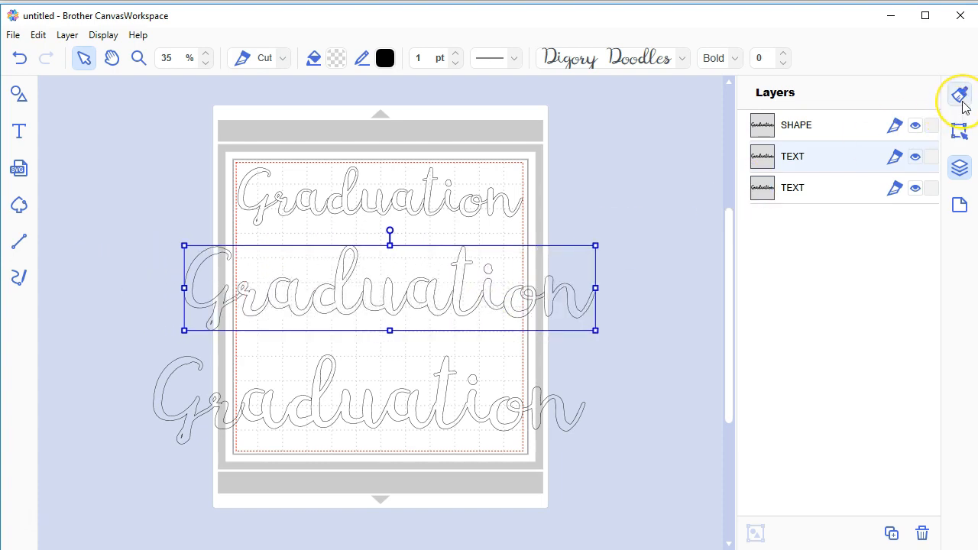
{"action": "mouse_move", "coordinate": [960, 95]}
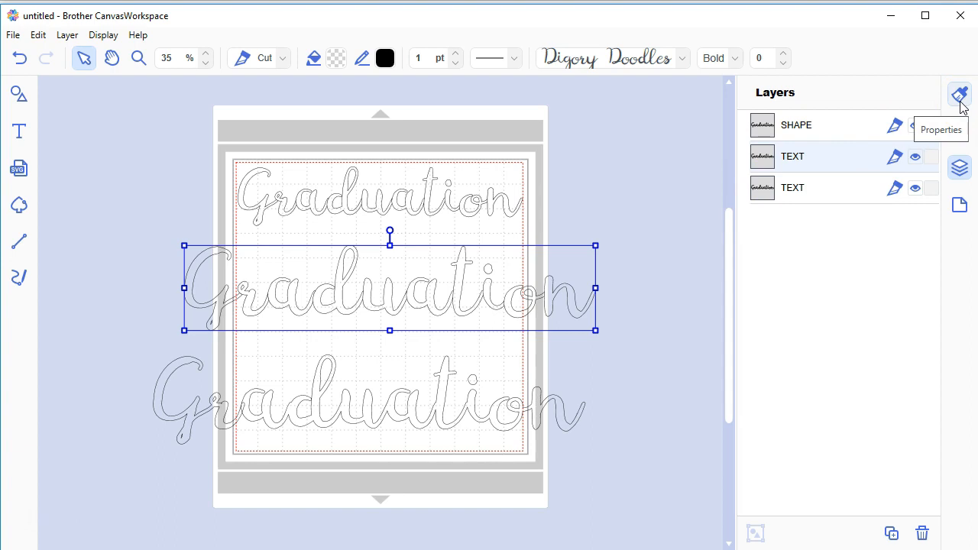
{"action": "left_click", "coordinate": [960, 95]}
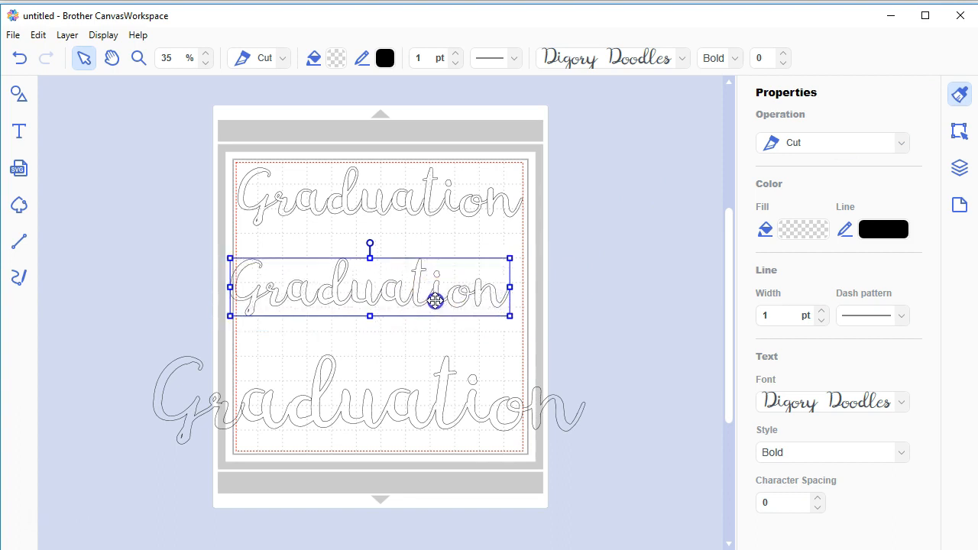
{"action": "left_click_drag", "start_coordinate": [436, 299], "coordinate": [445, 296]}
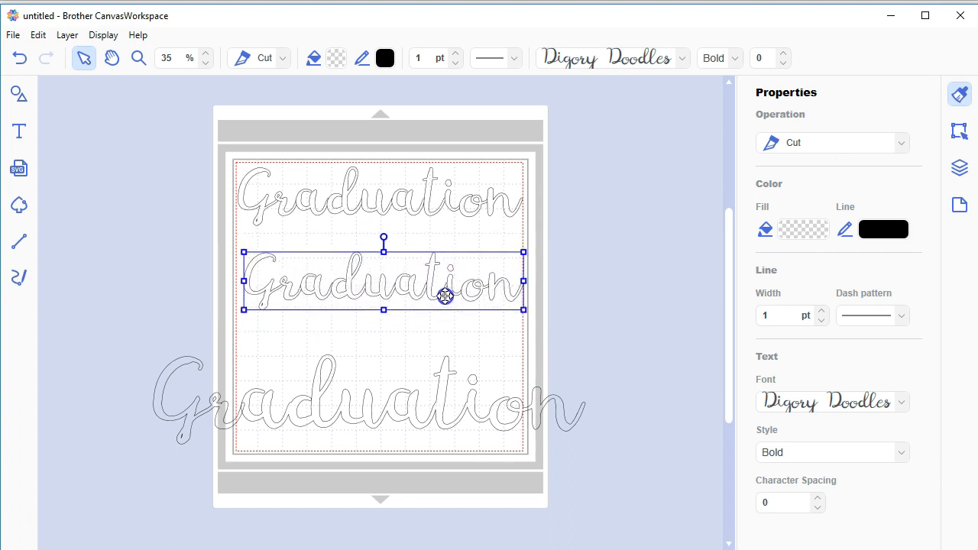
{"action": "left_click_drag", "start_coordinate": [446, 296], "coordinate": [441, 306]}
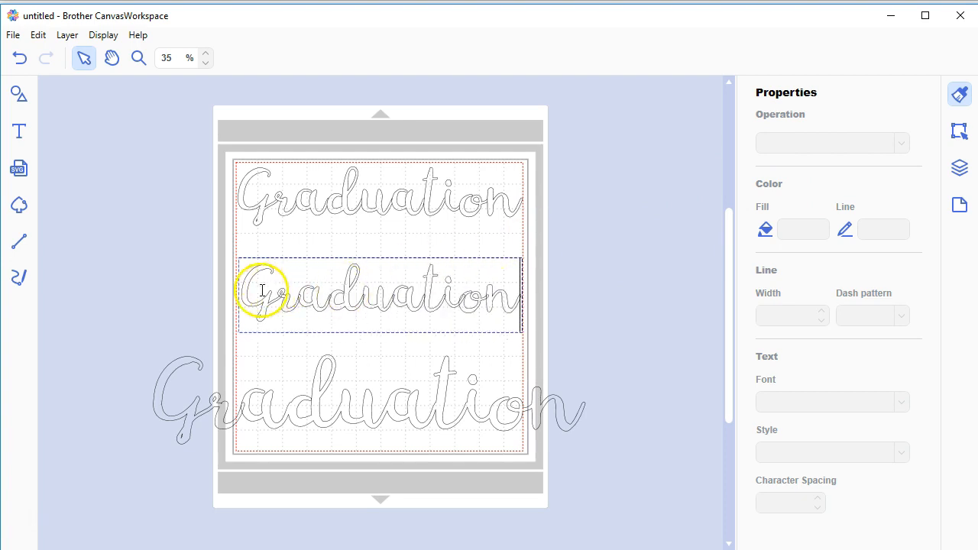
{"action": "left_click", "coordinate": [379, 294]}
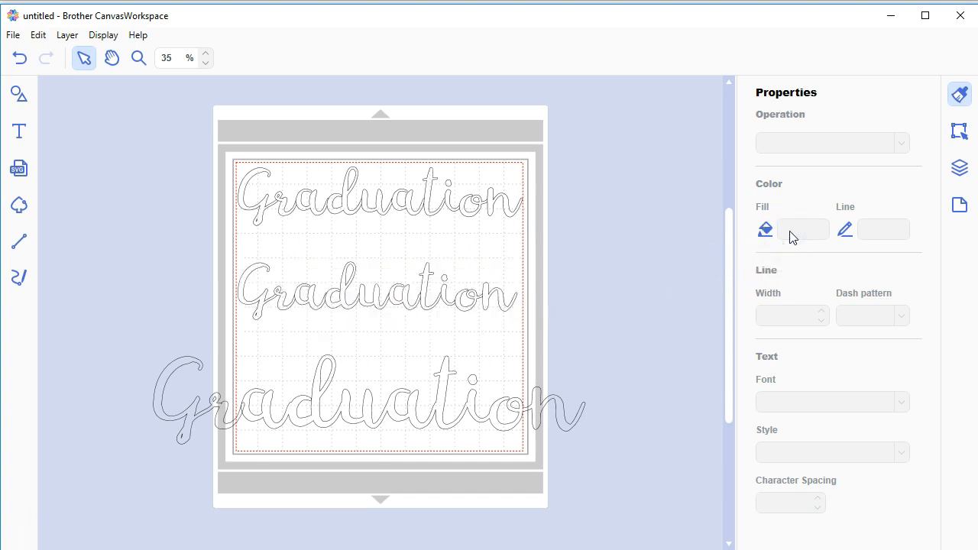
{"action": "mouse_move", "coordinate": [764, 229]}
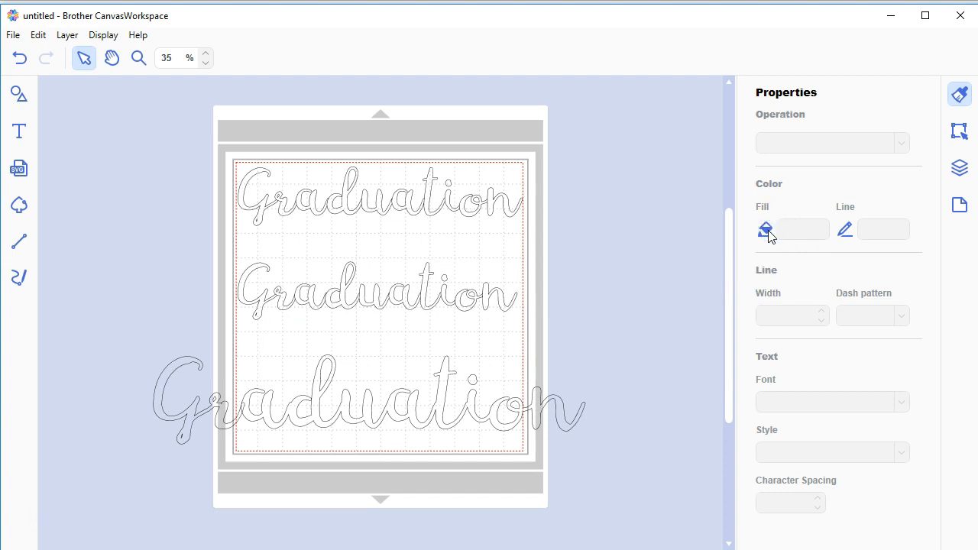
{"action": "mouse_move", "coordinate": [645, 257]}
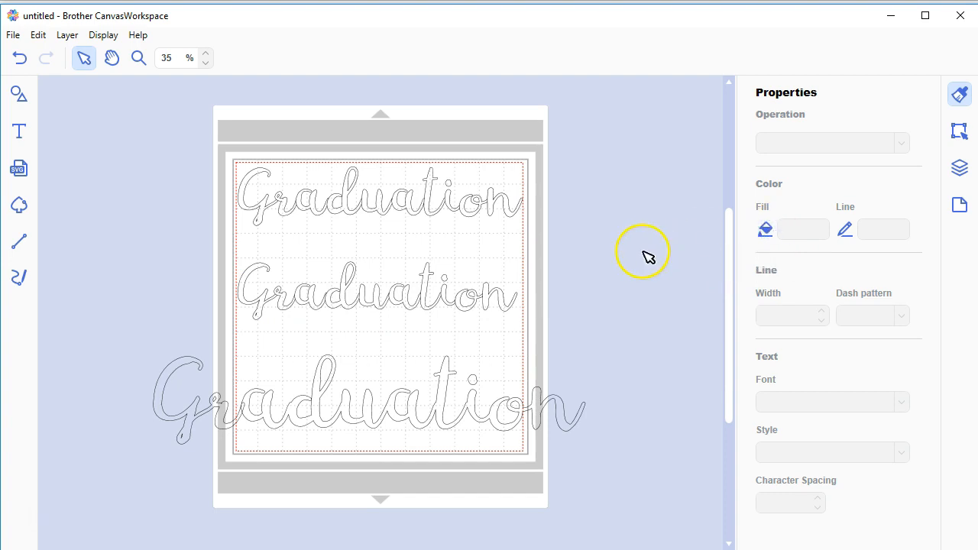
{"action": "left_click", "coordinate": [377, 290]}
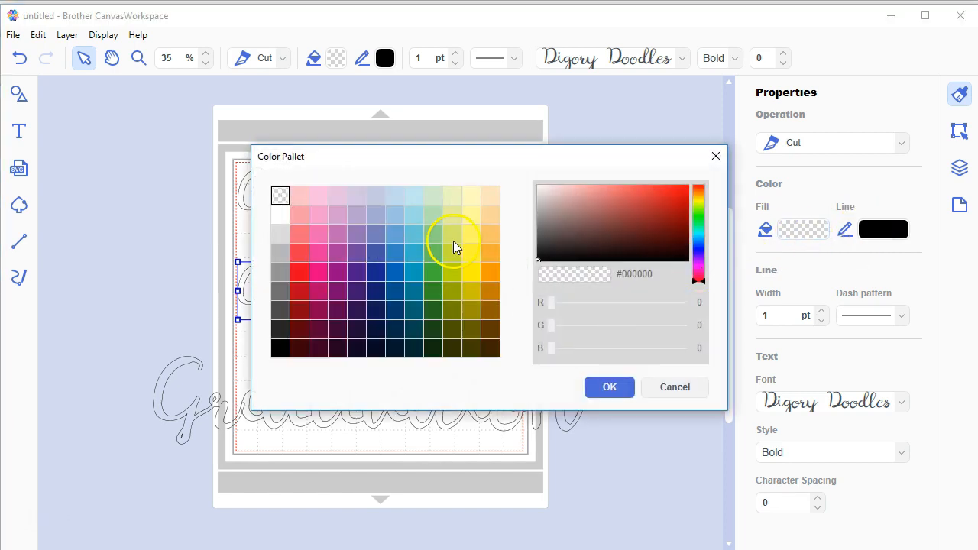
{"action": "left_click", "coordinate": [299, 254]}
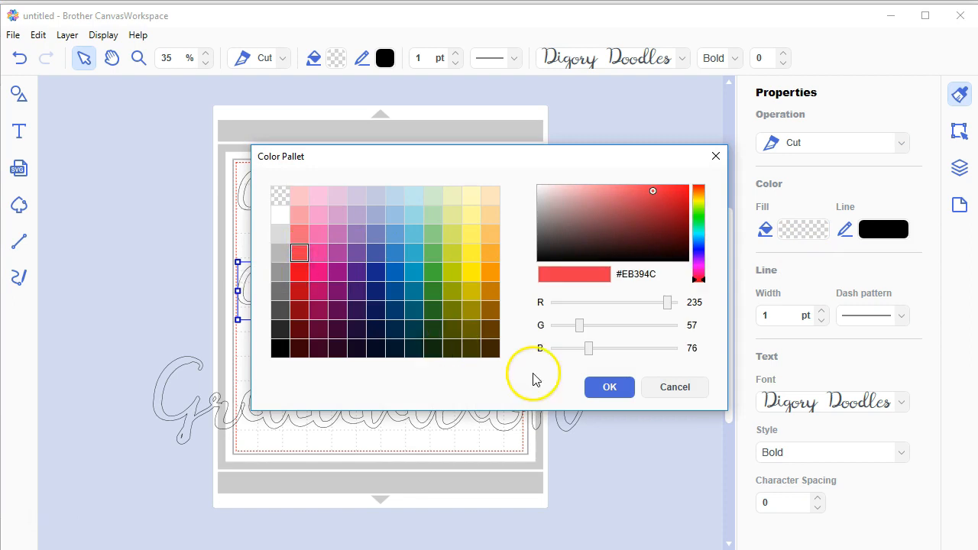
{"action": "left_click", "coordinate": [609, 387]}
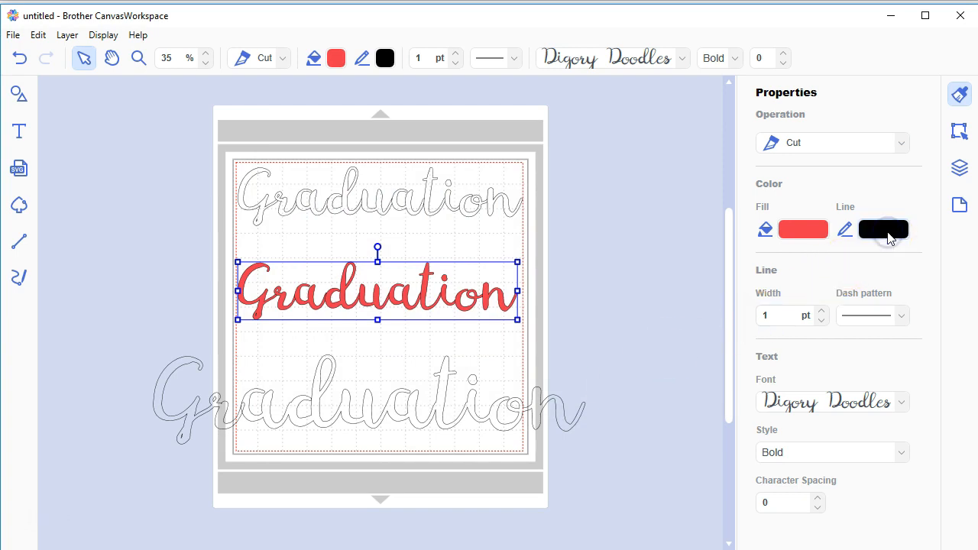
{"action": "left_click", "coordinate": [883, 229]}
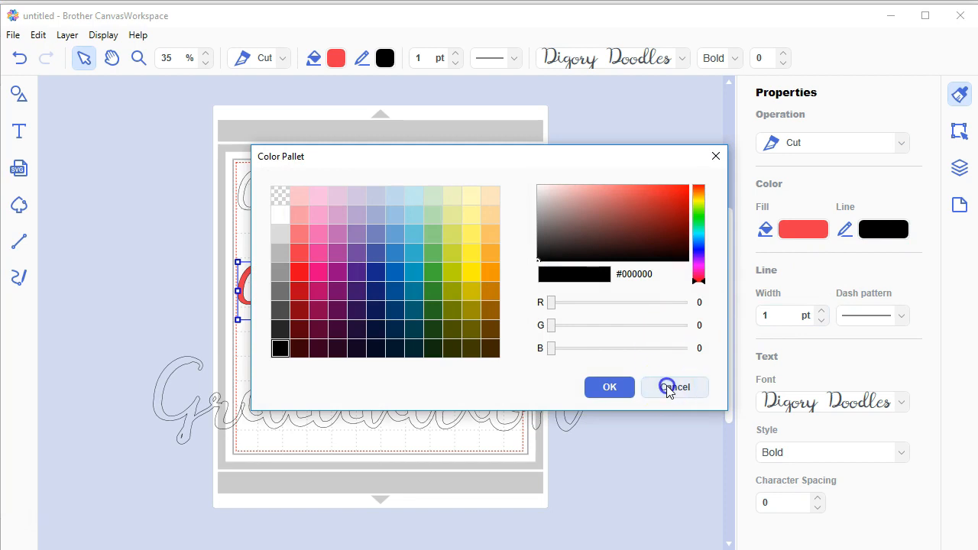
{"action": "left_click", "coordinate": [674, 387]}
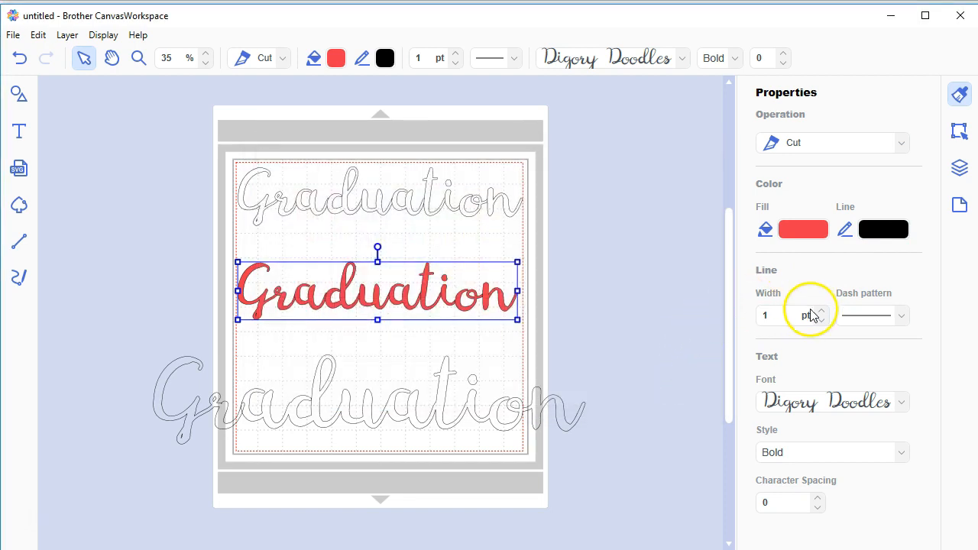
{"action": "mouse_move", "coordinate": [884, 329]}
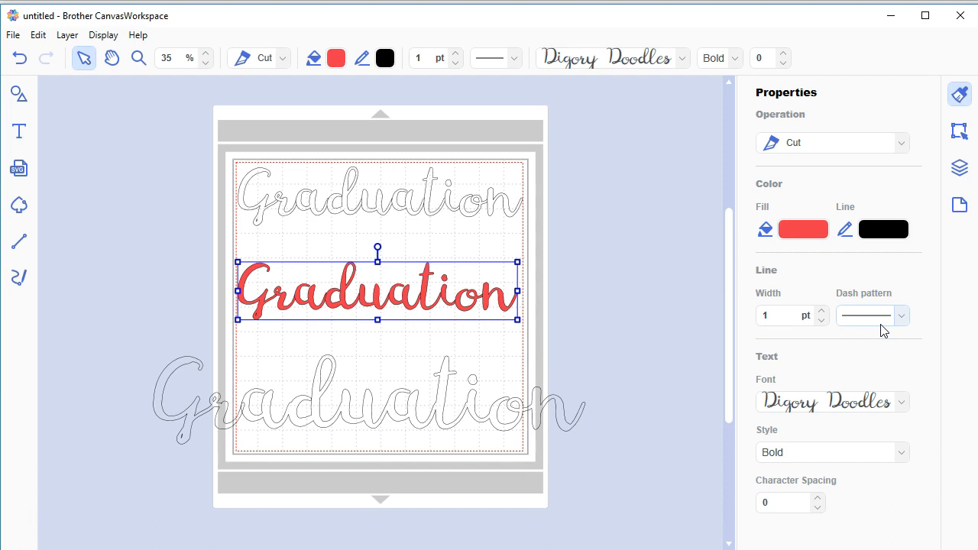
{"action": "left_click", "coordinate": [901, 315]}
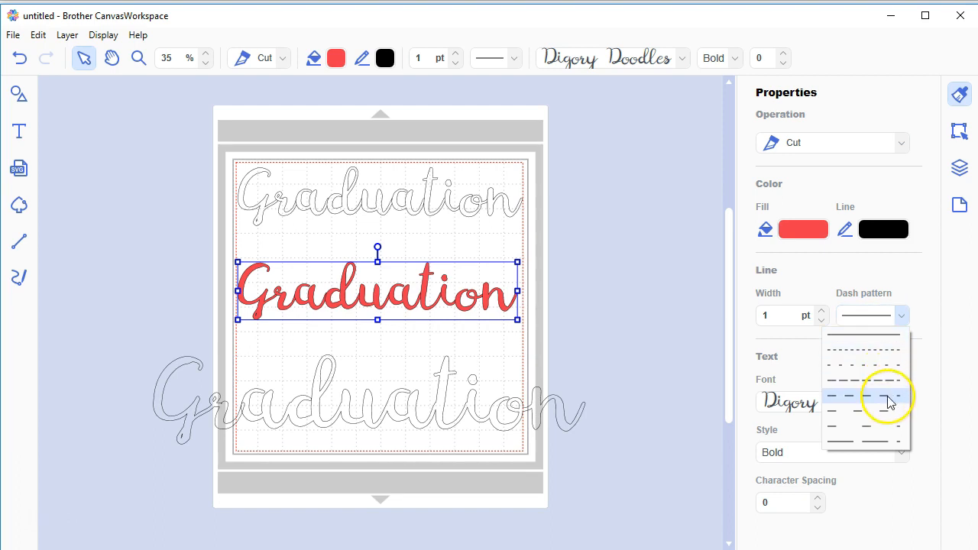
{"action": "mouse_move", "coordinate": [894, 398]}
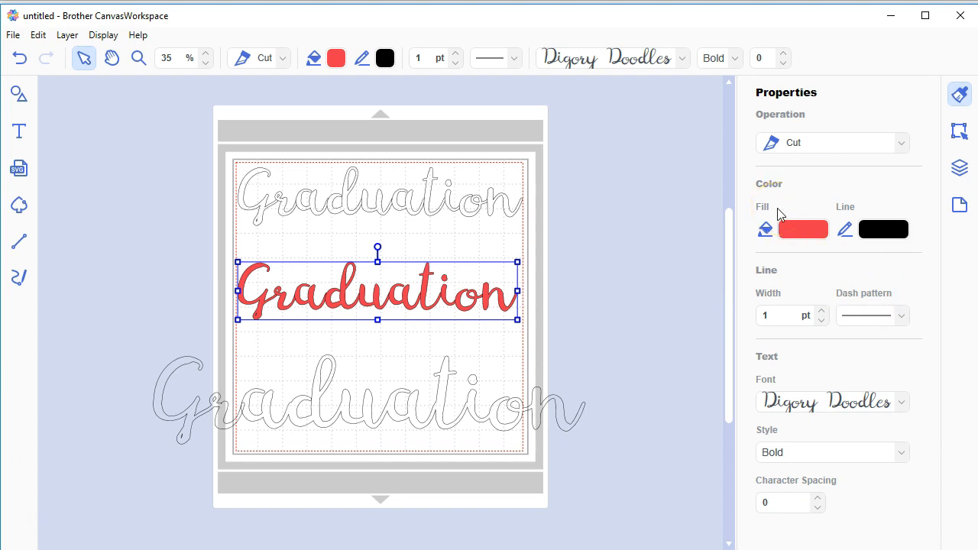
{"action": "mouse_move", "coordinate": [691, 205]}
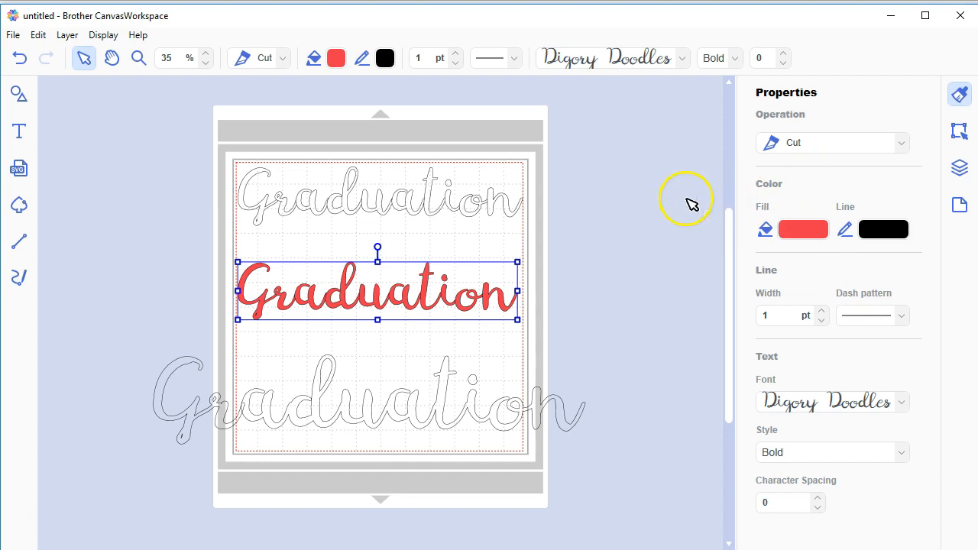
{"action": "mouse_move", "coordinate": [657, 135]}
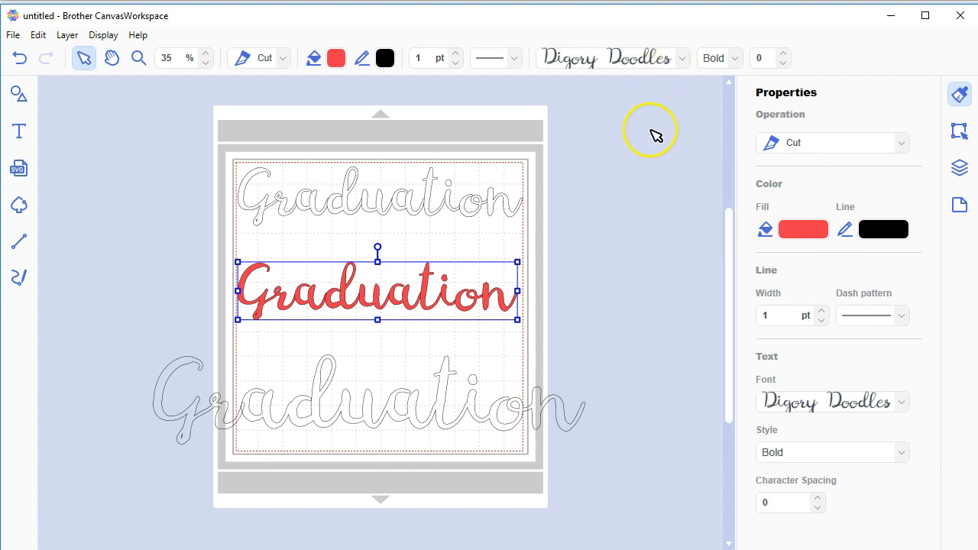
{"action": "mouse_move", "coordinate": [655, 136]}
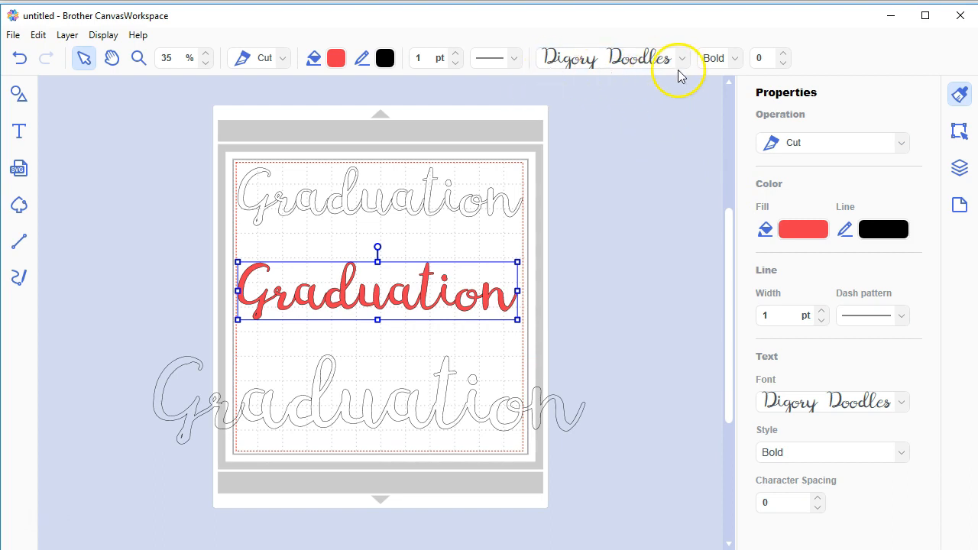
Step: Set the red Graduation text to the Elephant font
{"action": "left_click", "coordinate": [681, 58]}
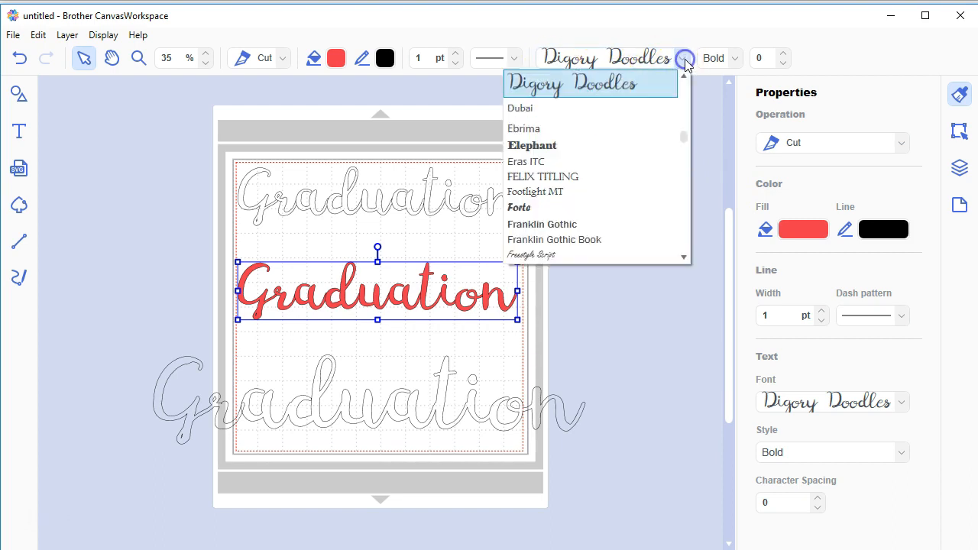
{"action": "mouse_move", "coordinate": [550, 145]}
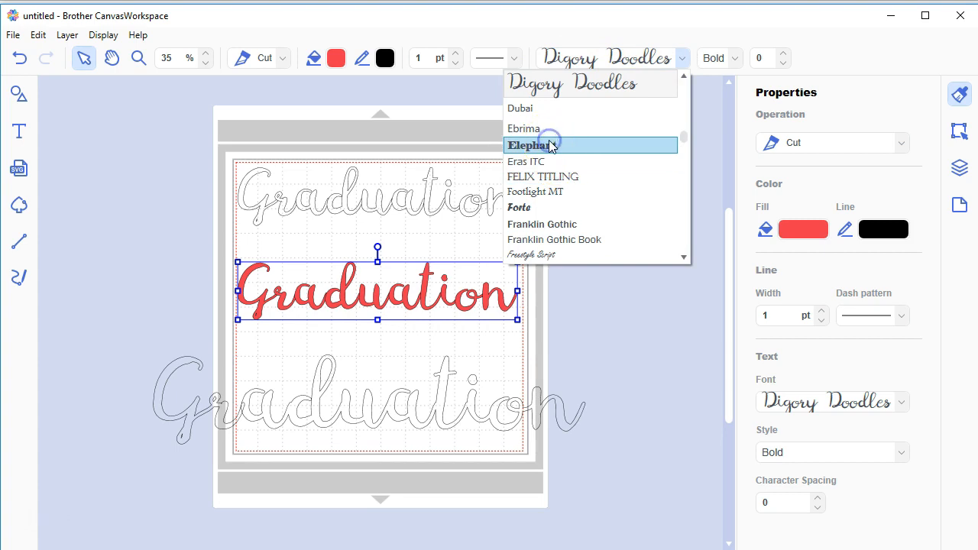
{"action": "left_click", "coordinate": [527, 145]}
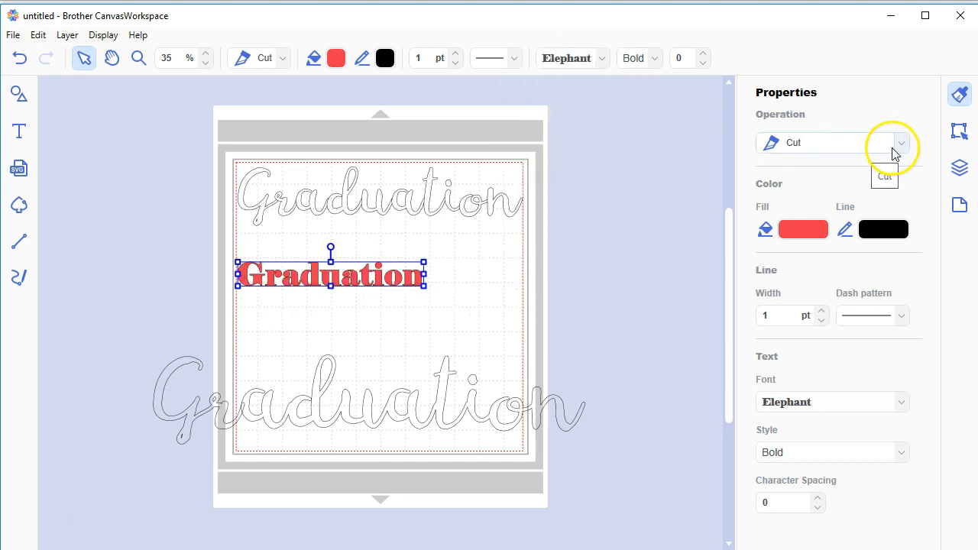
Step: Lock the red Graduation TEXT layer in the Layers panel and return to Properties
{"action": "left_click", "coordinate": [960, 166]}
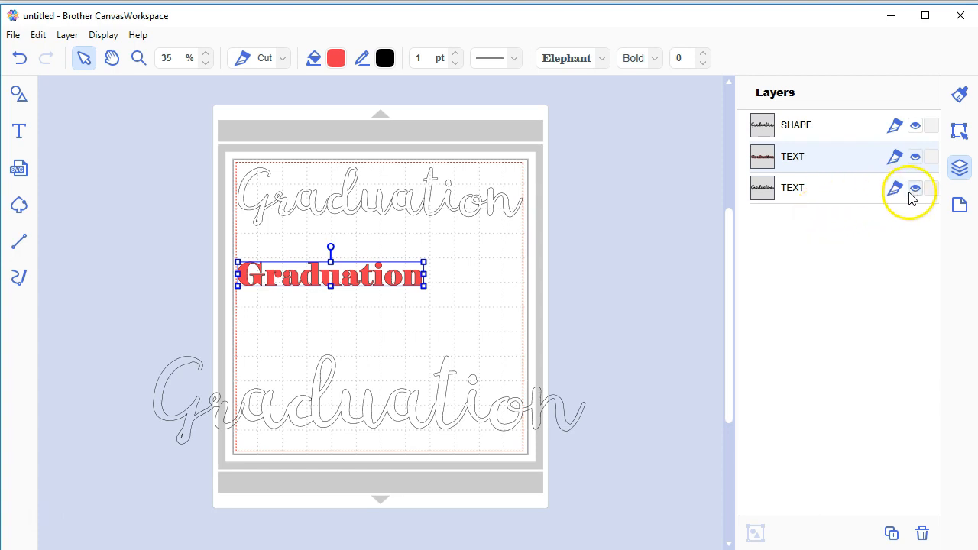
{"action": "left_click", "coordinate": [933, 188]}
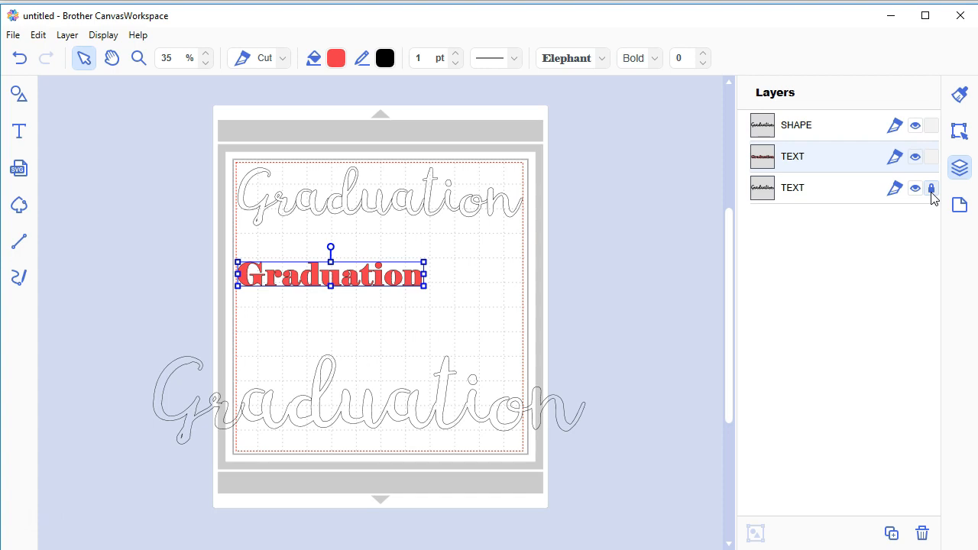
{"action": "left_click", "coordinate": [932, 188]}
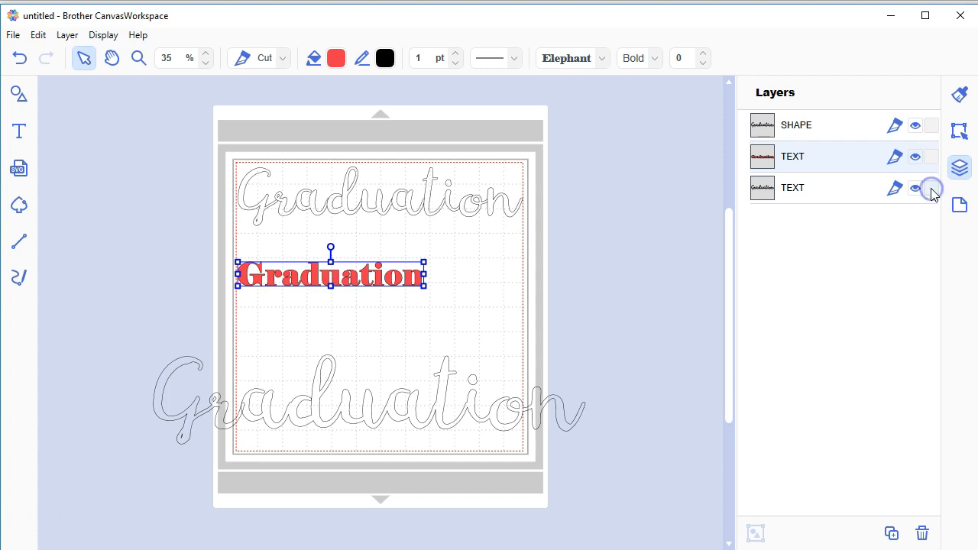
{"action": "left_click", "coordinate": [932, 156]}
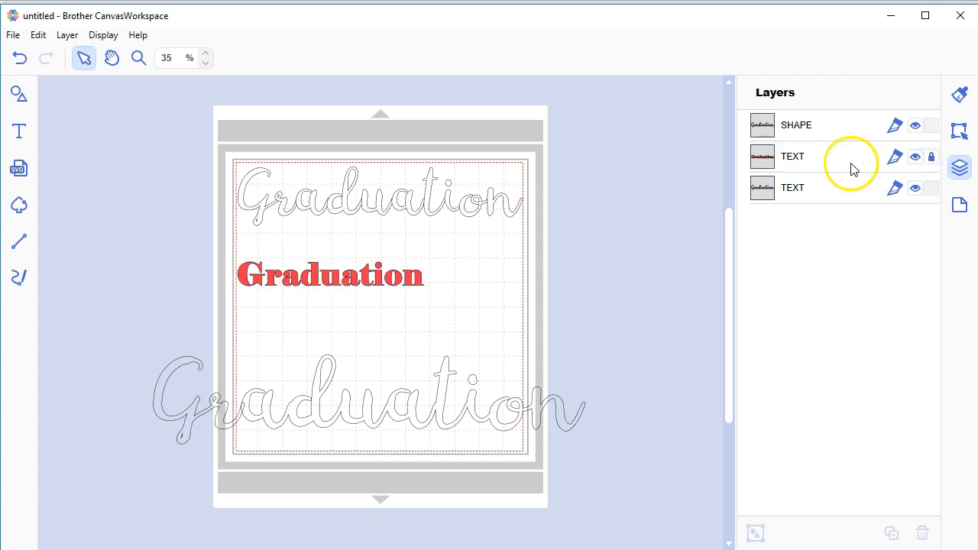
{"action": "mouse_move", "coordinate": [850, 188]}
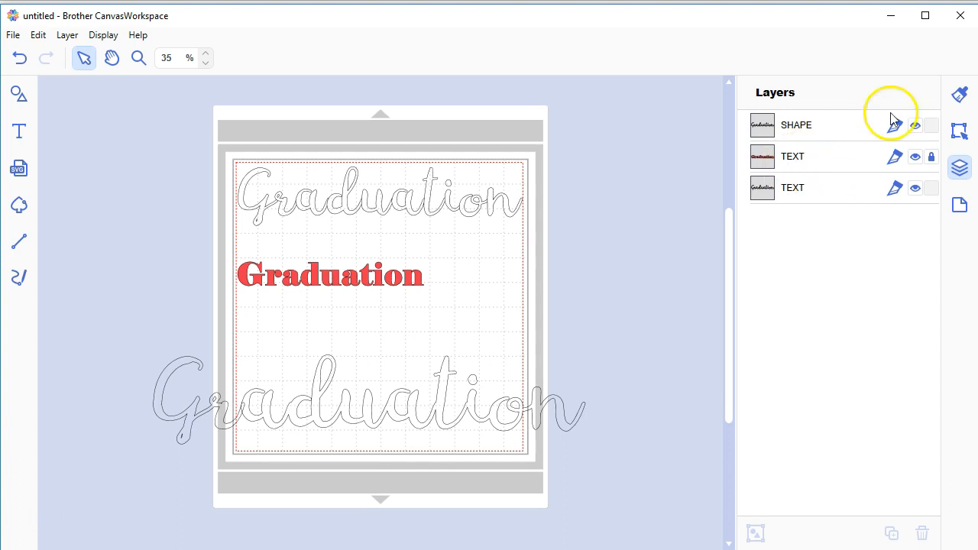
{"action": "mouse_move", "coordinate": [960, 95]}
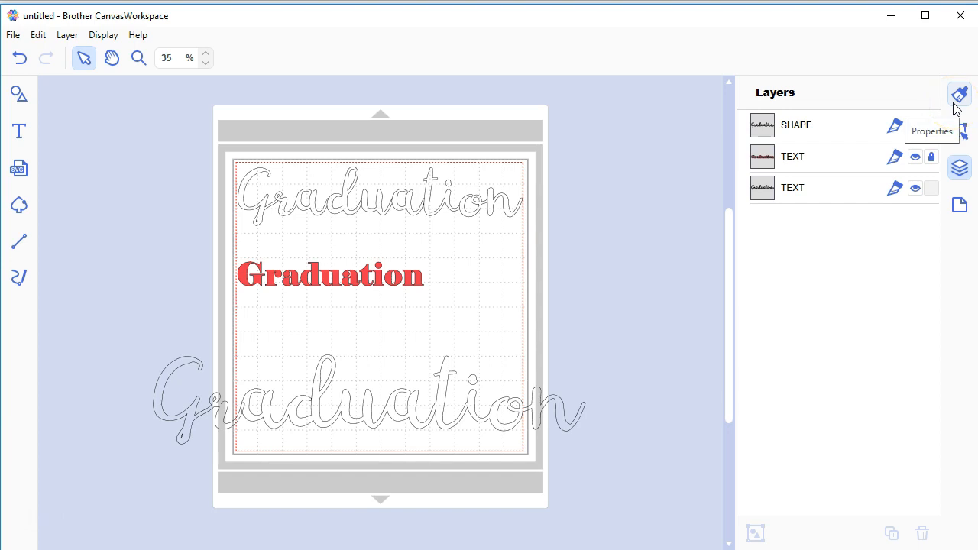
{"action": "left_click", "coordinate": [960, 95]}
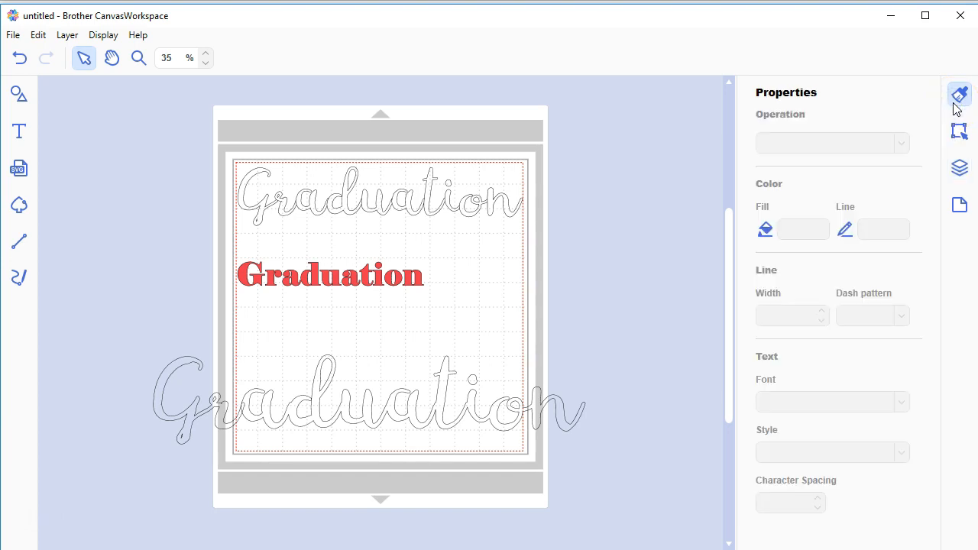
{"action": "mouse_move", "coordinate": [488, 468]}
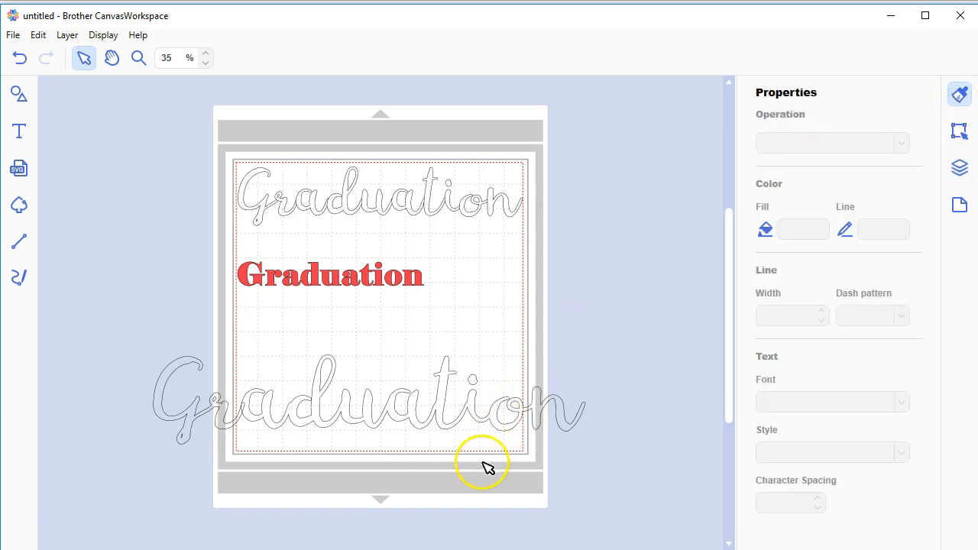
{"action": "mouse_move", "coordinate": [562, 471]}
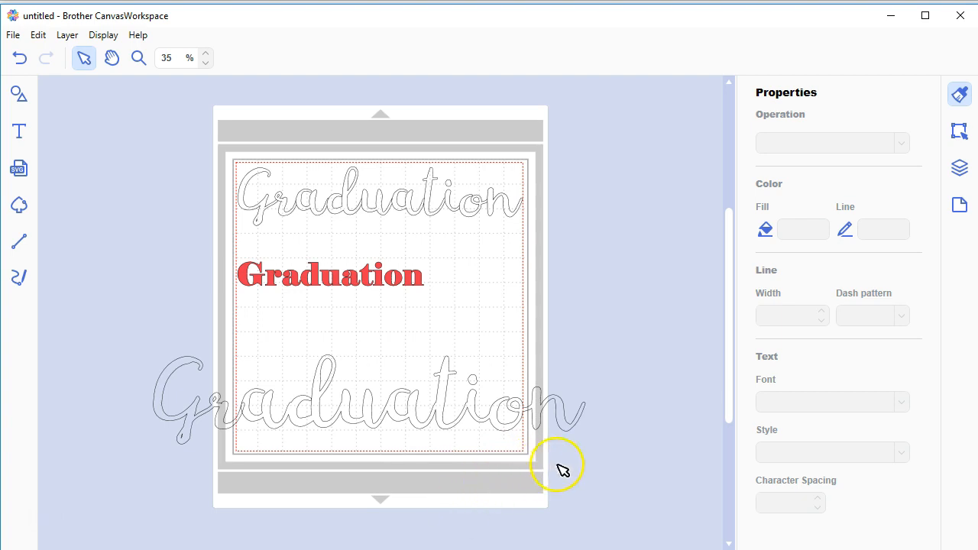
Step: Scale the large outlined bottom Graduation down to fit within the mat width
{"action": "left_click", "coordinate": [310, 379]}
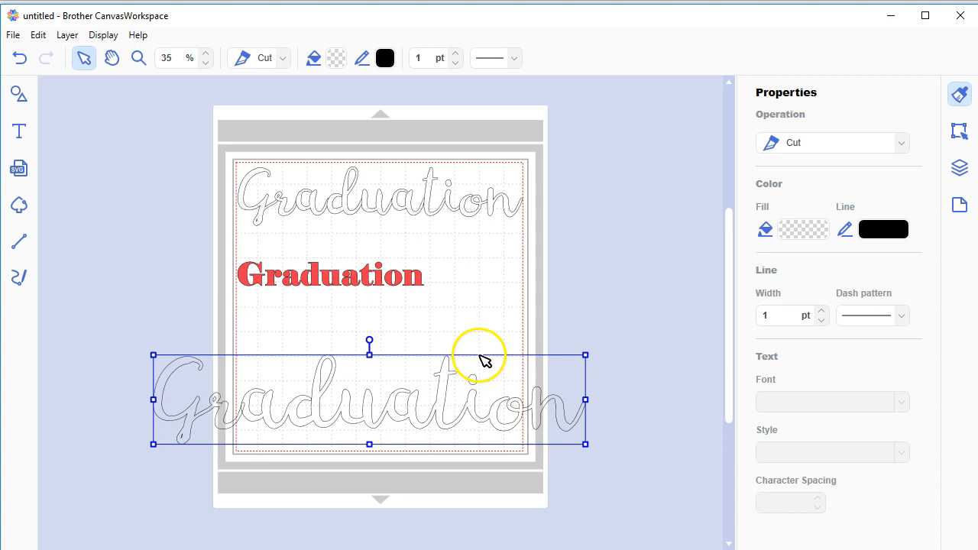
{"action": "mouse_move", "coordinate": [586, 355]}
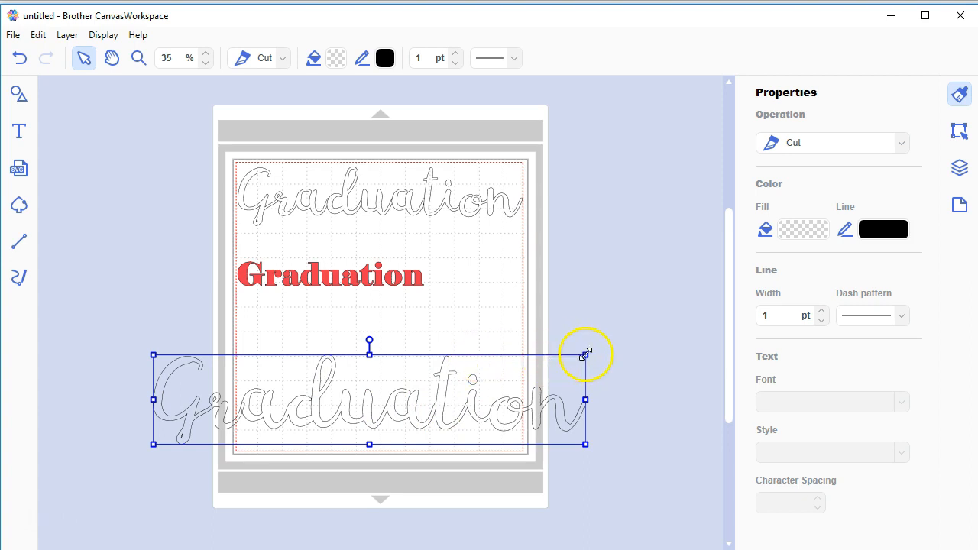
{"action": "left_click_drag", "start_coordinate": [587, 354], "coordinate": [497, 373]}
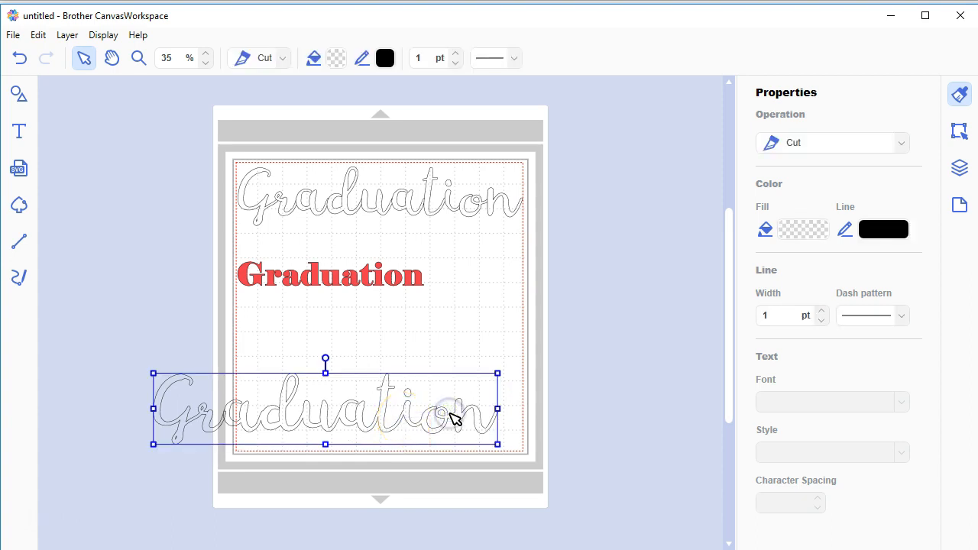
{"action": "mouse_move", "coordinate": [488, 419]}
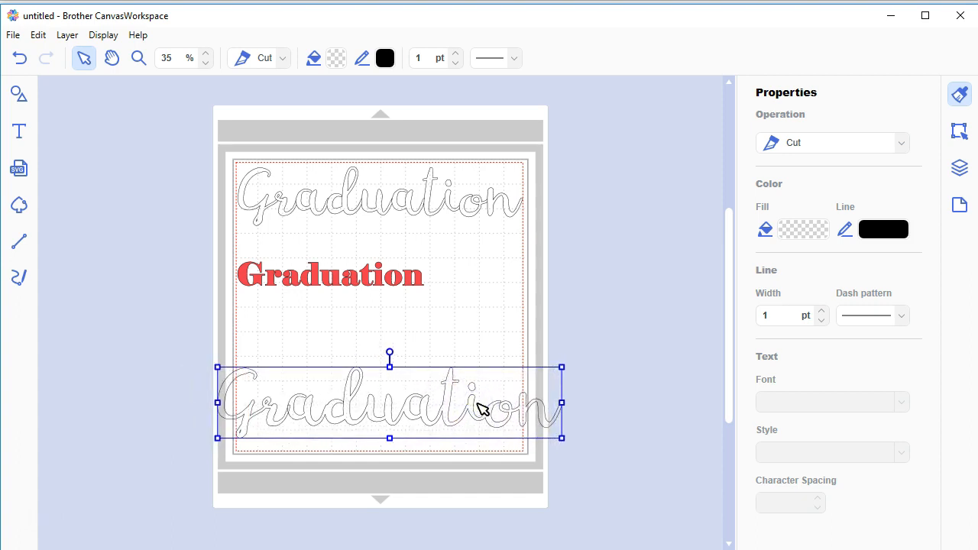
Step: Browse the File, Edit, View and Help menus looking for an import option, then dismiss them
{"action": "left_click", "coordinate": [12, 33]}
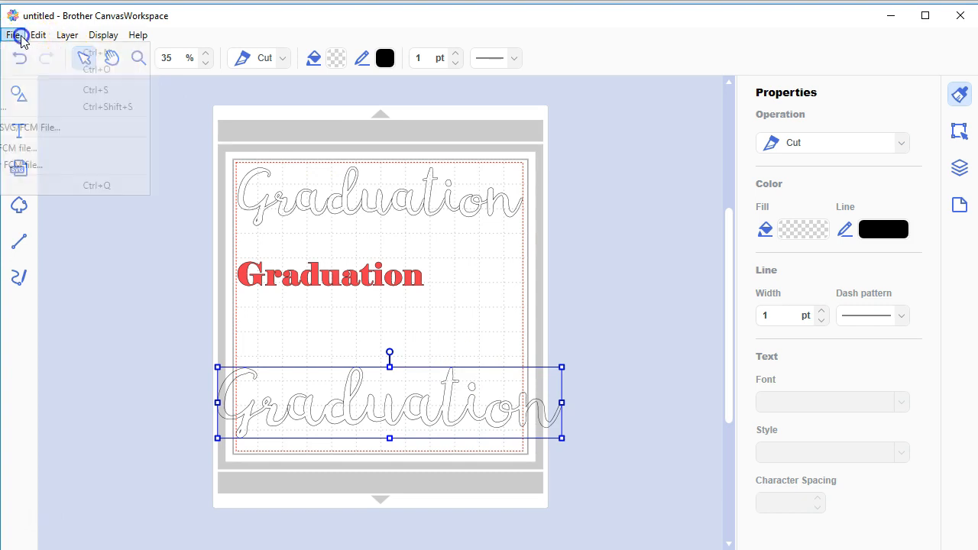
{"action": "left_click", "coordinate": [36, 34]}
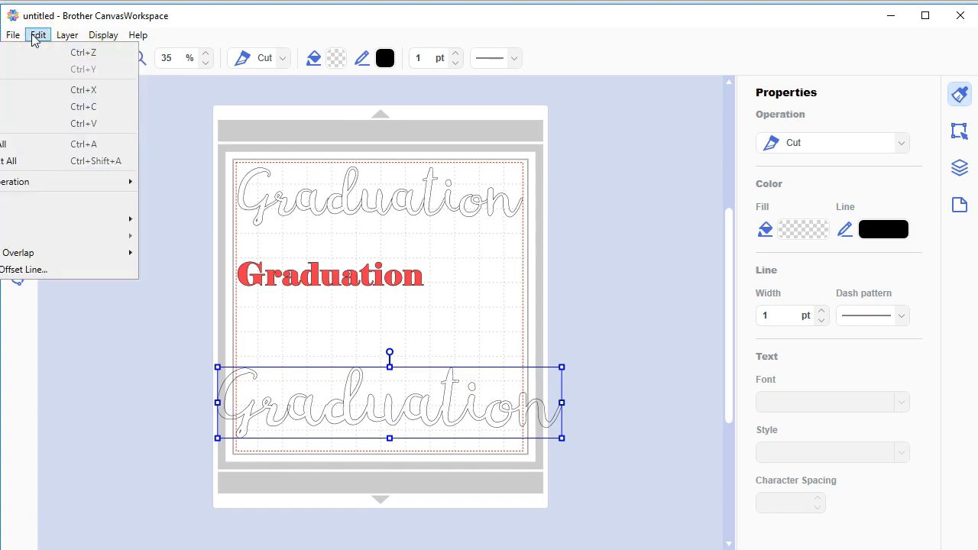
{"action": "left_click", "coordinate": [103, 34]}
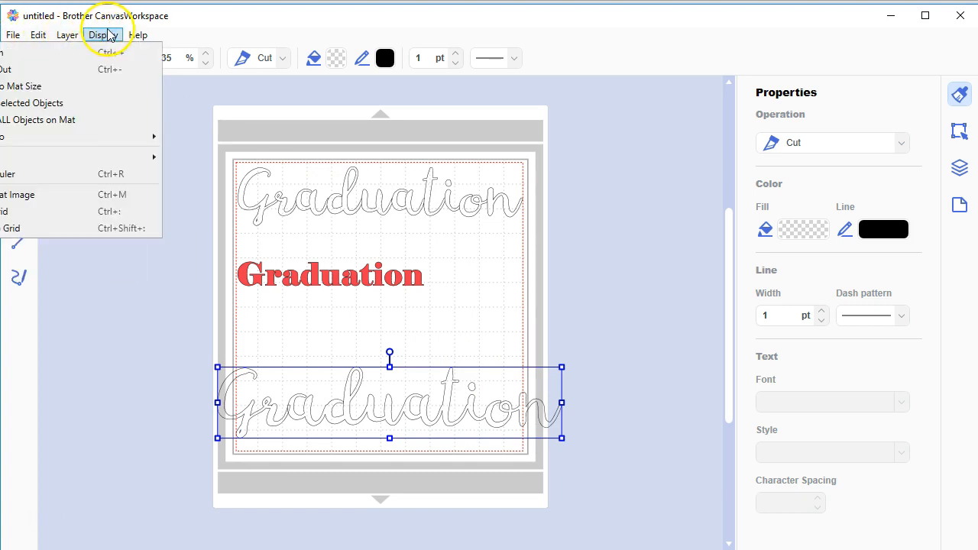
{"action": "left_click", "coordinate": [138, 34]}
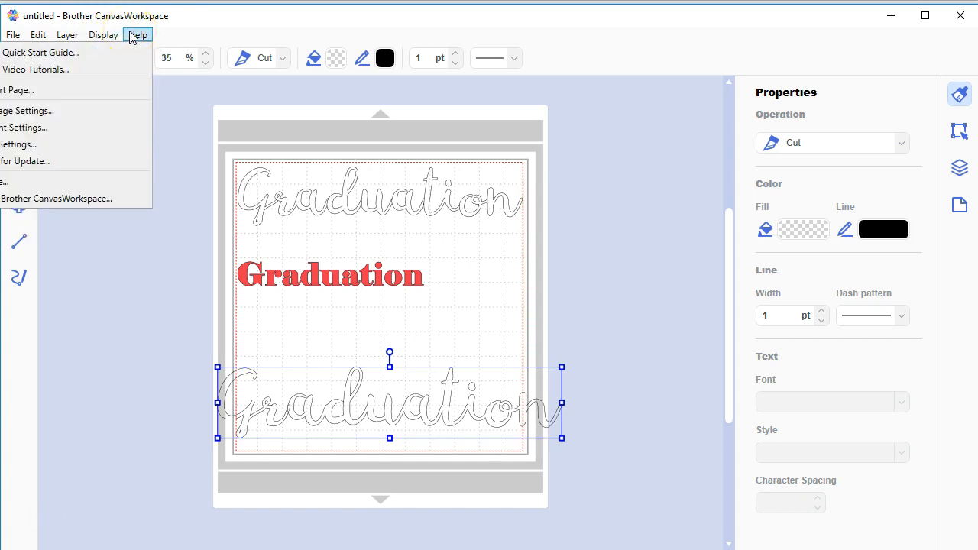
{"action": "mouse_move", "coordinate": [254, 107]}
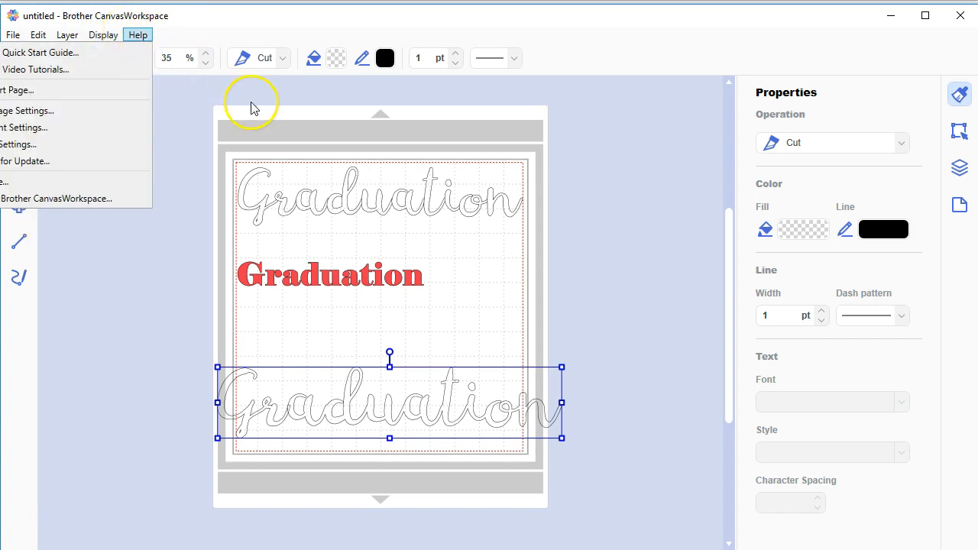
{"action": "left_click", "coordinate": [295, 118]}
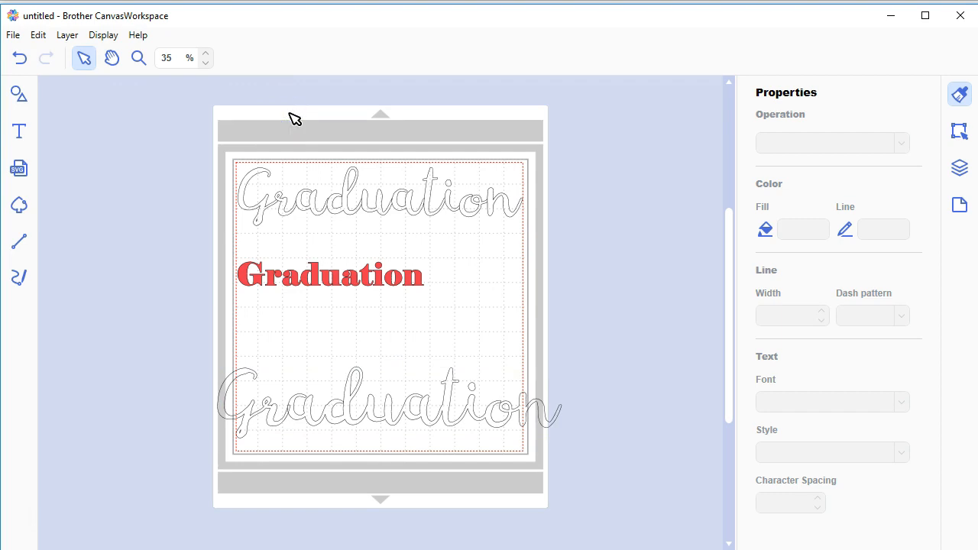
{"action": "mouse_move", "coordinate": [110, 113]}
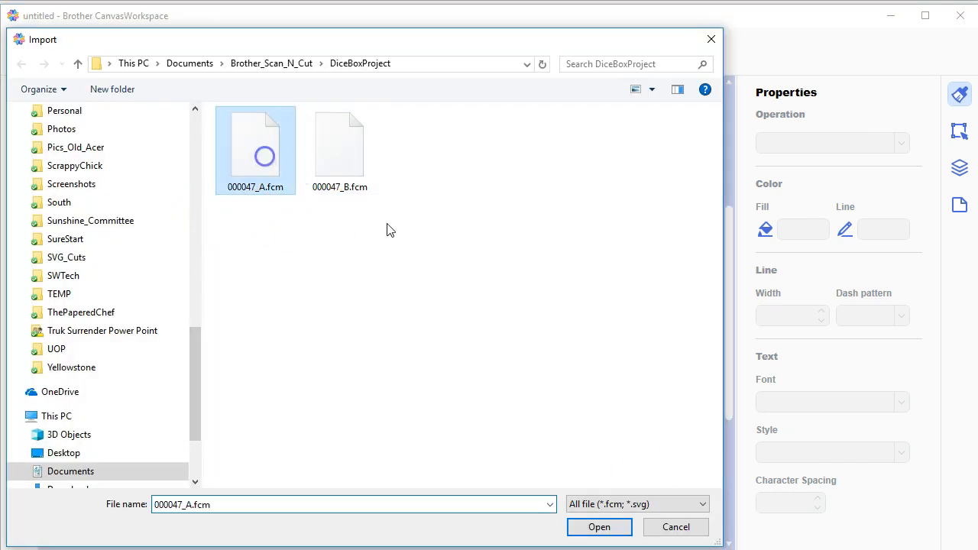
{"action": "left_click", "coordinate": [599, 526]}
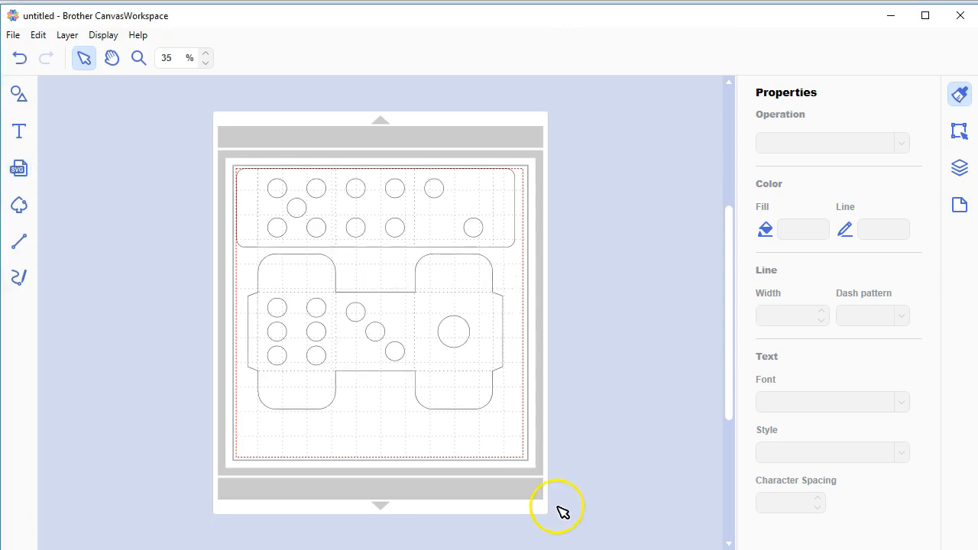
{"action": "mouse_move", "coordinate": [379, 385]}
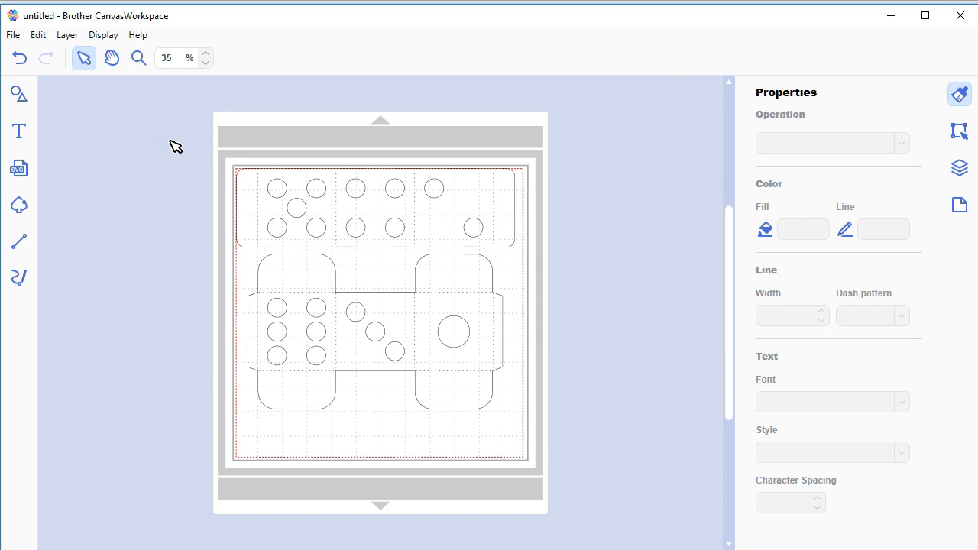
{"action": "mouse_move", "coordinate": [187, 213]}
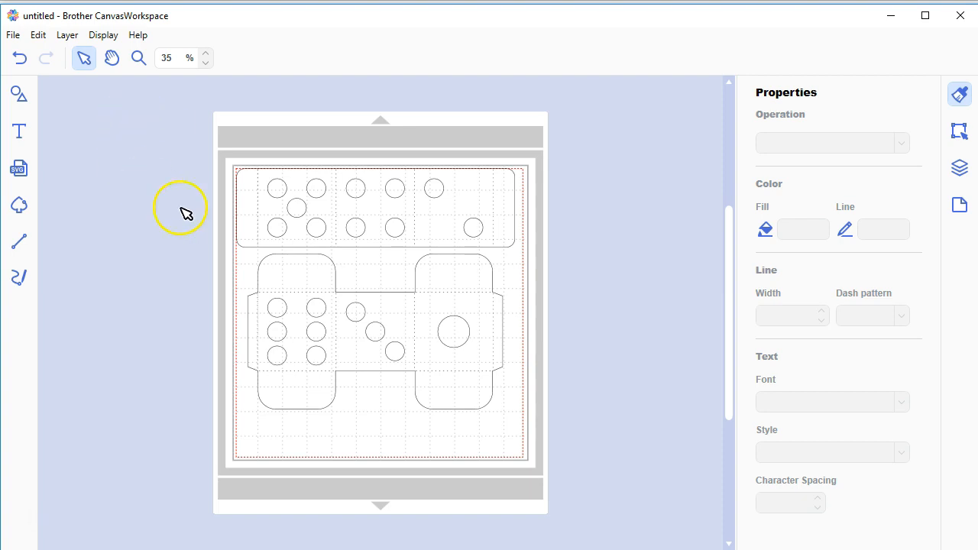
{"action": "mouse_move", "coordinate": [221, 208]}
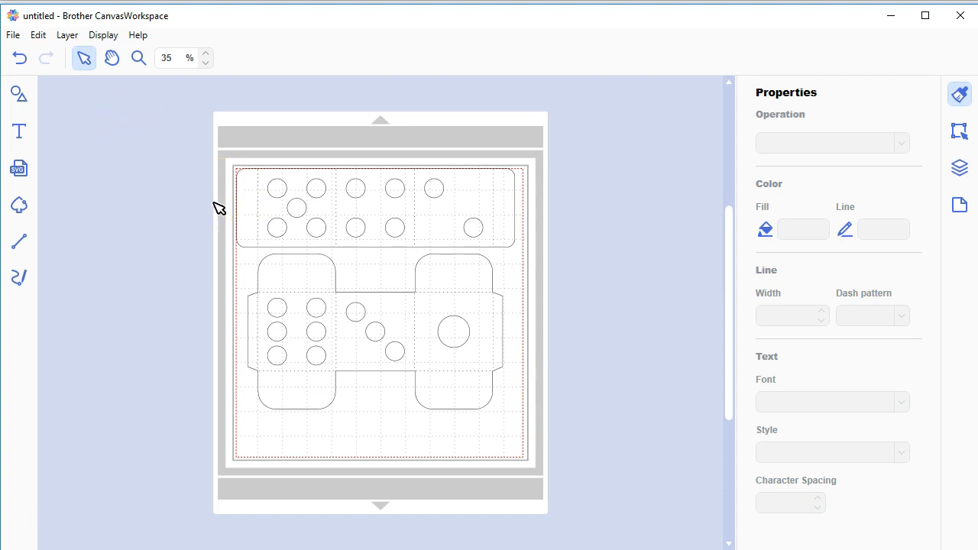
{"action": "mouse_move", "coordinate": [18, 95]}
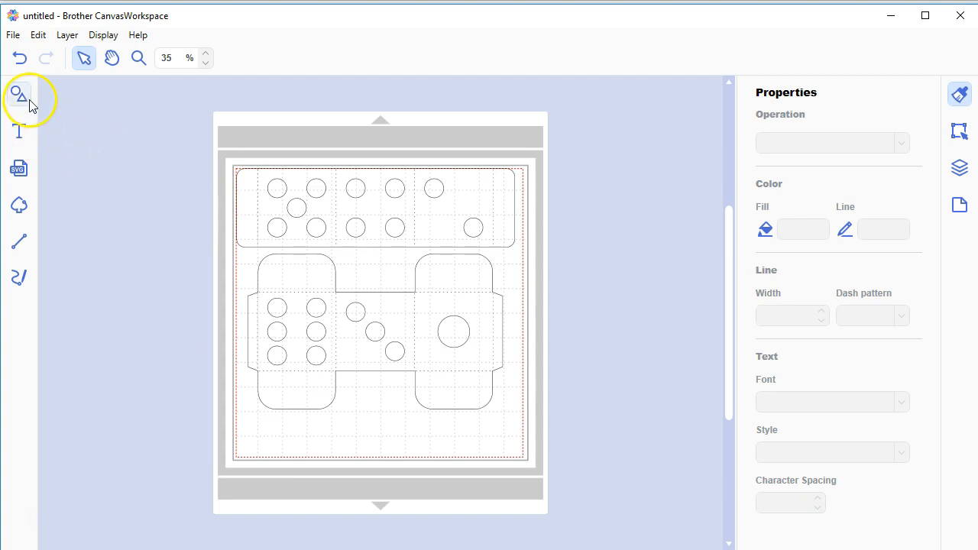
Step: Start File > Open and browse to the Brother_Scan_N_Cut\Stickers folder
{"action": "left_click", "coordinate": [12, 34]}
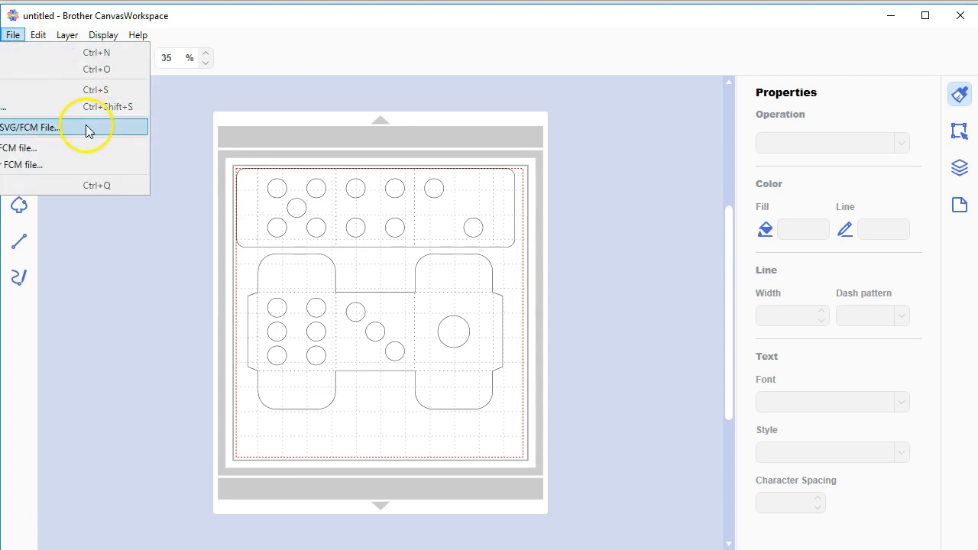
{"action": "mouse_move", "coordinate": [92, 69]}
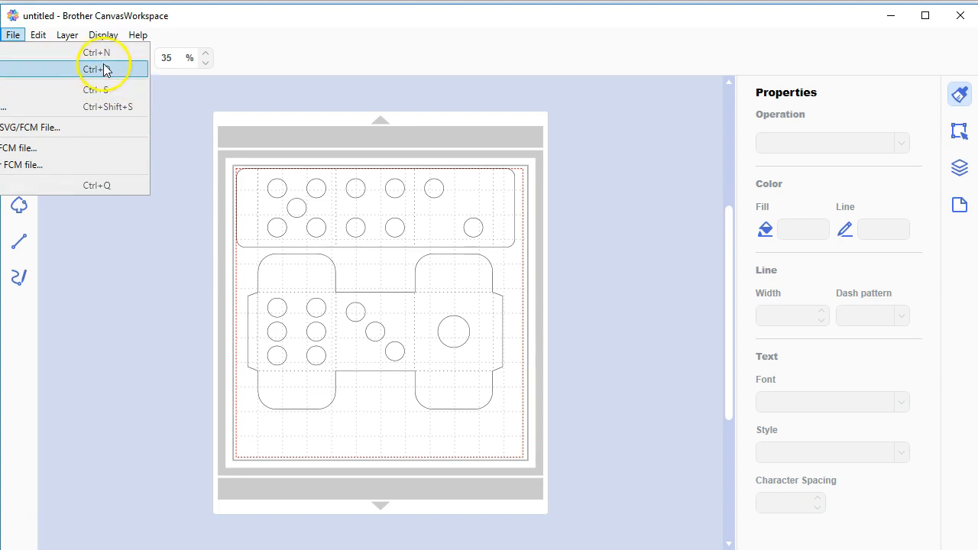
{"action": "left_click", "coordinate": [97, 68]}
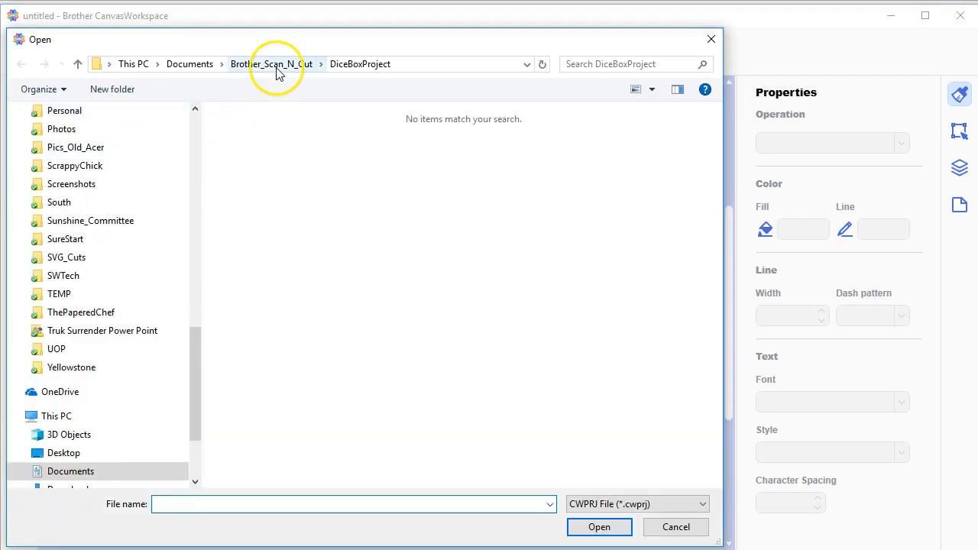
{"action": "left_click", "coordinate": [272, 64]}
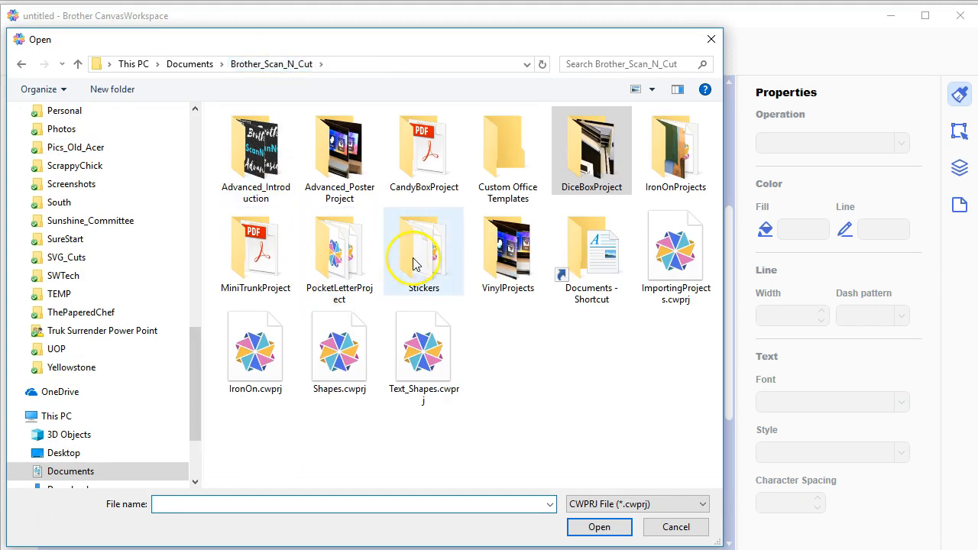
{"action": "double_click", "coordinate": [425, 251]}
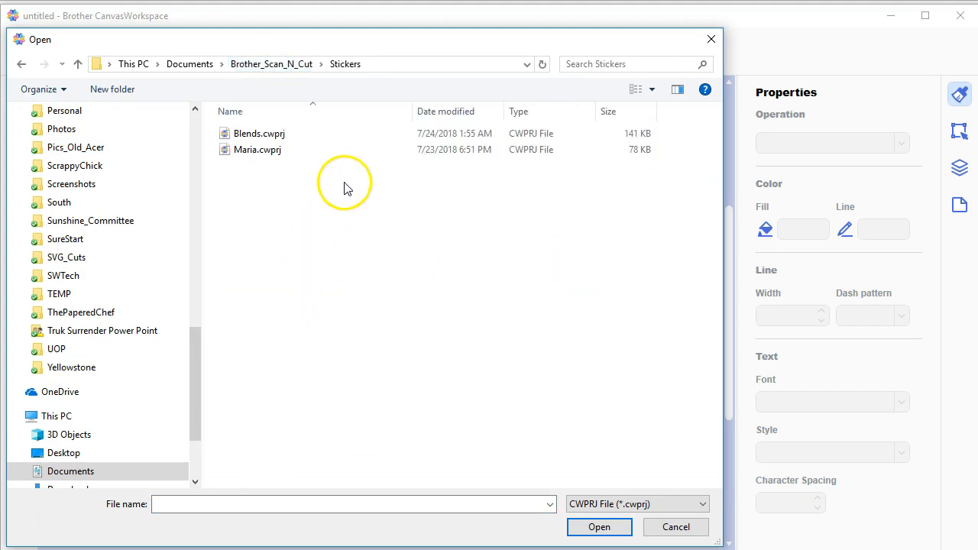
Step: Open Maria.cwprj, saving the dice box changes when prompted
{"action": "left_click", "coordinate": [256, 150]}
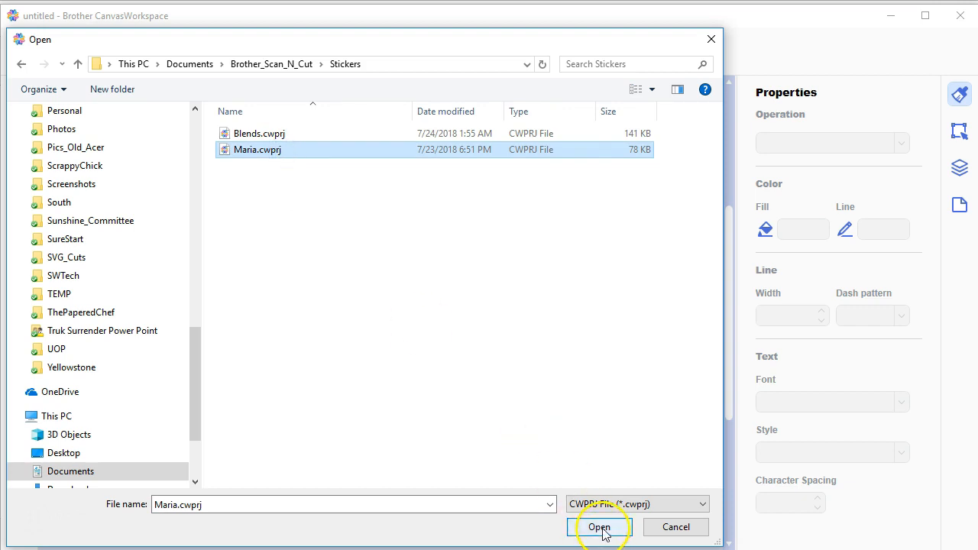
{"action": "left_click", "coordinate": [599, 527]}
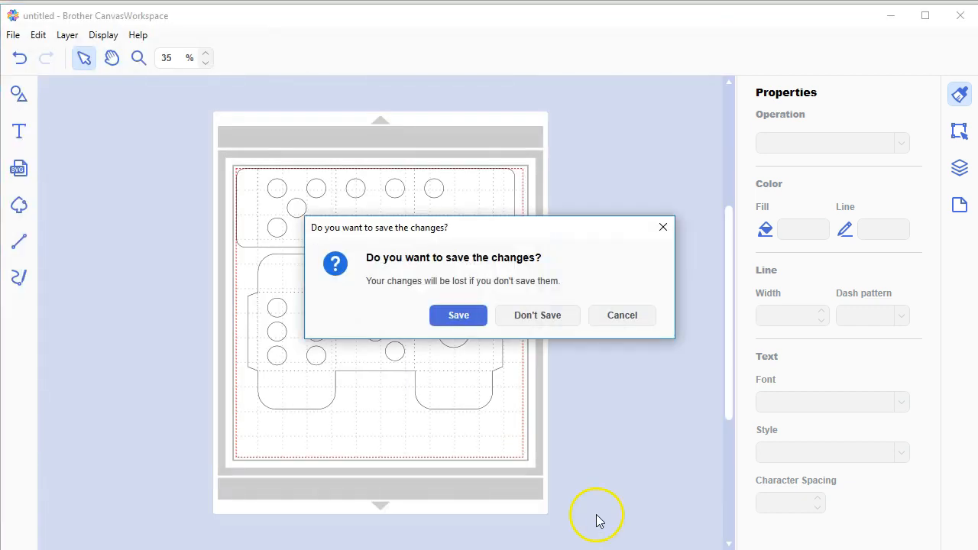
{"action": "mouse_move", "coordinate": [459, 314]}
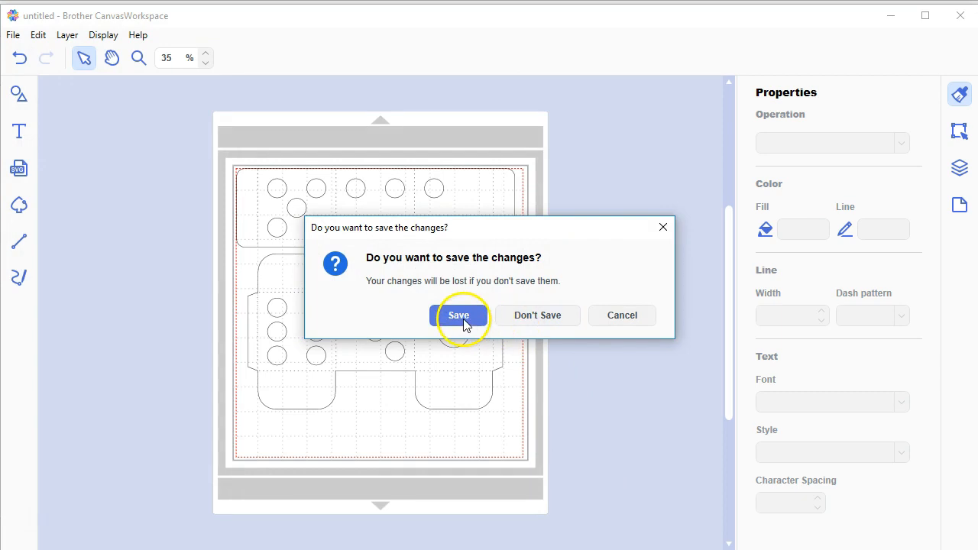
{"action": "left_click", "coordinate": [459, 315]}
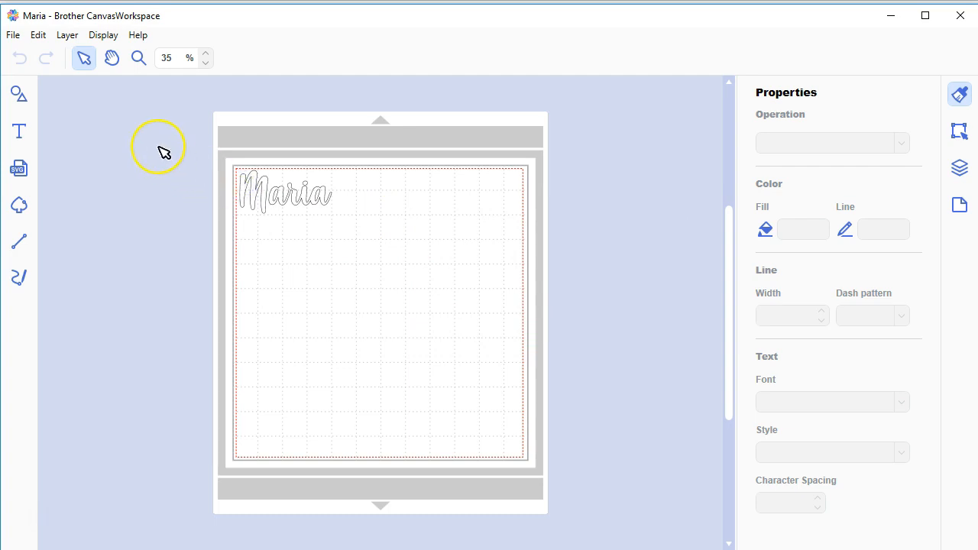
{"action": "mouse_move", "coordinate": [163, 153]}
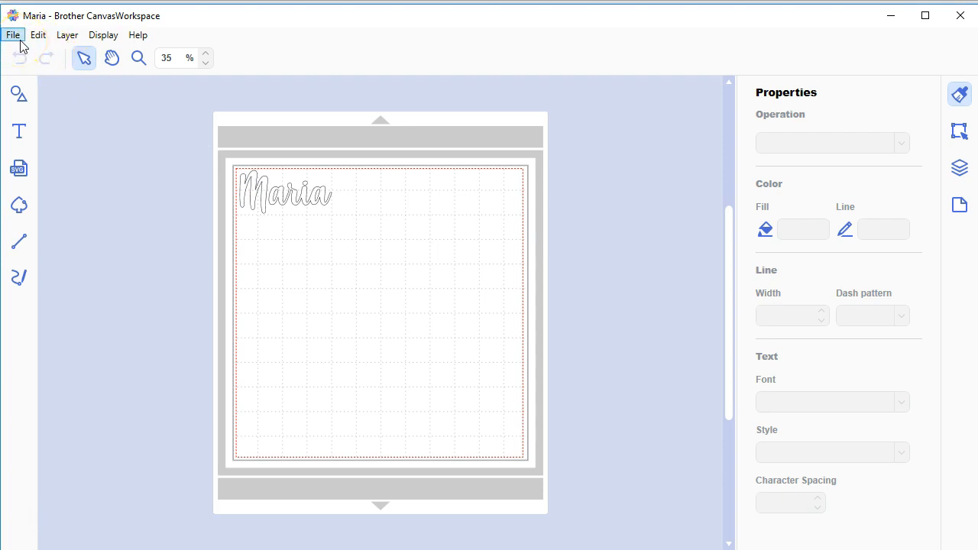
{"action": "left_click", "coordinate": [12, 34]}
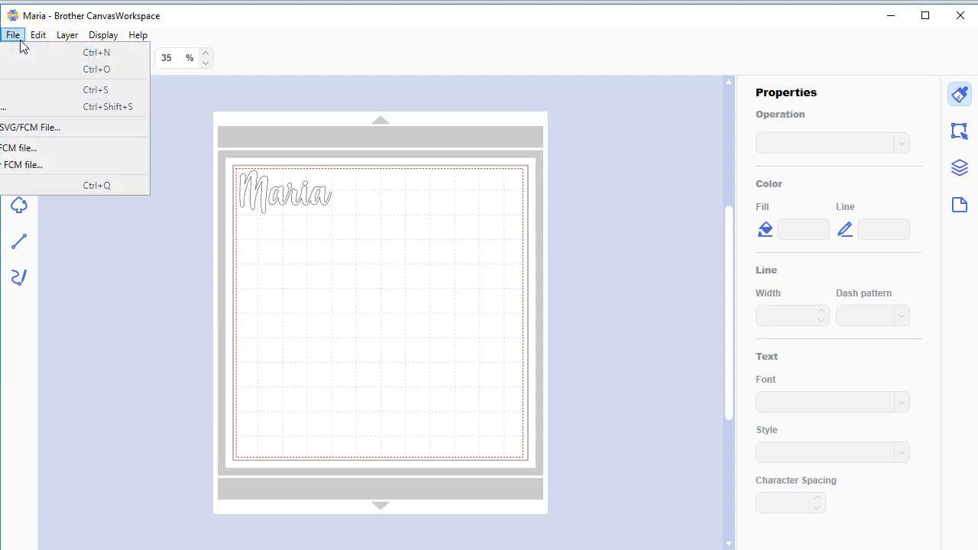
{"action": "mouse_move", "coordinate": [104, 146]}
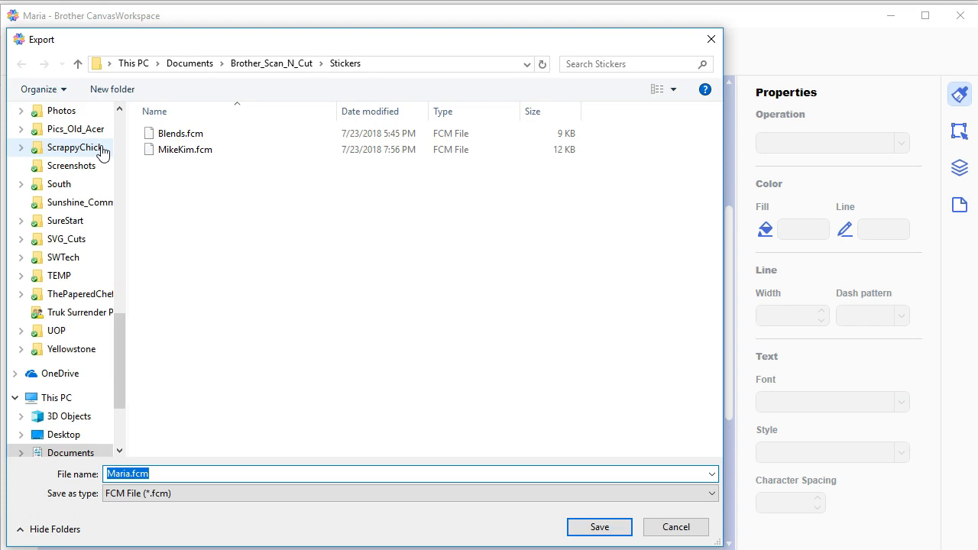
{"action": "mouse_move", "coordinate": [222, 150]}
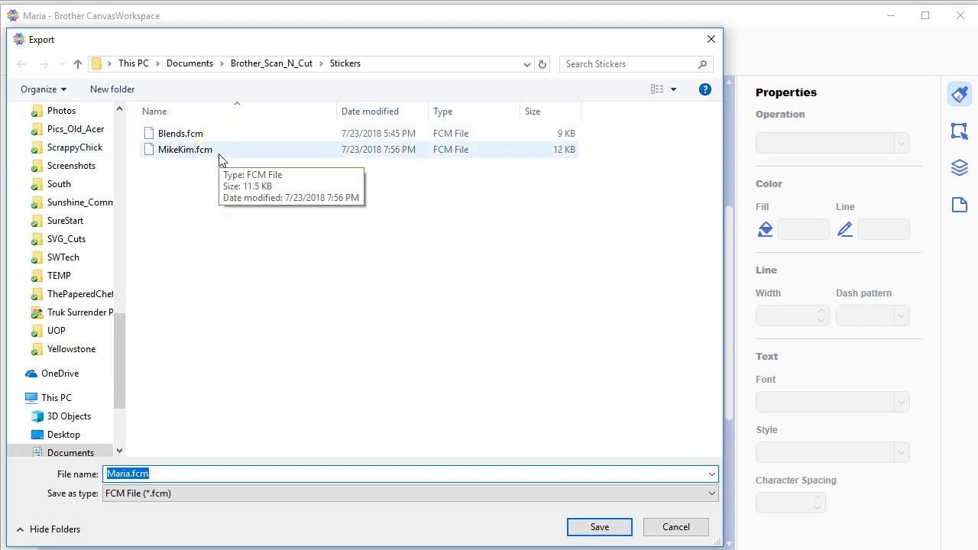
{"action": "left_click", "coordinate": [600, 526]}
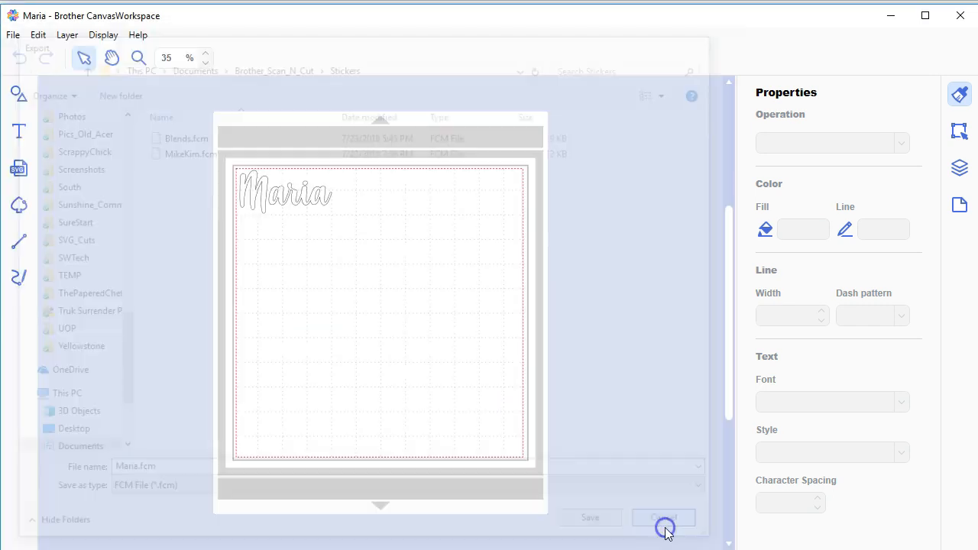
{"action": "left_click", "coordinate": [663, 517]}
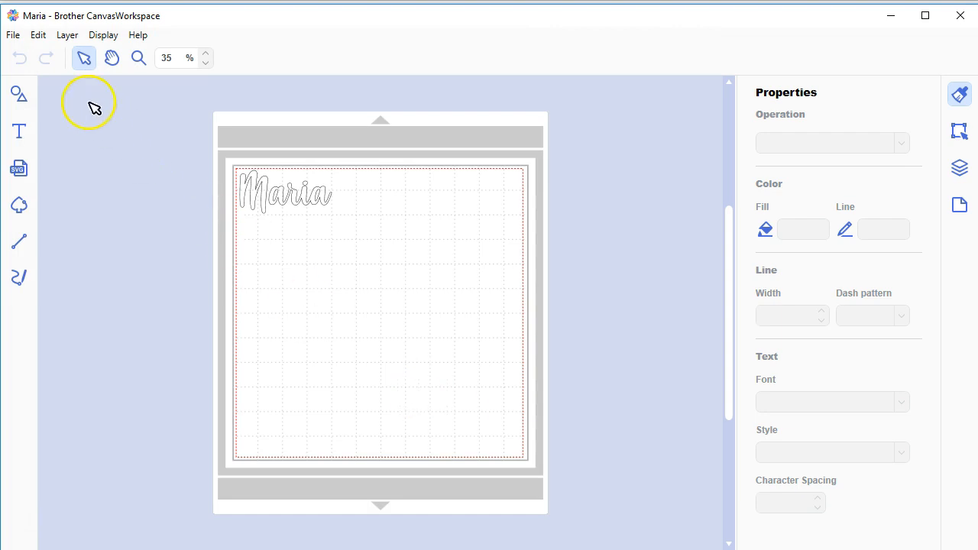
{"action": "mouse_move", "coordinate": [37, 34]}
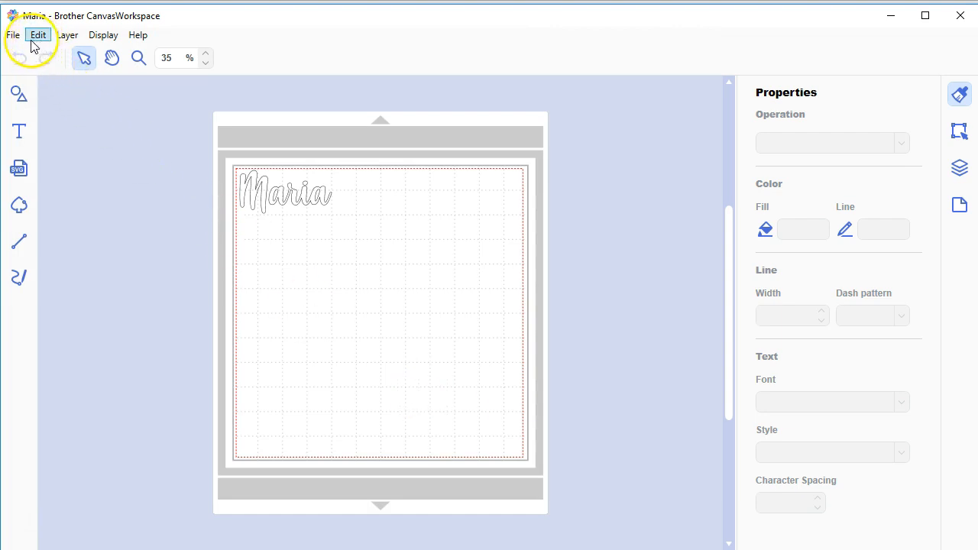
Step: Transfer the Maria FCM file via internet and OK the 'Machine is ready to download' message
{"action": "left_click", "coordinate": [12, 33]}
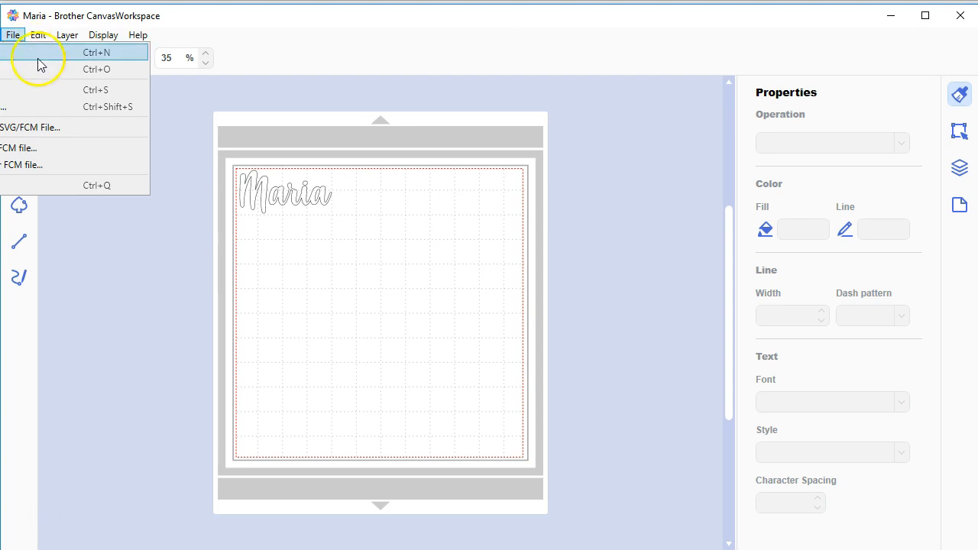
{"action": "mouse_move", "coordinate": [104, 165]}
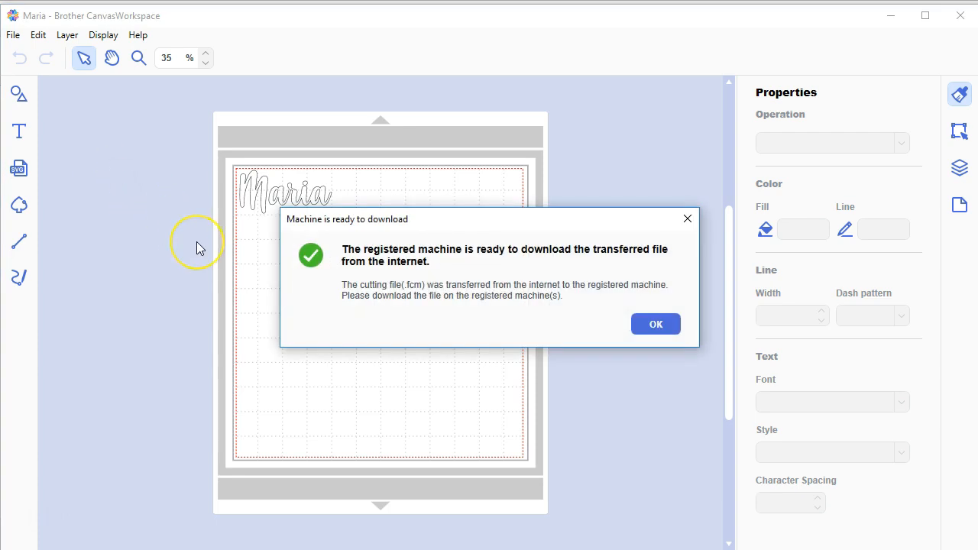
{"action": "mouse_move", "coordinate": [199, 247]}
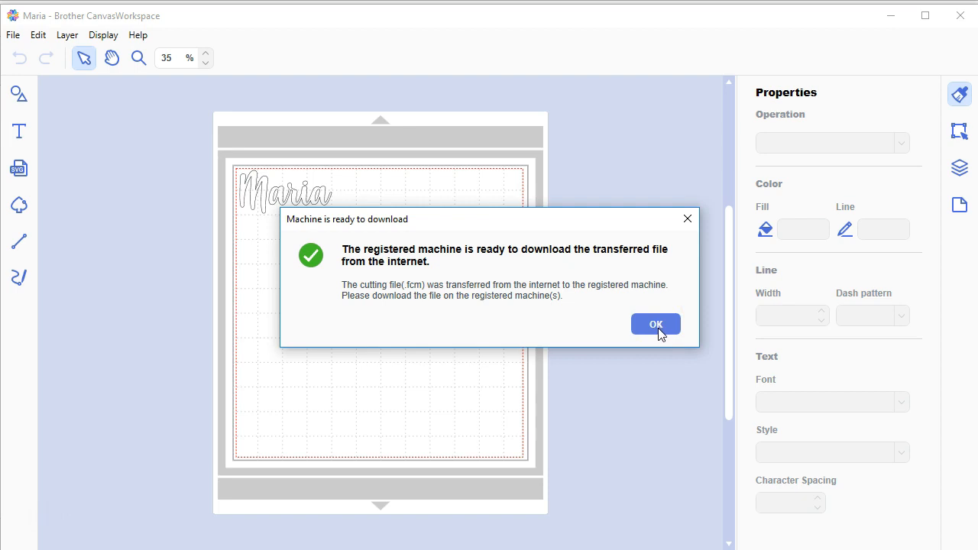
{"action": "left_click", "coordinate": [656, 324]}
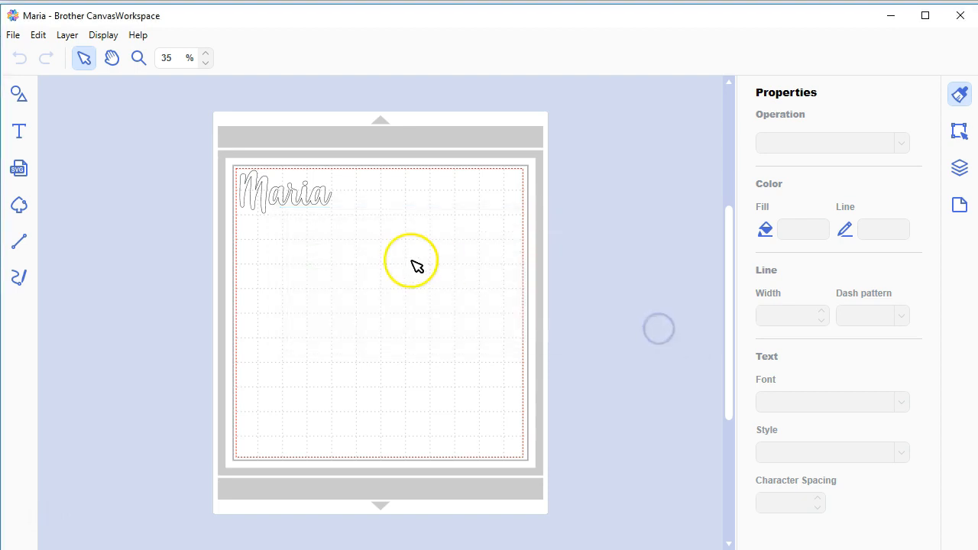
Step: Drag Maria's corner handle outward so the lettering spans nearly the full mat width
{"action": "left_click", "coordinate": [285, 192]}
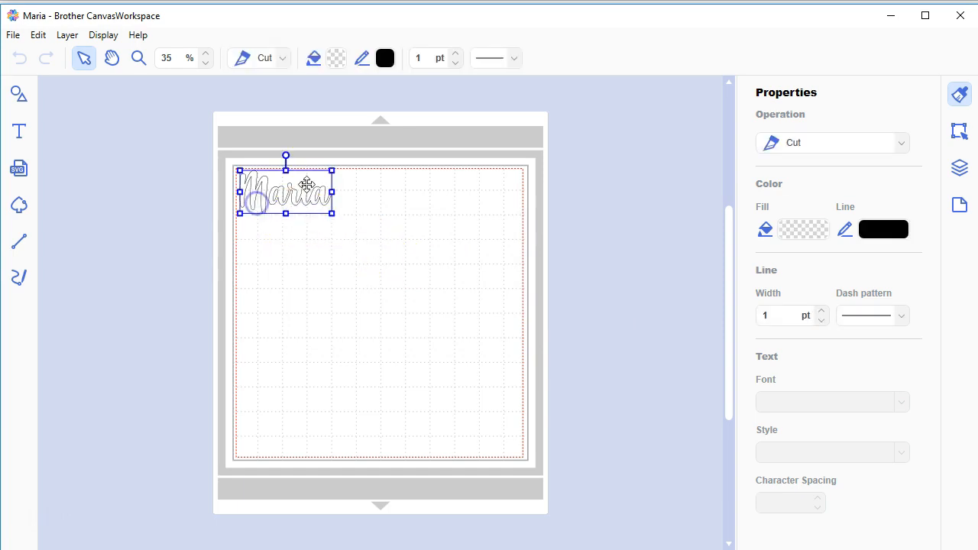
{"action": "left_click_drag", "start_coordinate": [332, 214], "coordinate": [508, 296]}
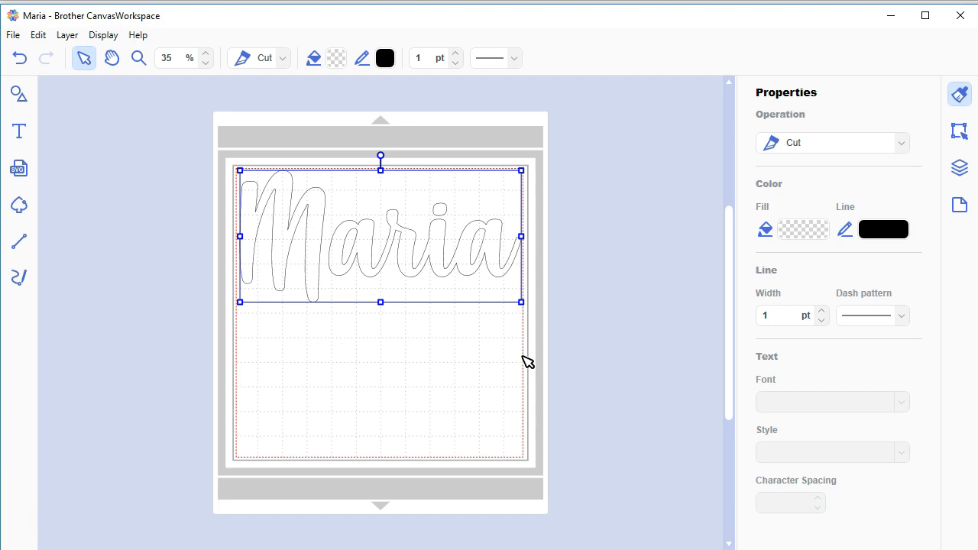
{"action": "mouse_move", "coordinate": [579, 297]}
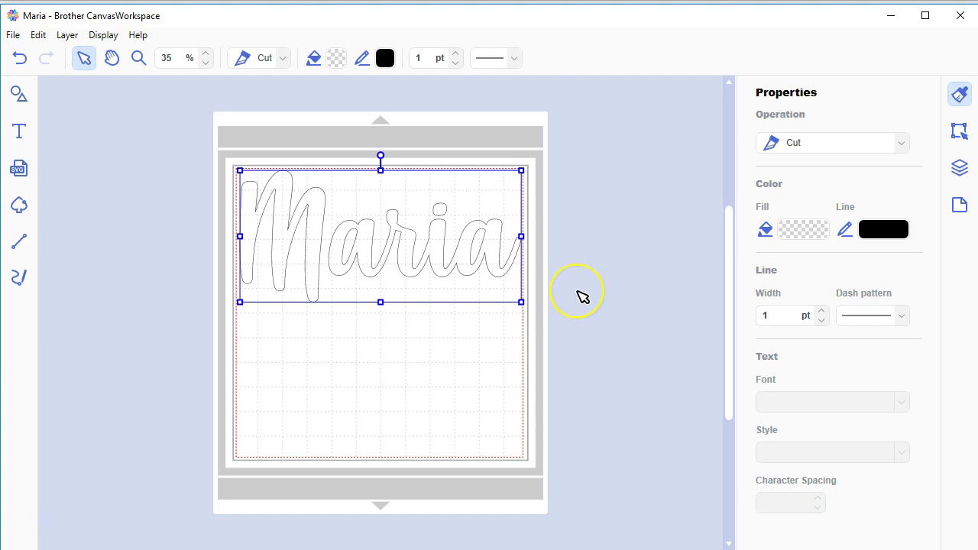
{"action": "mouse_move", "coordinate": [582, 296]}
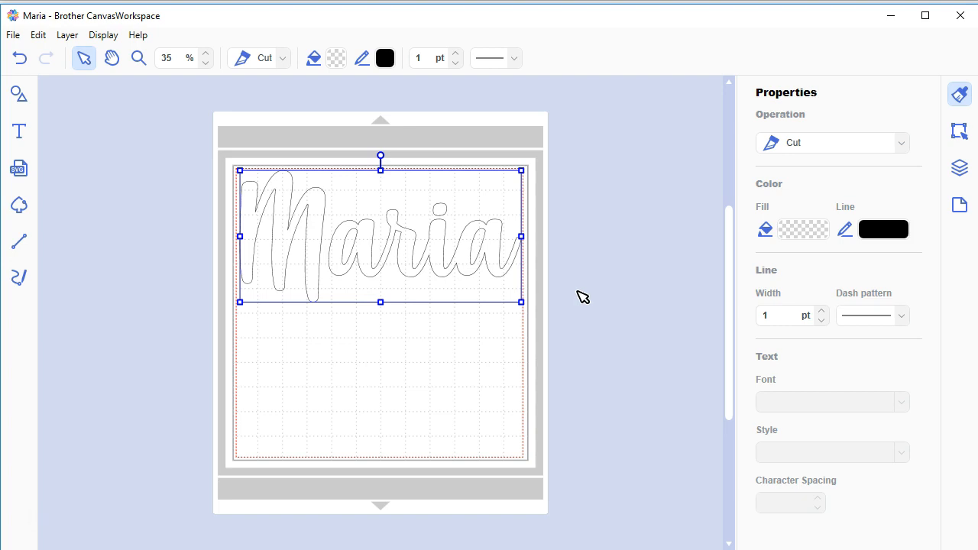
{"action": "mouse_move", "coordinate": [190, 352]}
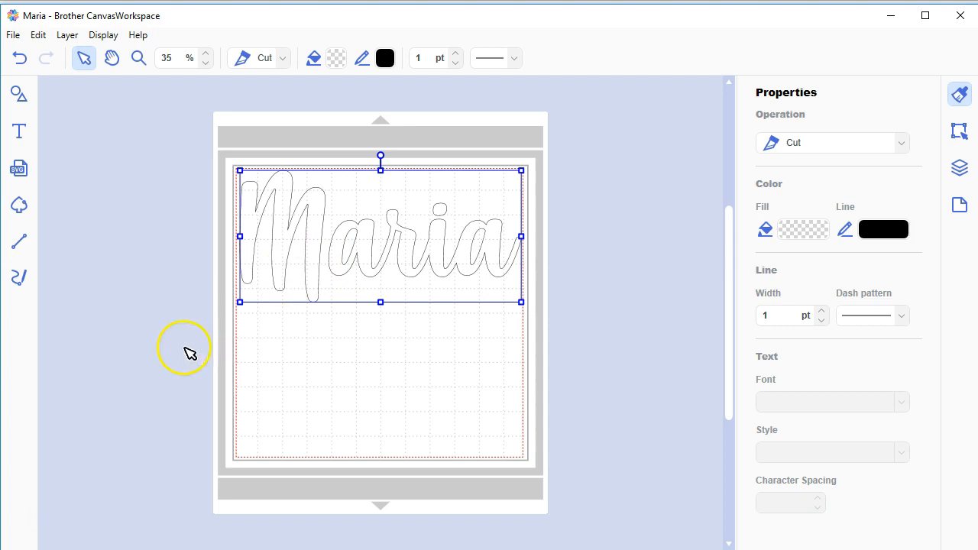